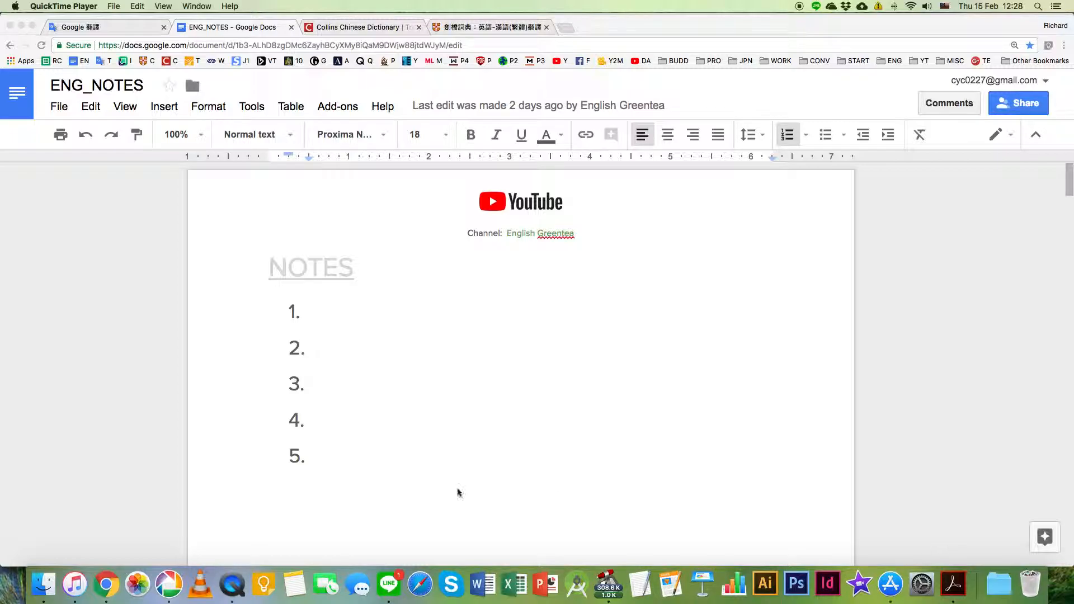
- Show folder 004 and open the Dinosaur Detector cup photo in the viewer
click(168, 584)
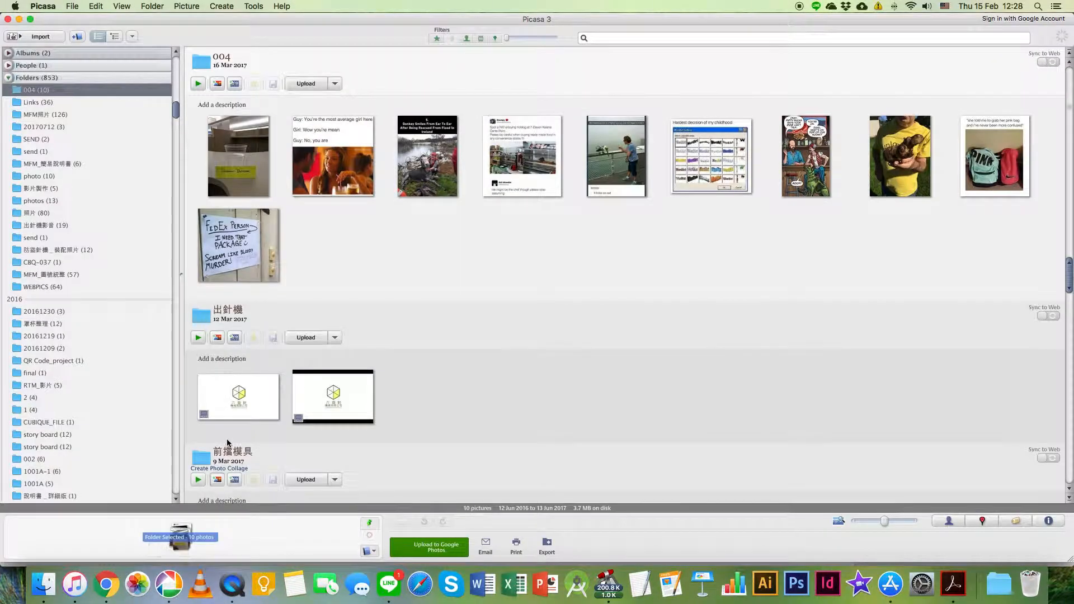
double_click(238, 156)
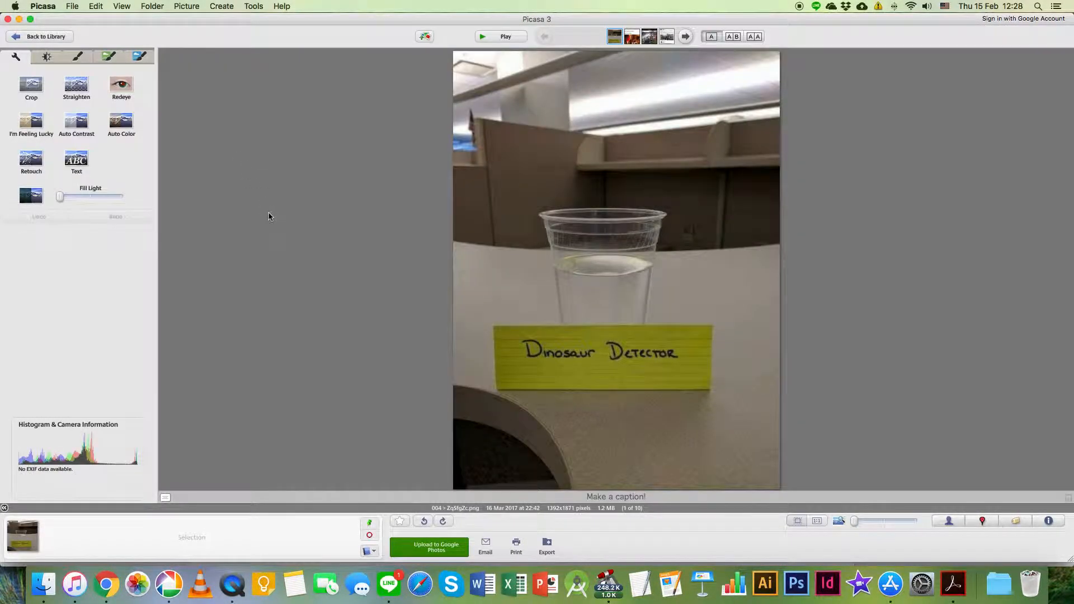
mouse_move(216, 192)
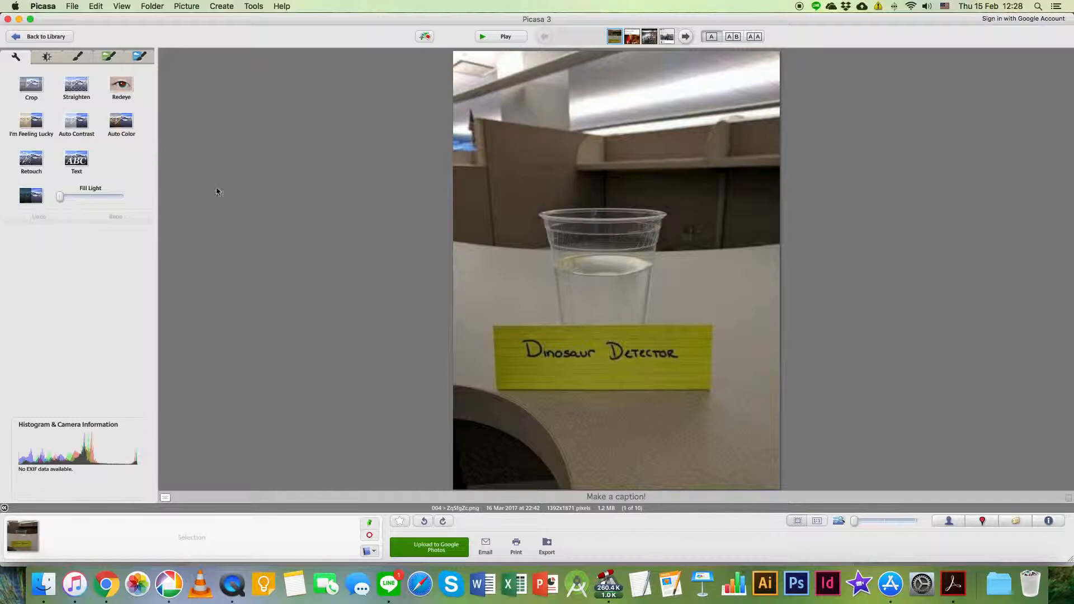
mouse_move(233, 202)
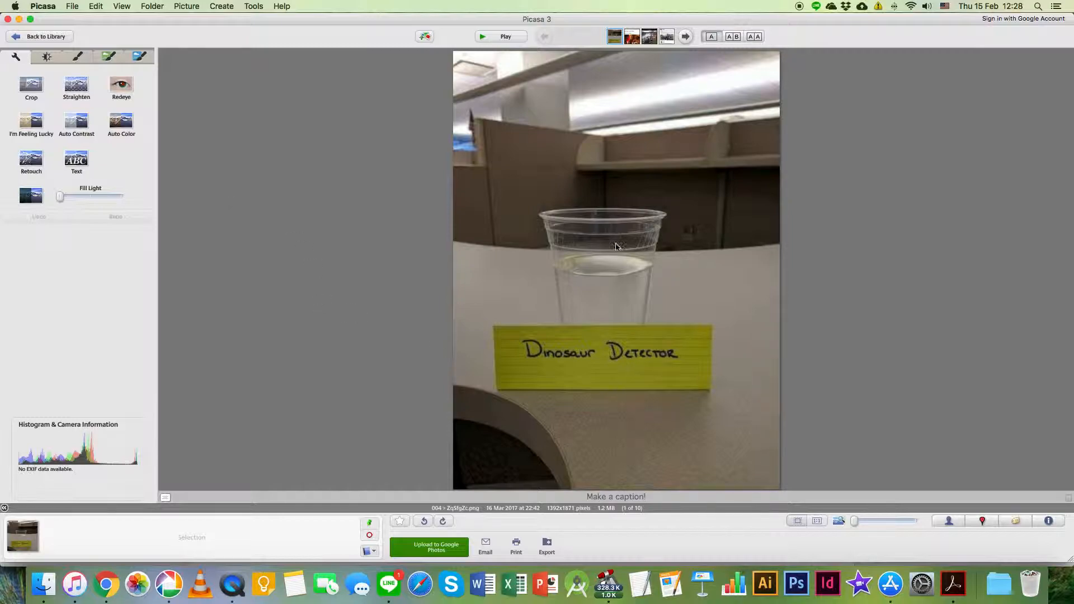
mouse_move(643, 366)
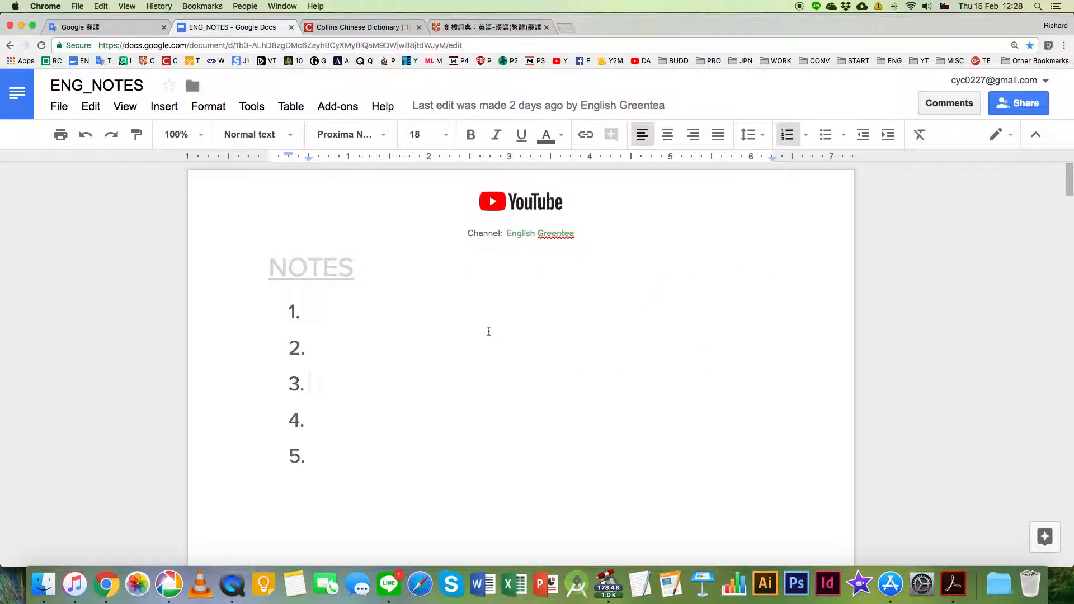
- Enter 'dinosaur detector' as note 1, then return to the cup photo in Picasa
text(dinosaur detector)
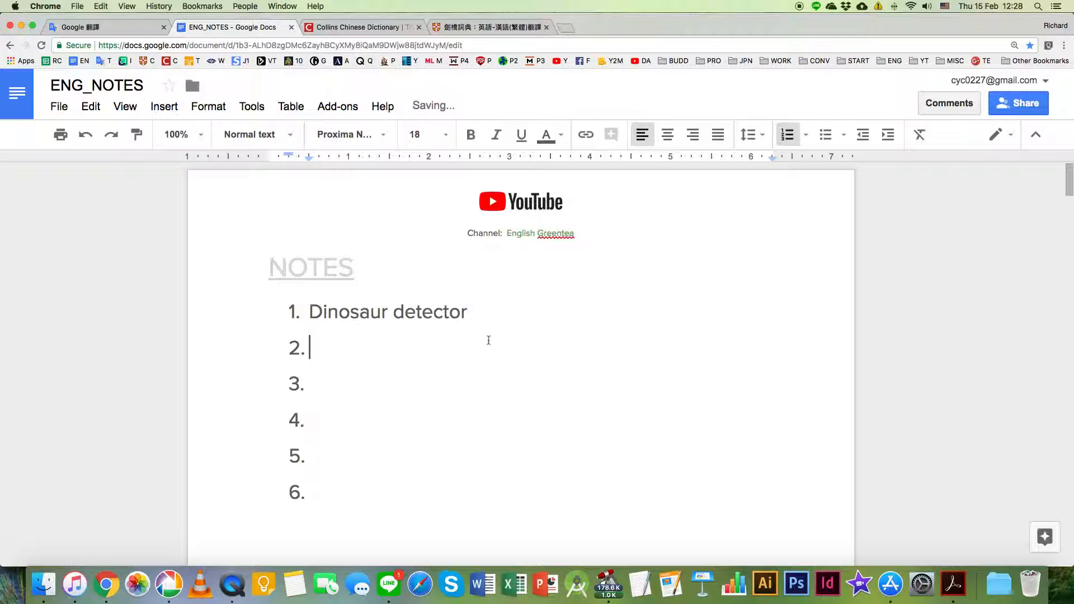
click(168, 585)
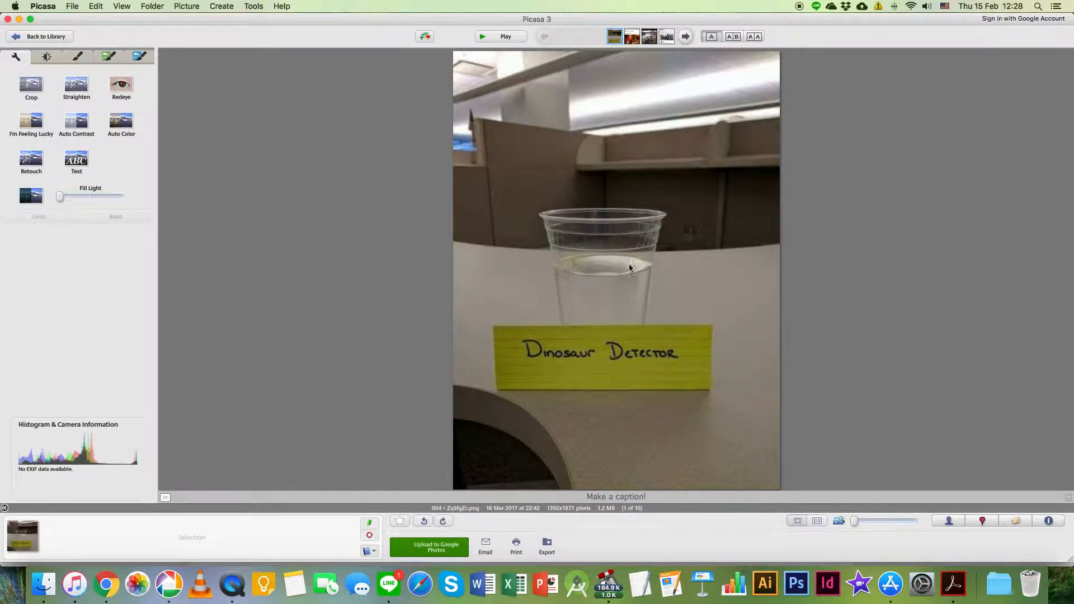
mouse_move(634, 295)
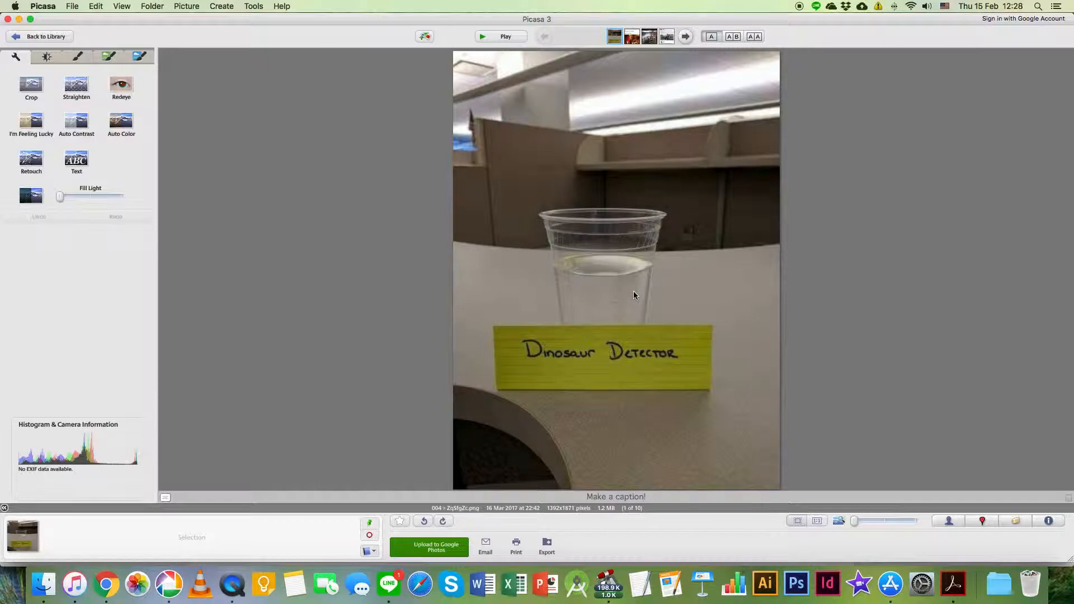
mouse_move(623, 339)
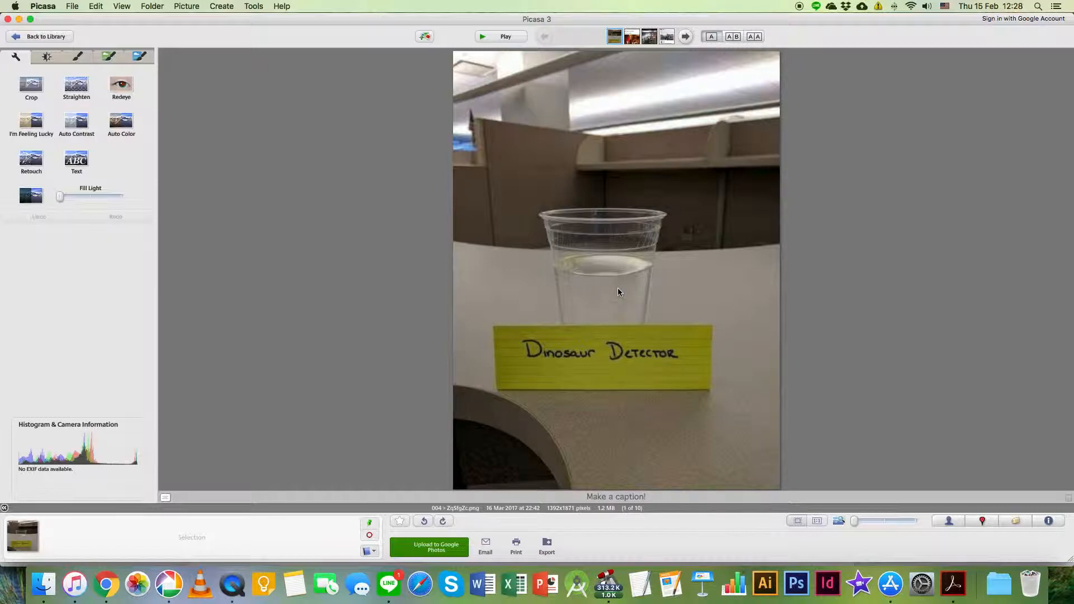
mouse_move(604, 339)
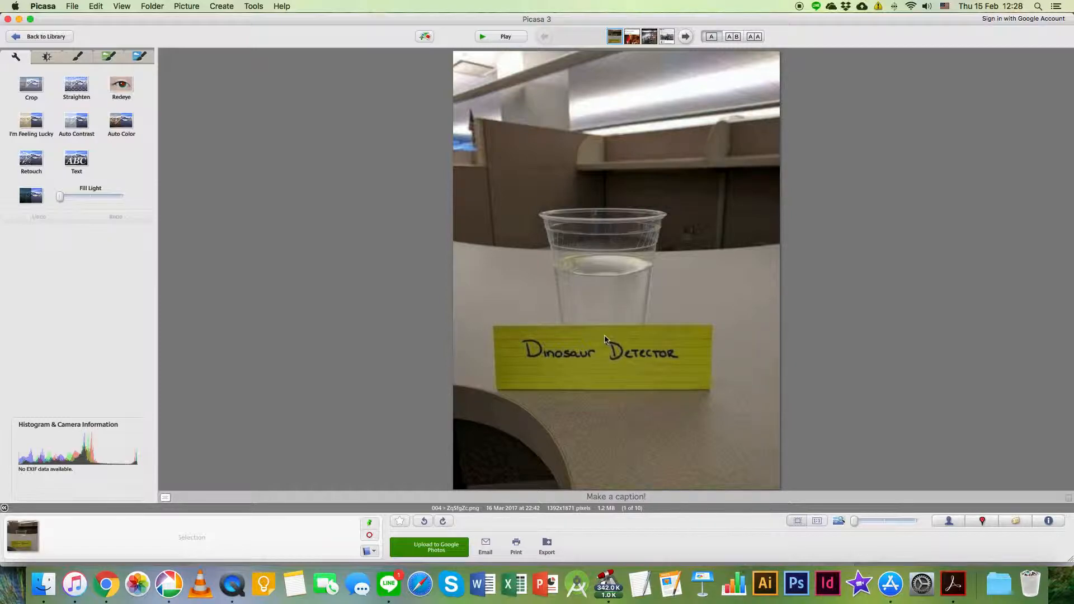
mouse_move(629, 370)
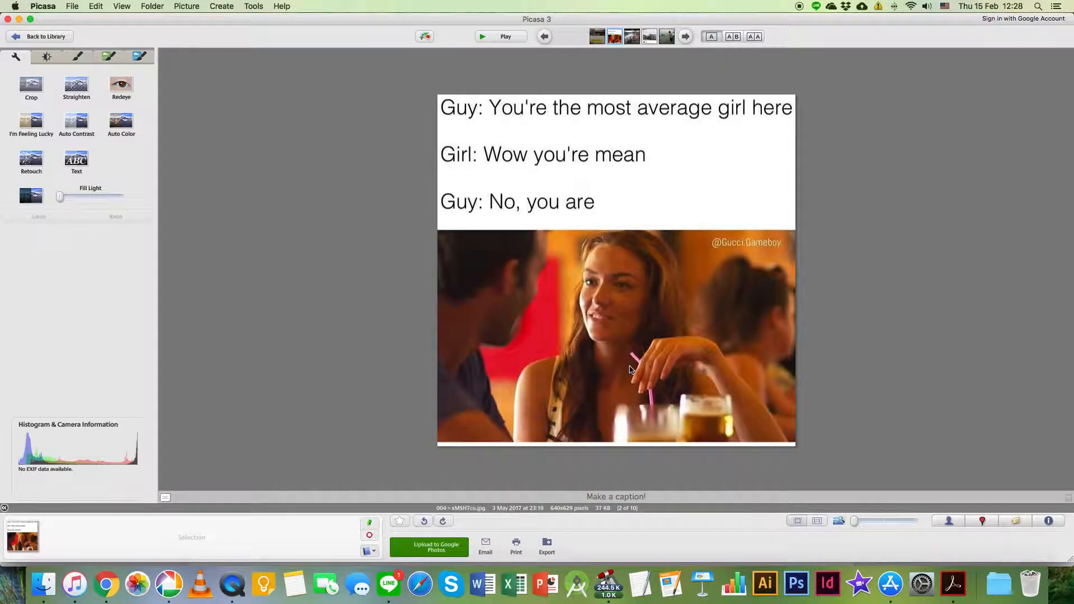
mouse_move(880, 376)
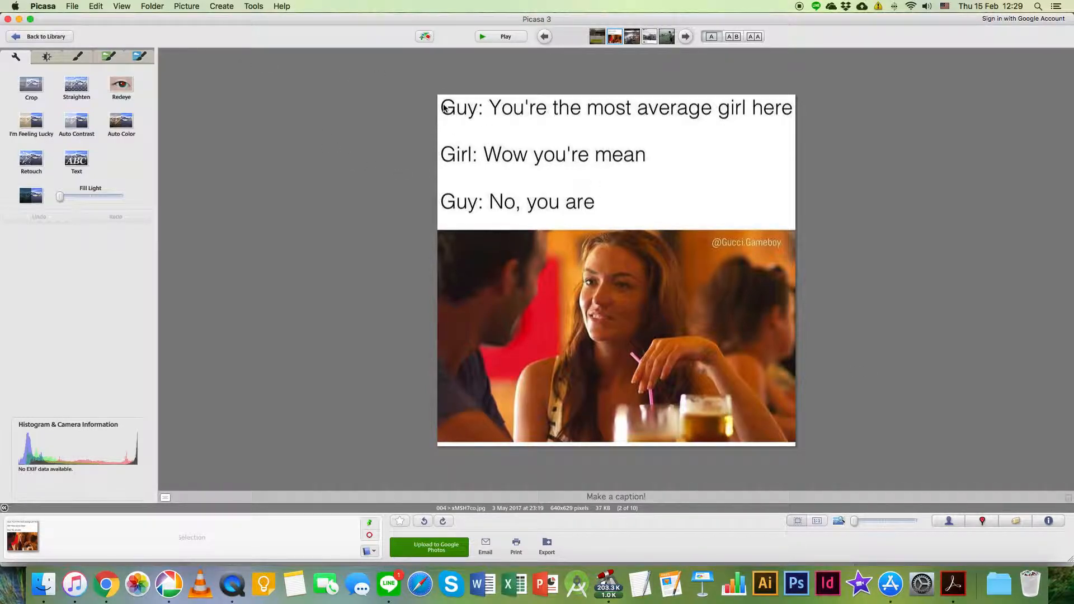
mouse_move(501, 119)
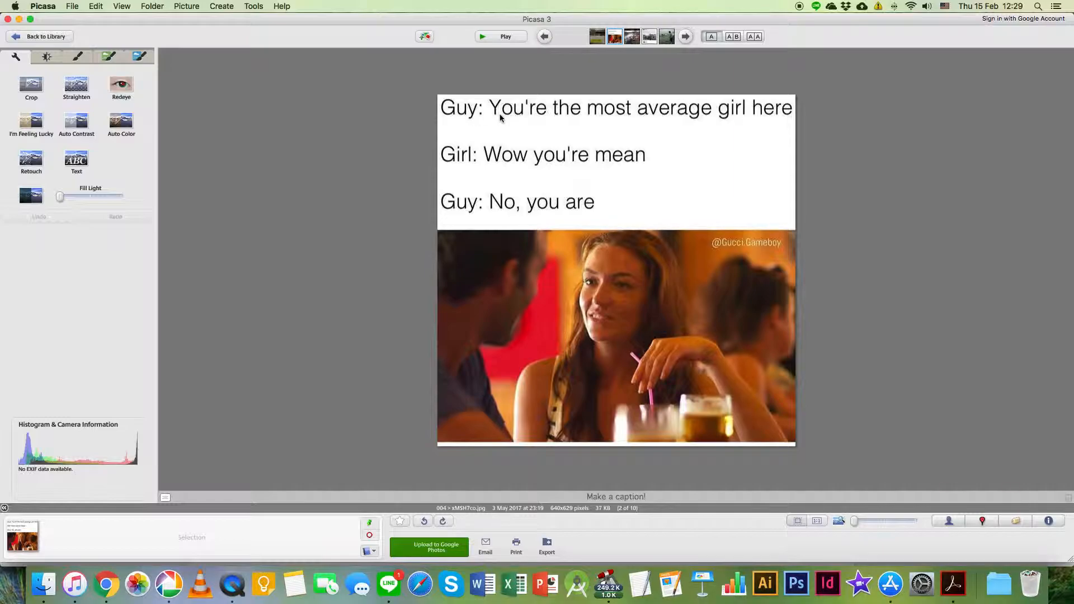
mouse_move(571, 122)
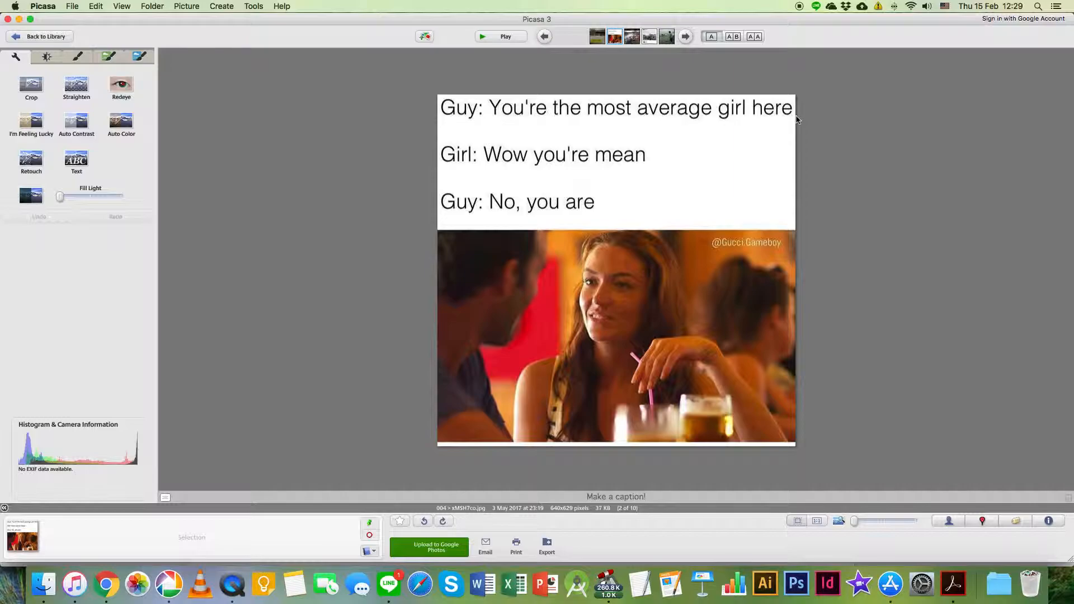
mouse_move(627, 166)
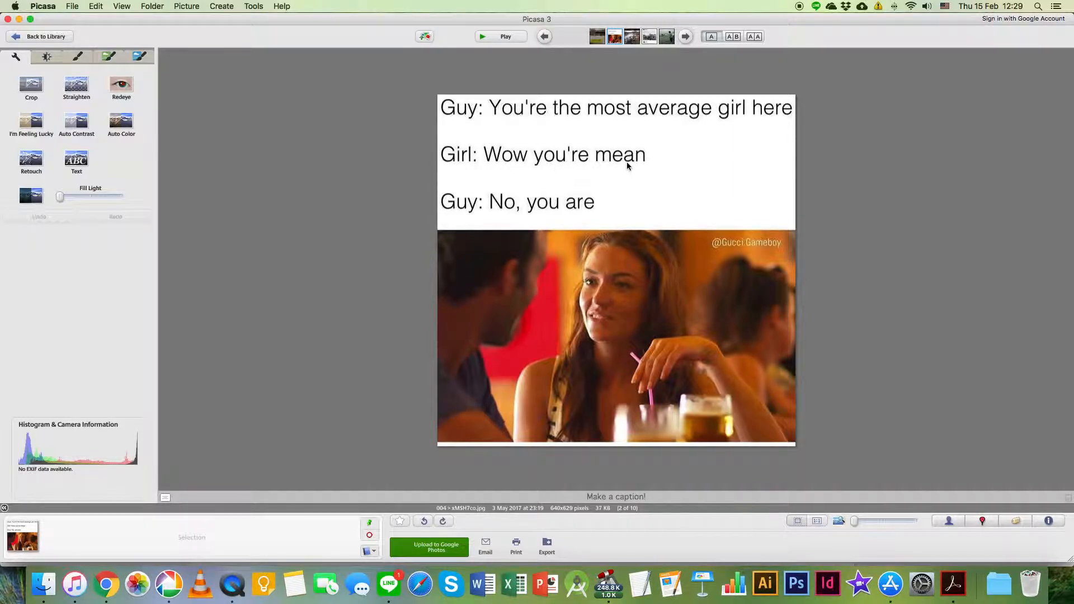
mouse_move(560, 214)
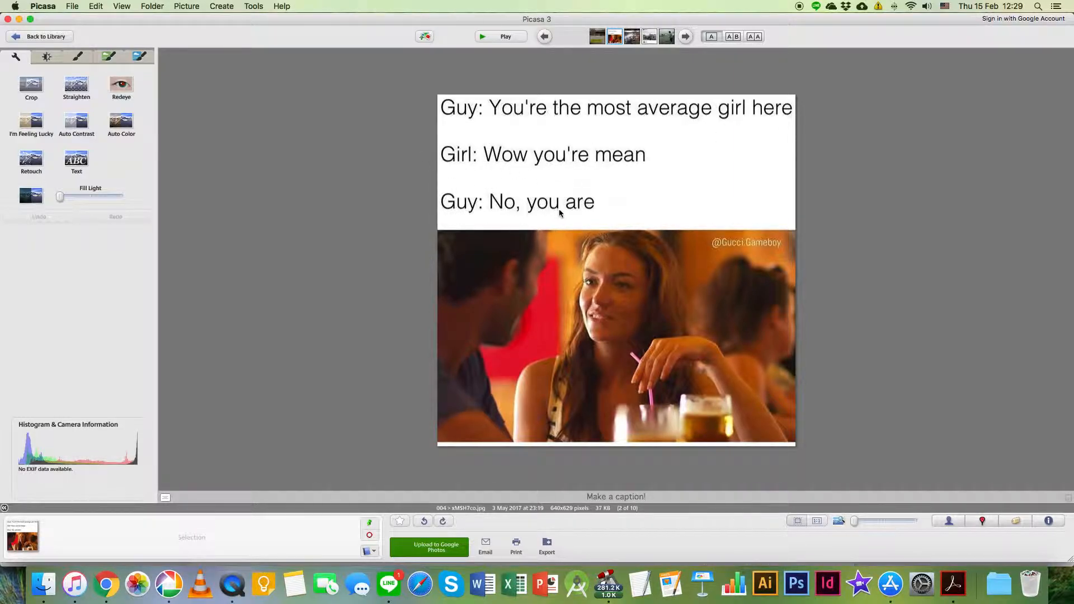
mouse_move(636, 299)
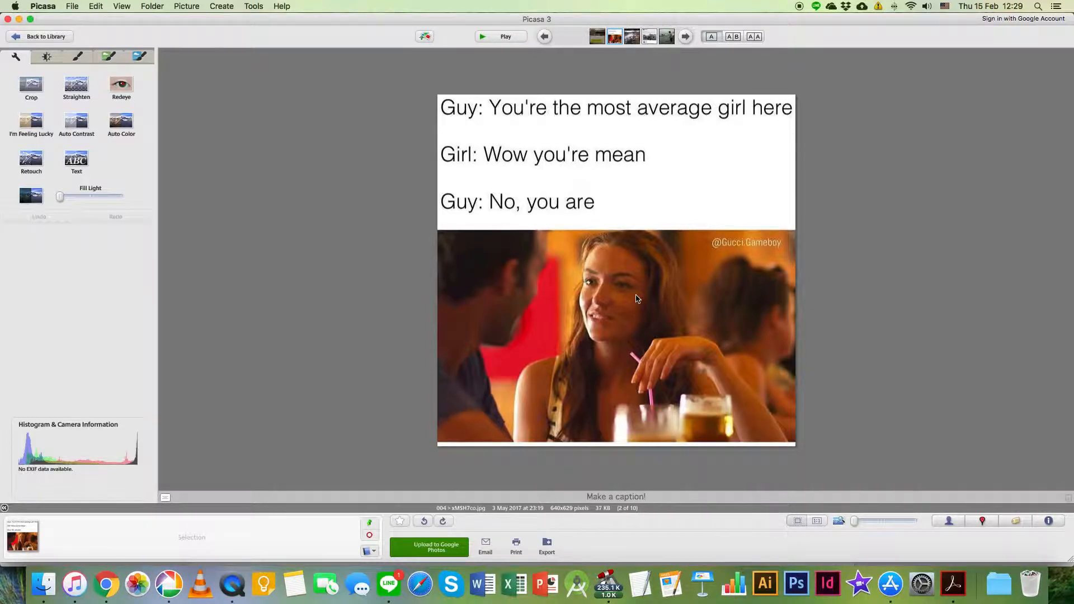
mouse_move(718, 339)
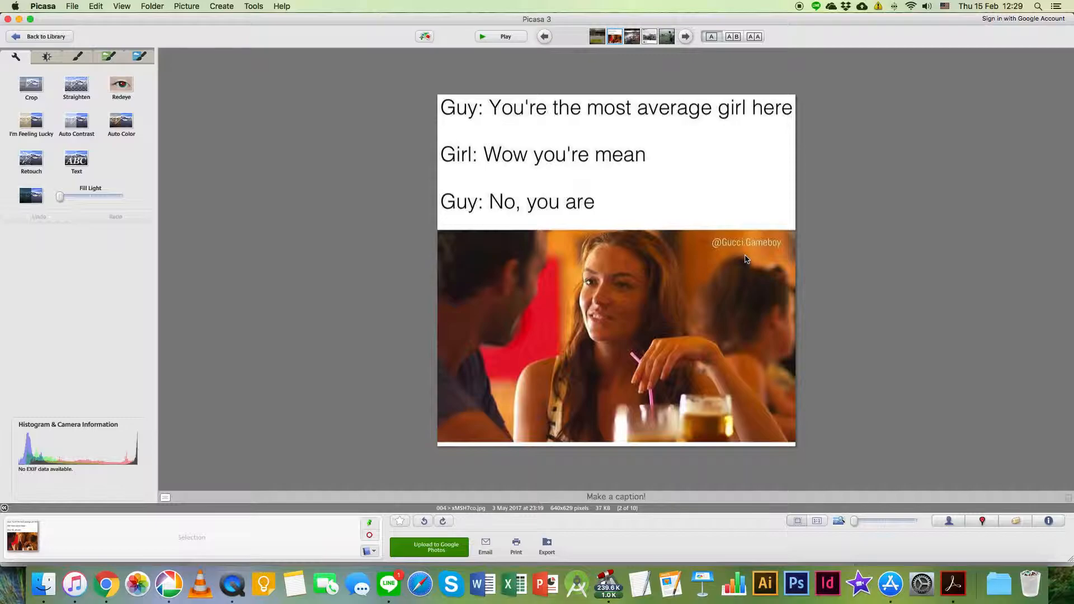
mouse_move(605, 130)
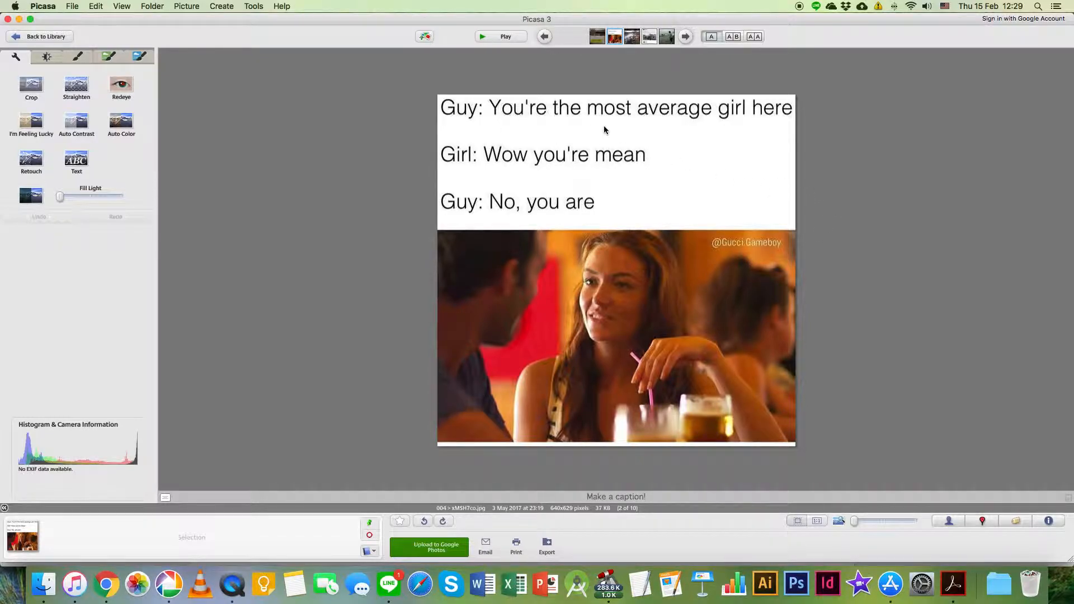
mouse_move(779, 148)
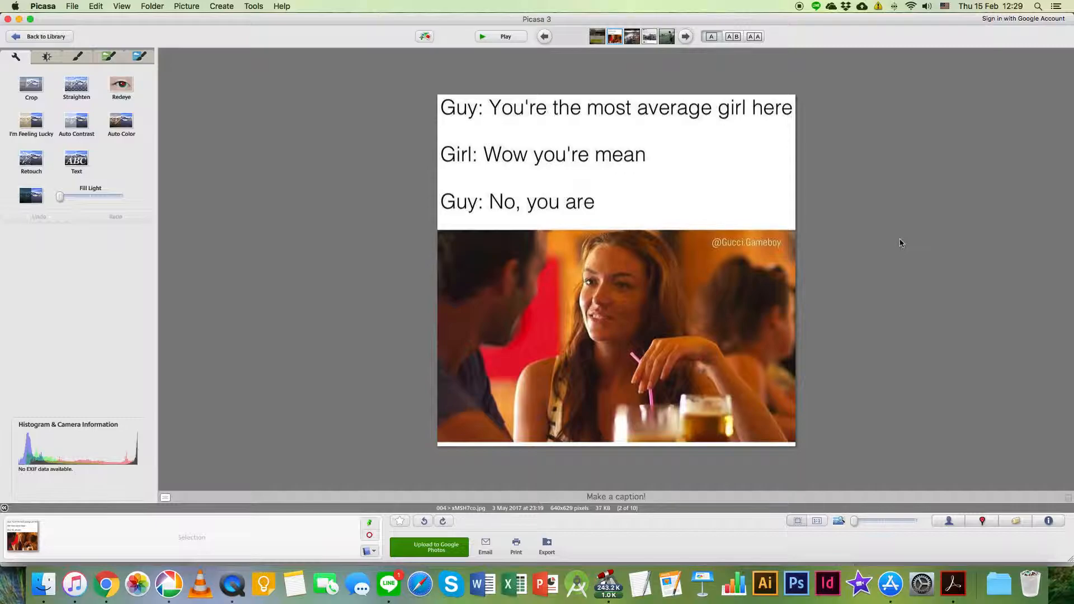
mouse_move(815, 275)
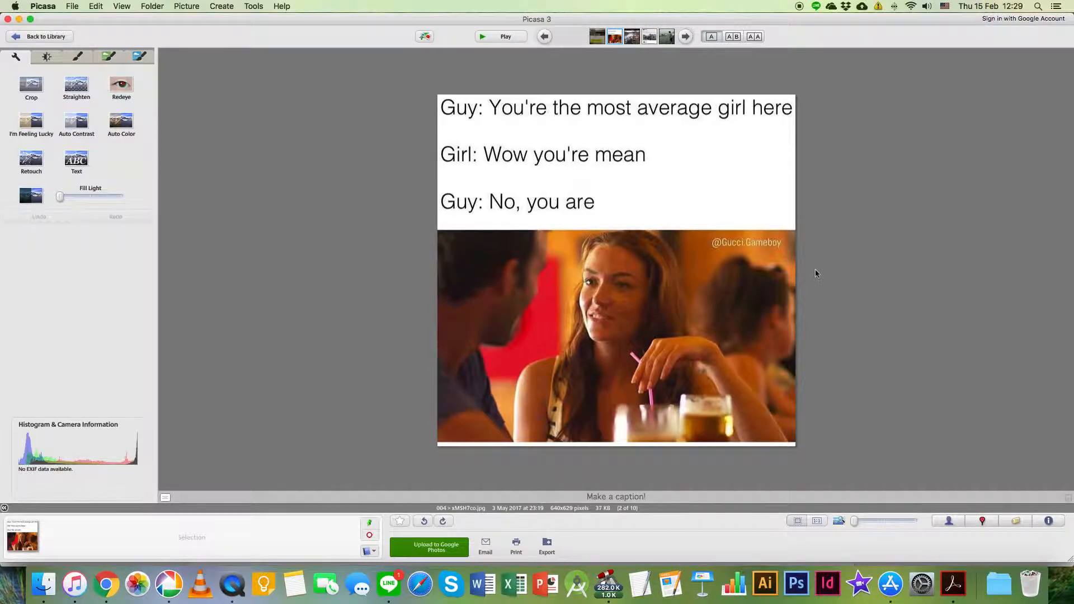
mouse_move(574, 127)
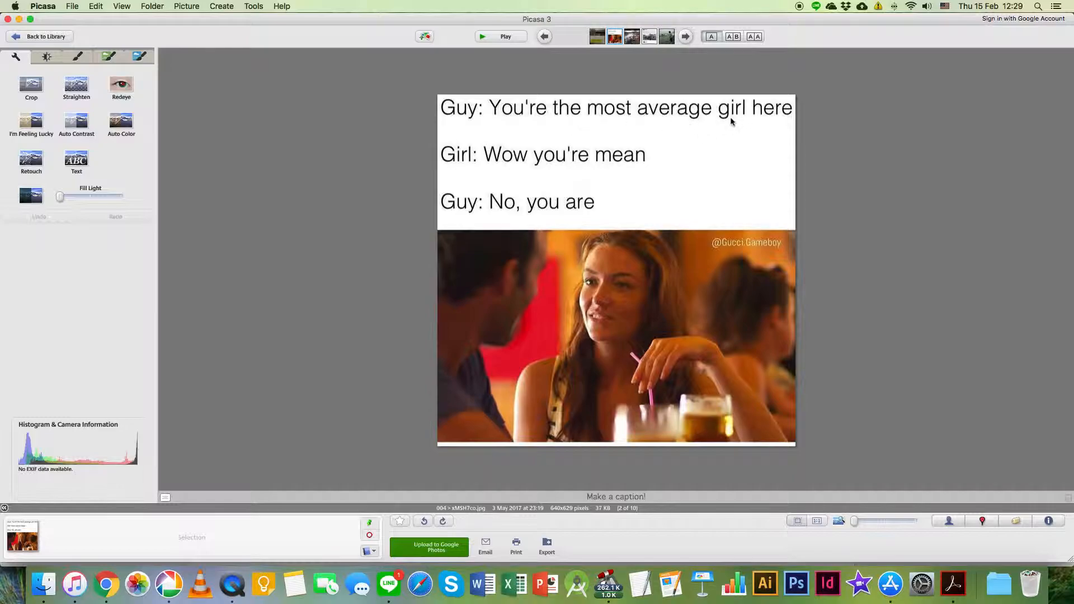
mouse_move(665, 125)
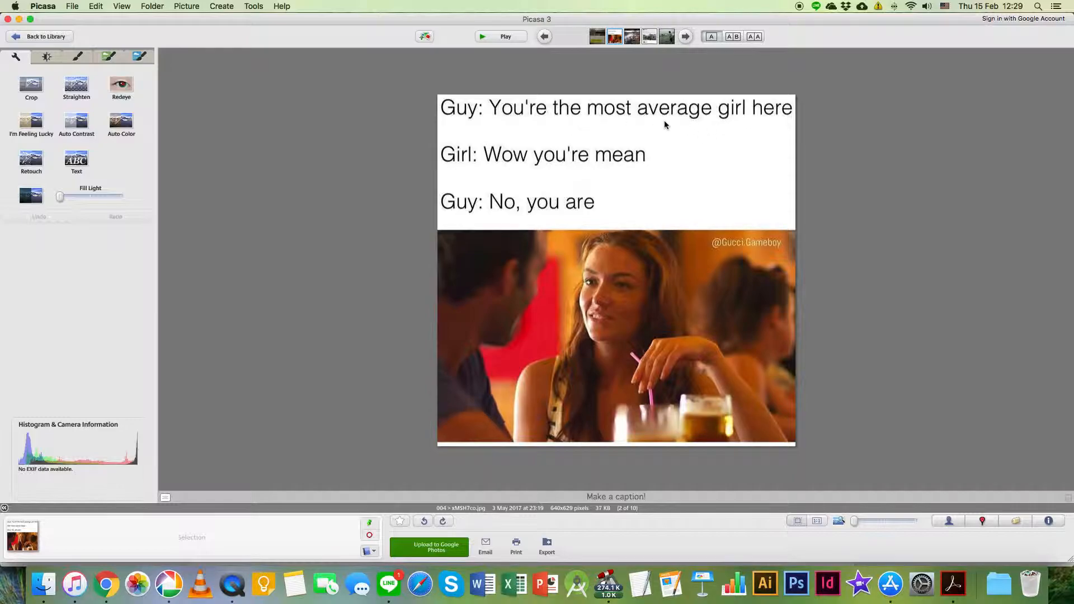
mouse_move(668, 122)
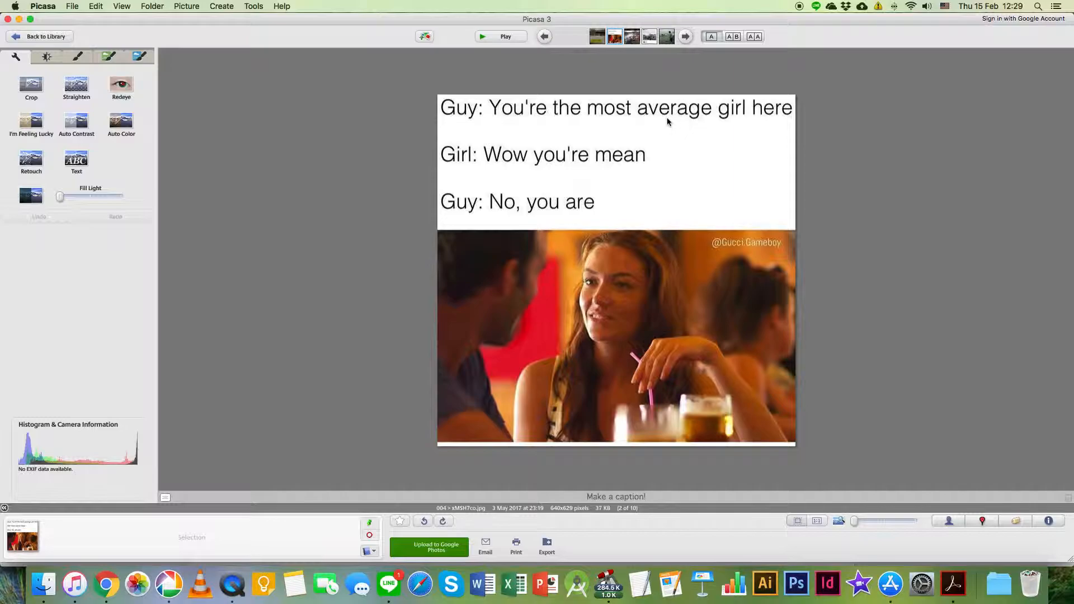
mouse_move(675, 121)
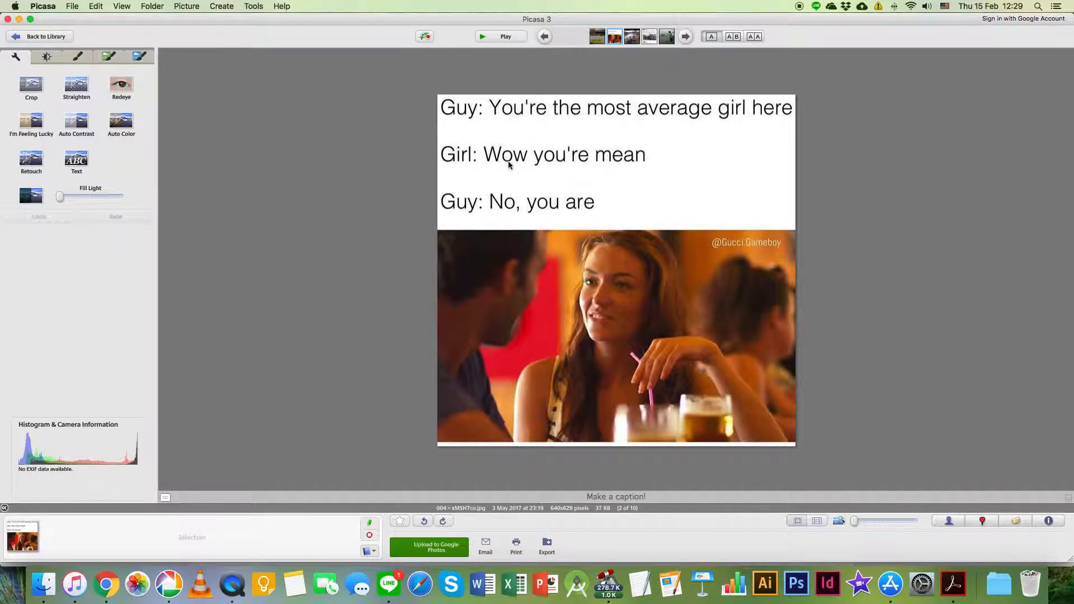
mouse_move(628, 174)
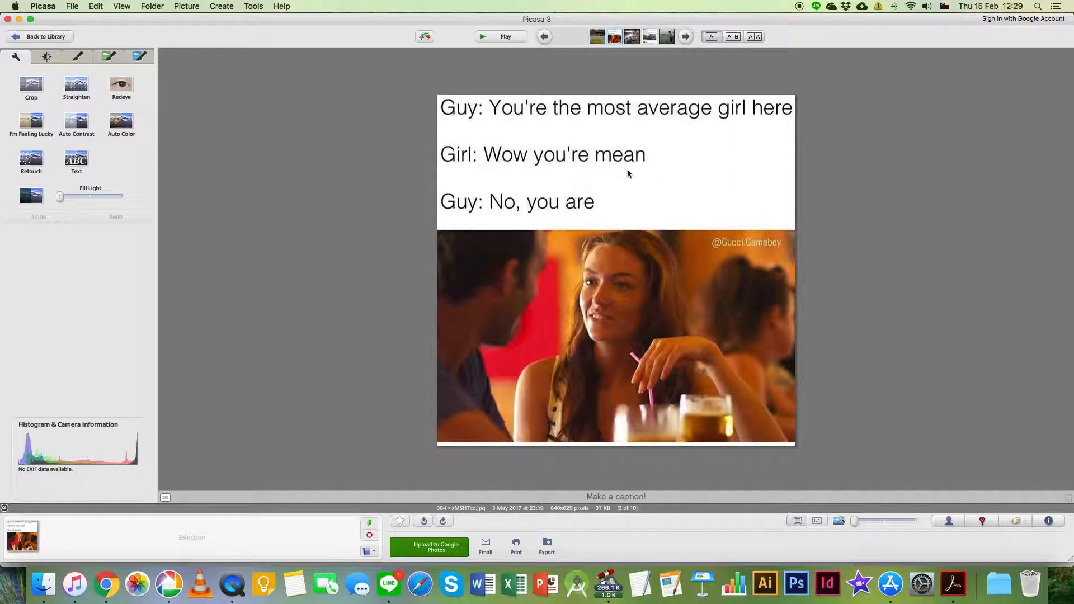
mouse_move(614, 166)
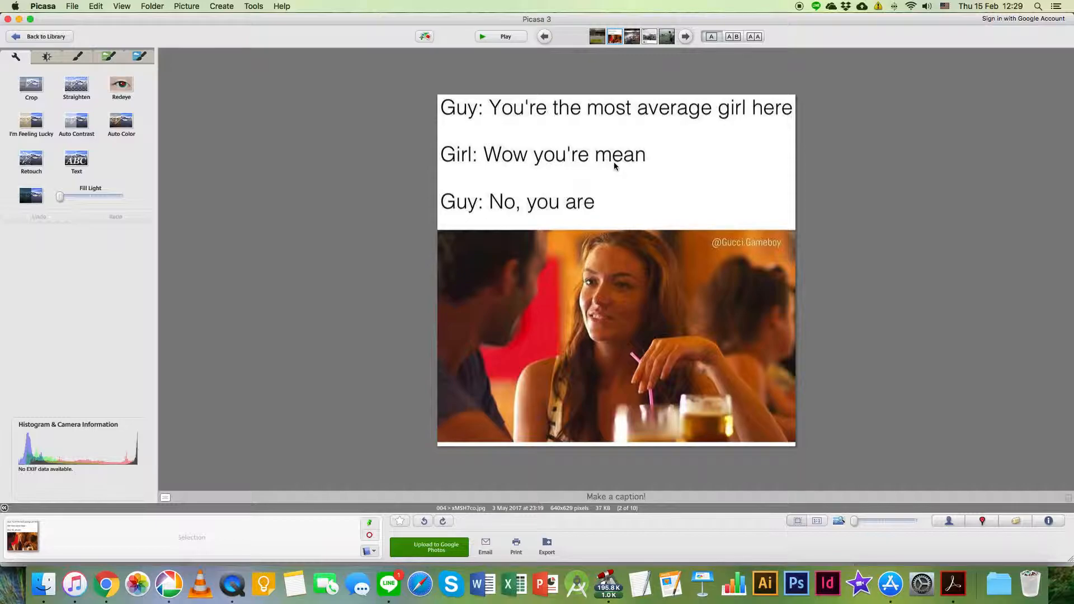
mouse_move(621, 167)
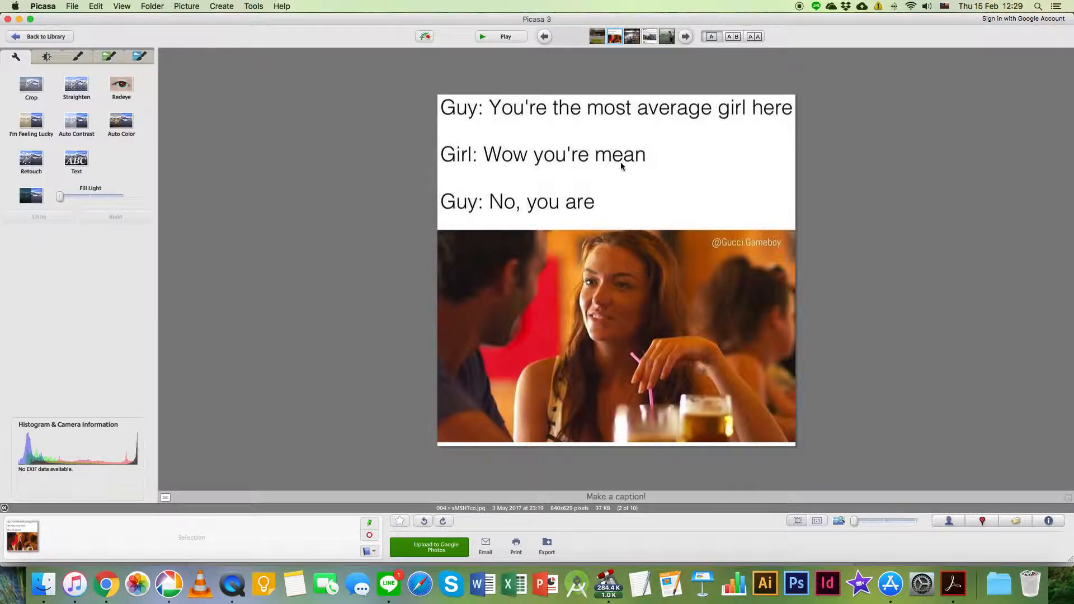
- Look up 'mean' in Collins English–Chinese dictionary and read through its verb and adjective translations
click(107, 584)
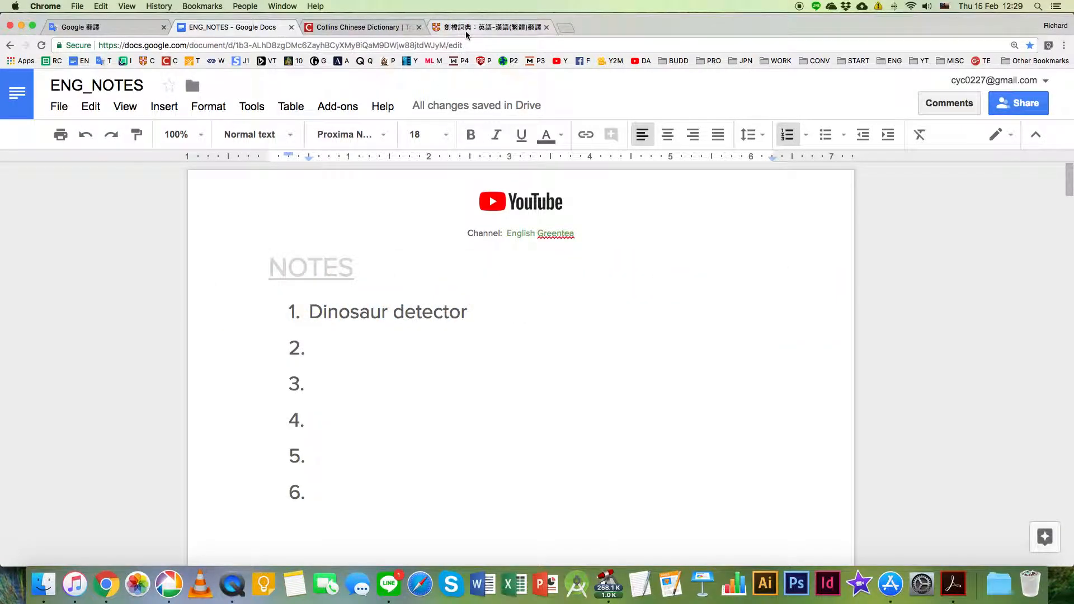
click(360, 27)
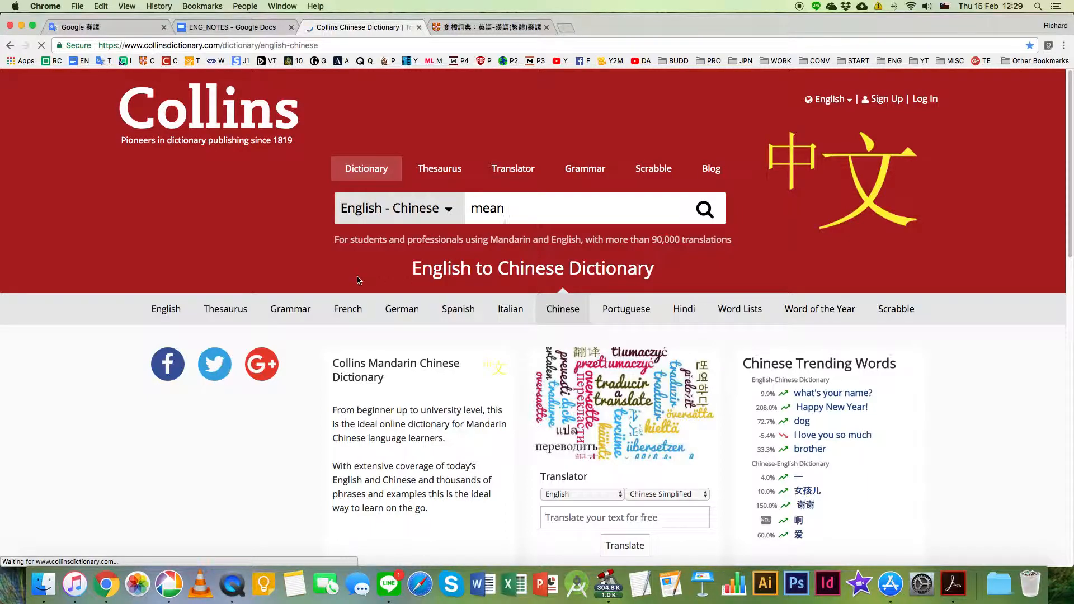
click(704, 208)
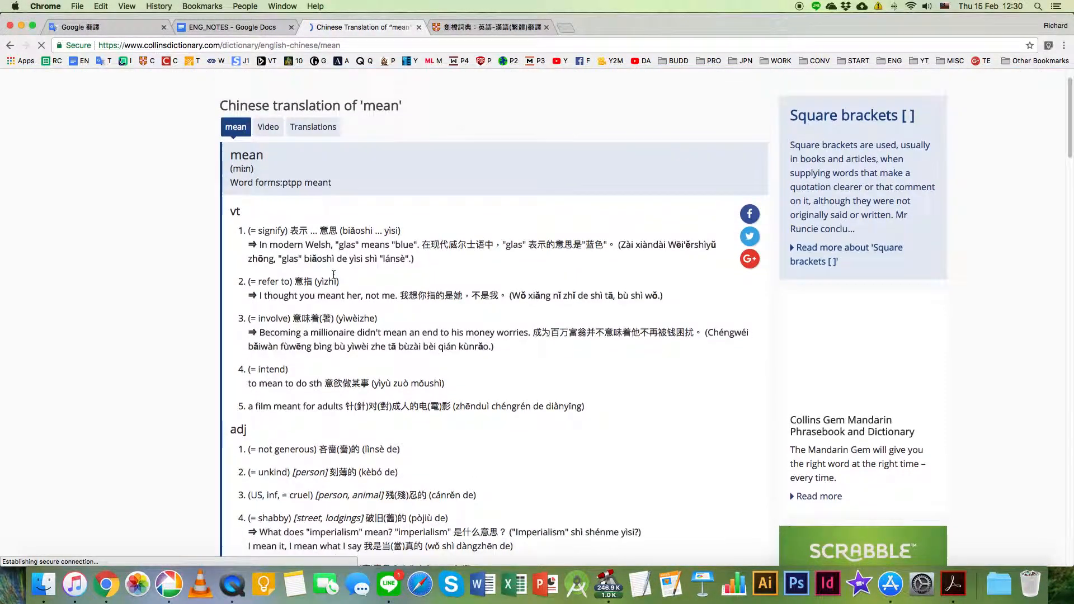
scroll(down, 3)
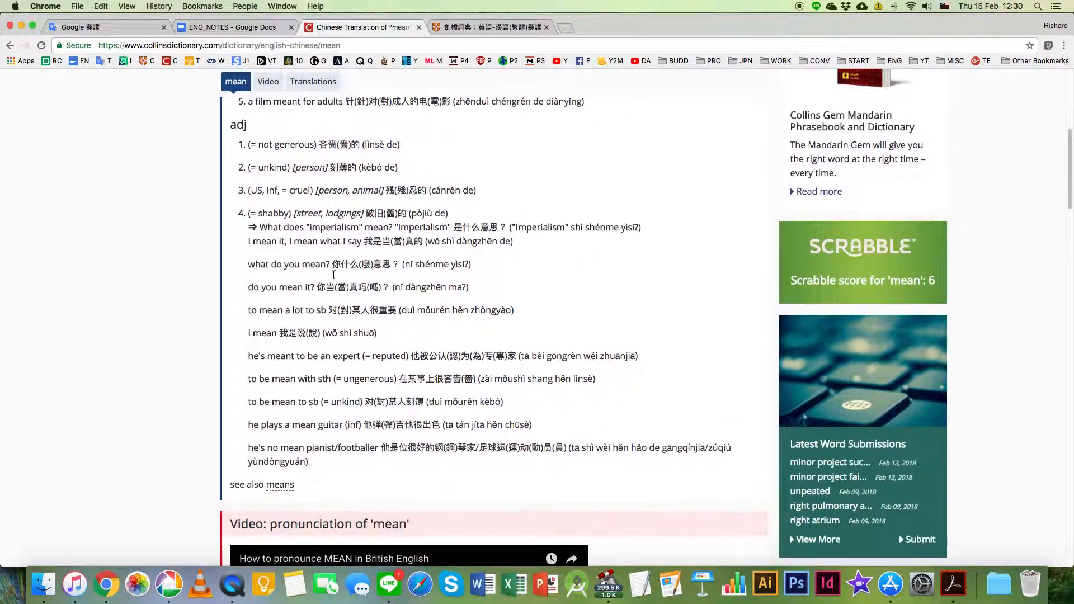
scroll(down, 3)
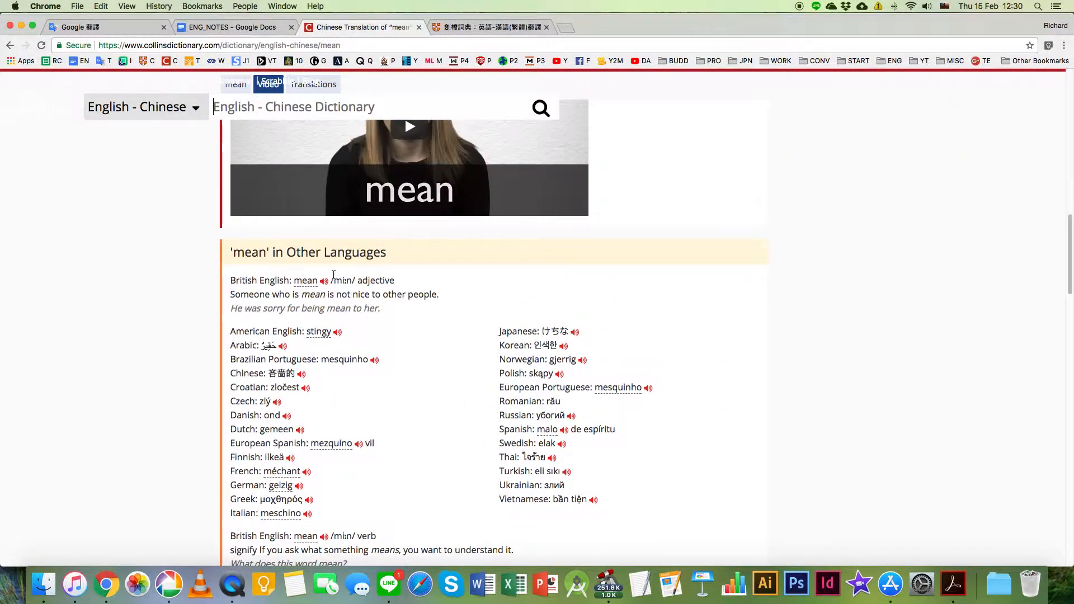
scroll(up, 3)
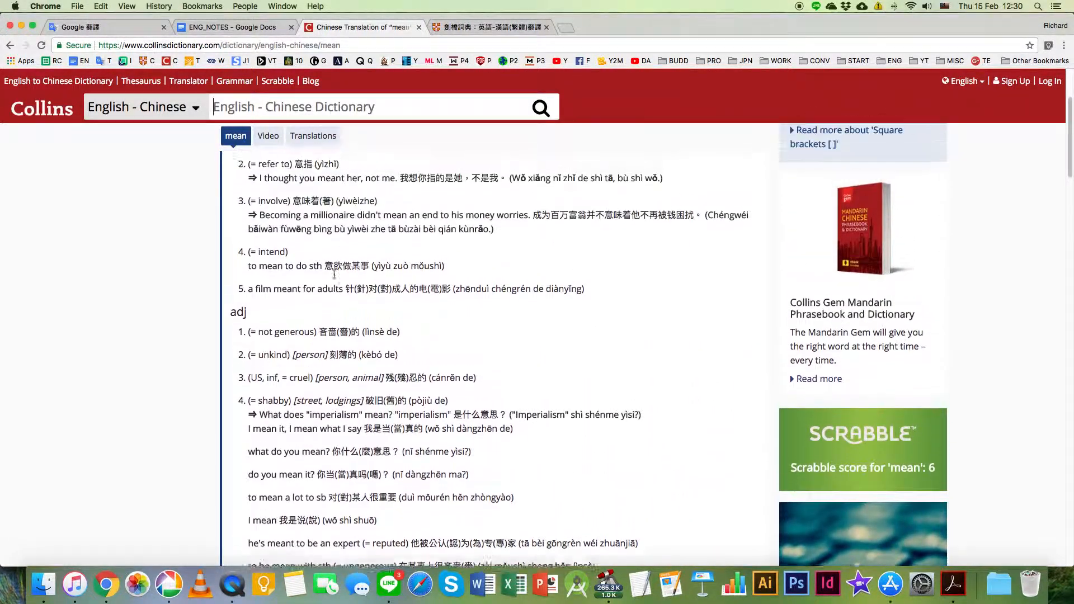
scroll(up, 3)
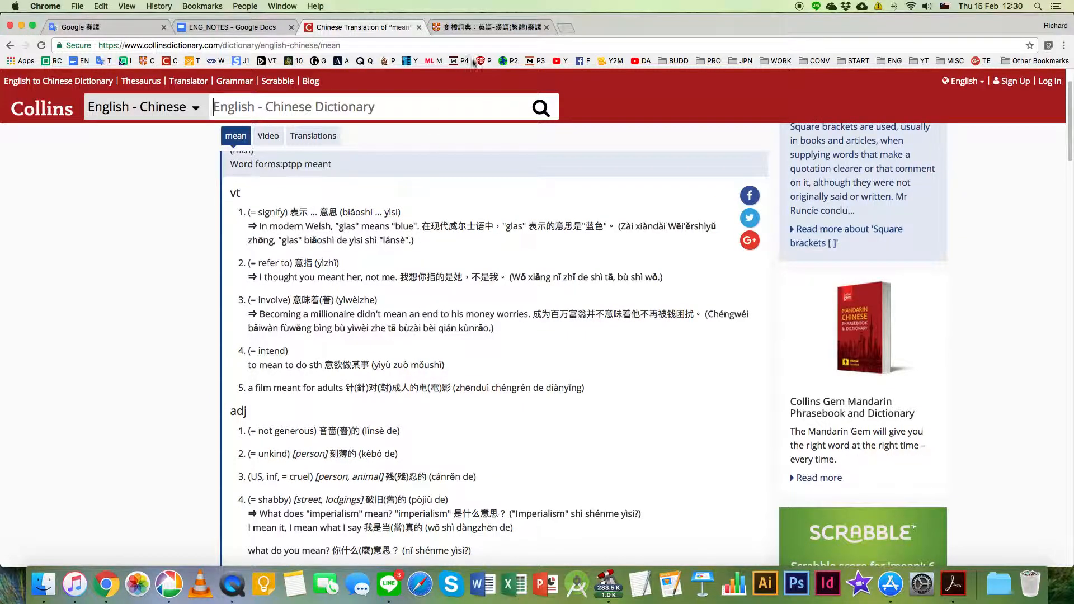
- Look up 'mean' in Cambridge Dictionary and read its senses down to the 'unkind or unpleasant' adjective meaning
click(490, 27)
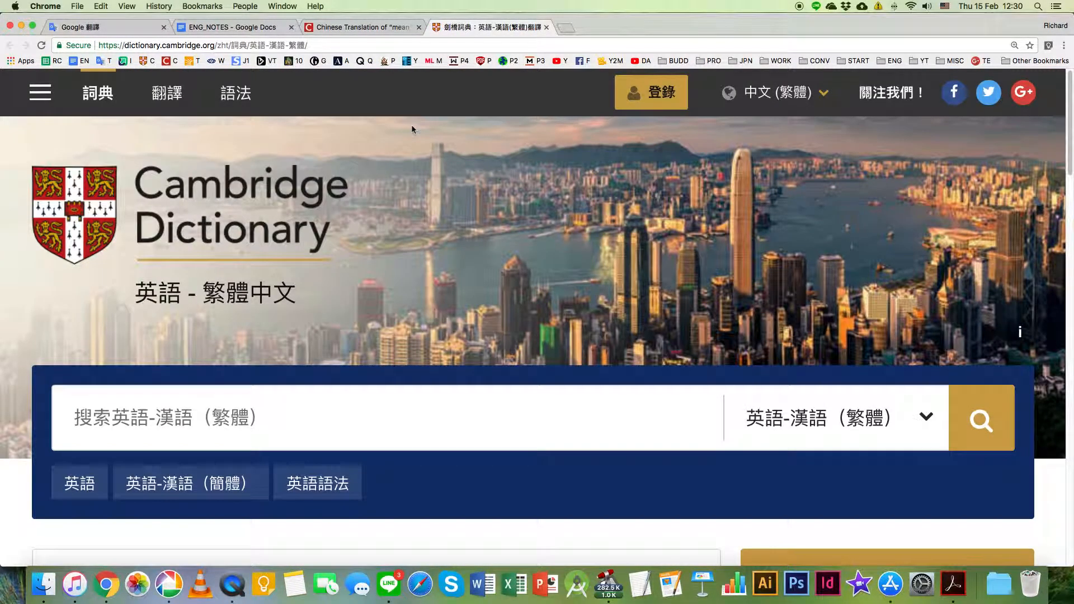
text(mean)
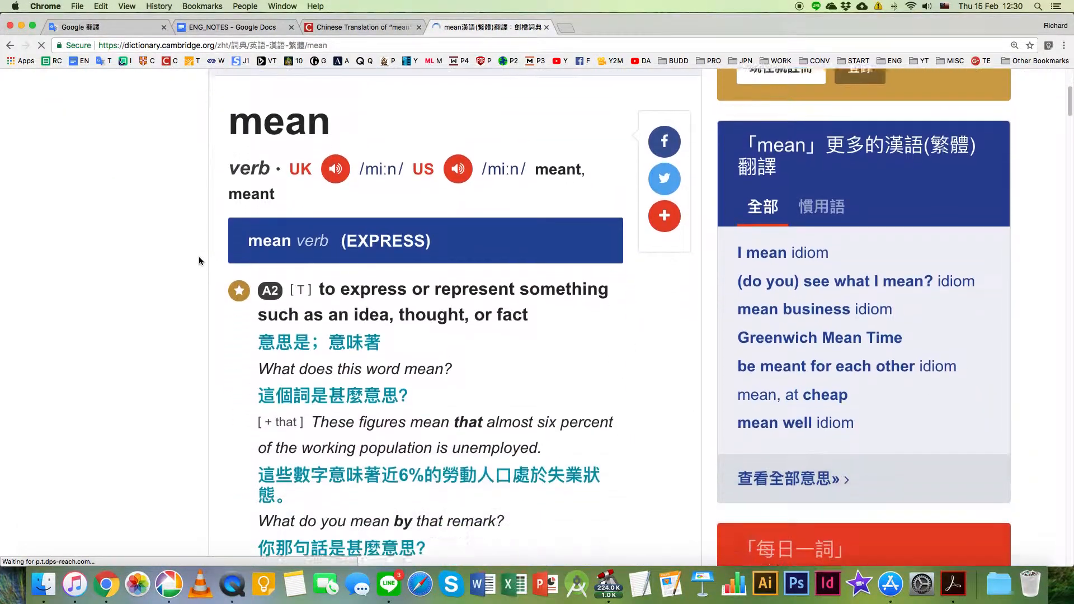
scroll(down, 3)
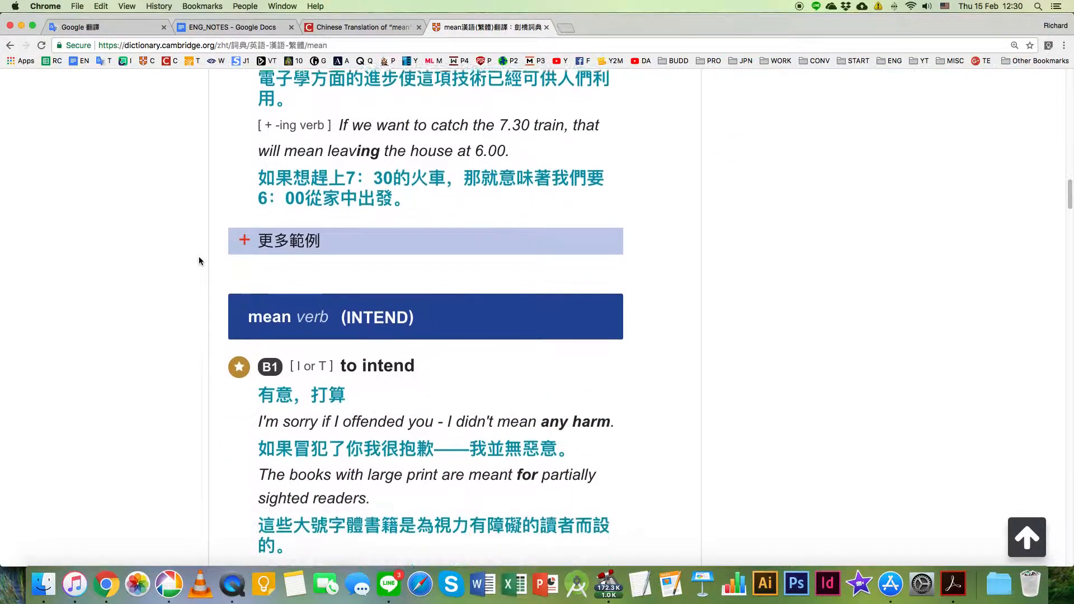
scroll(down, 3)
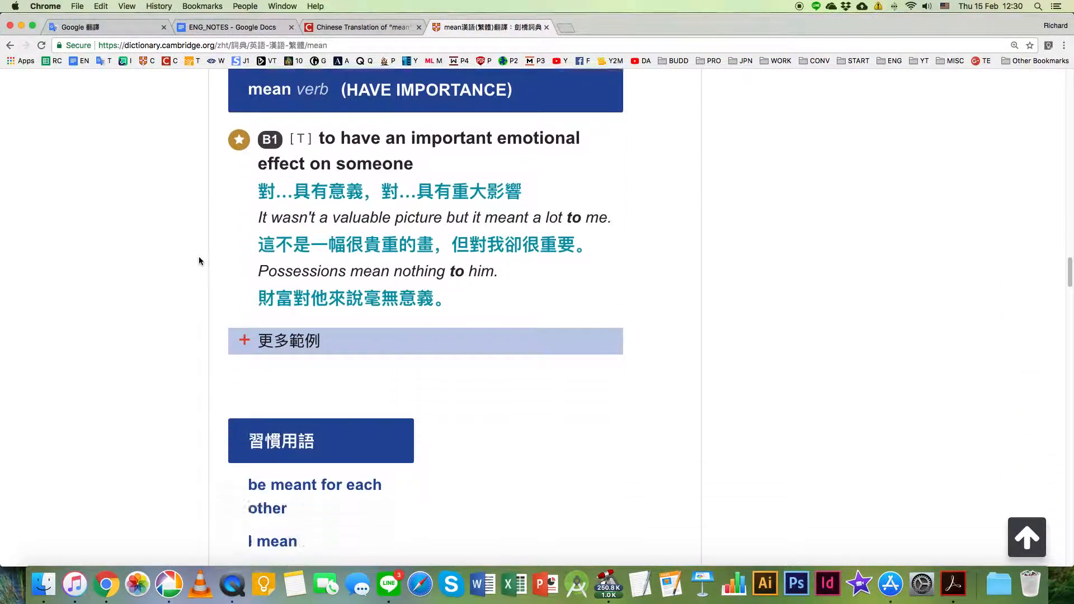
scroll(down, 3)
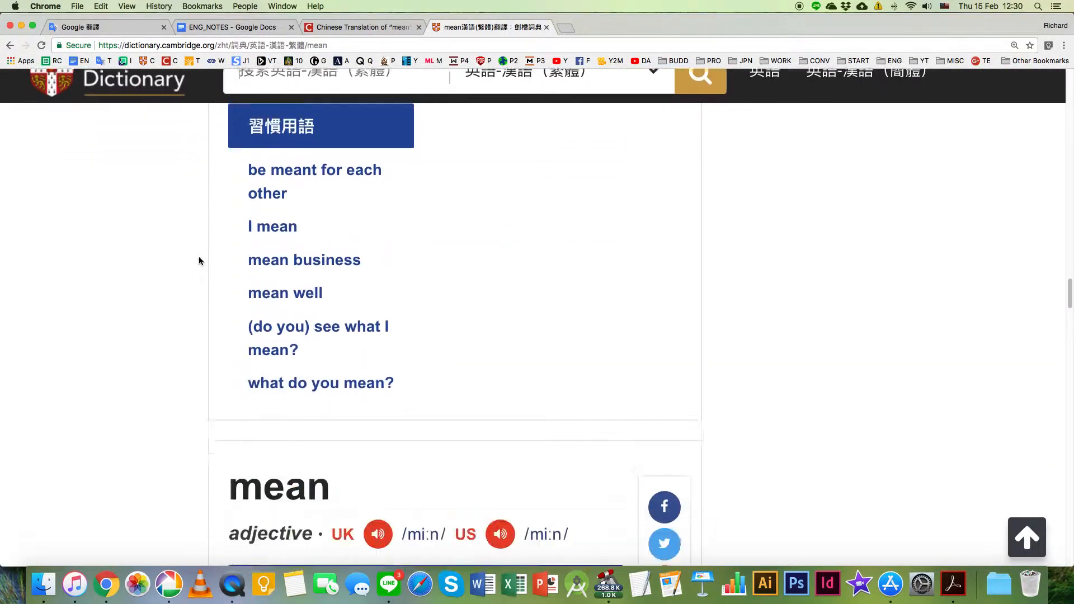
scroll(down, 3)
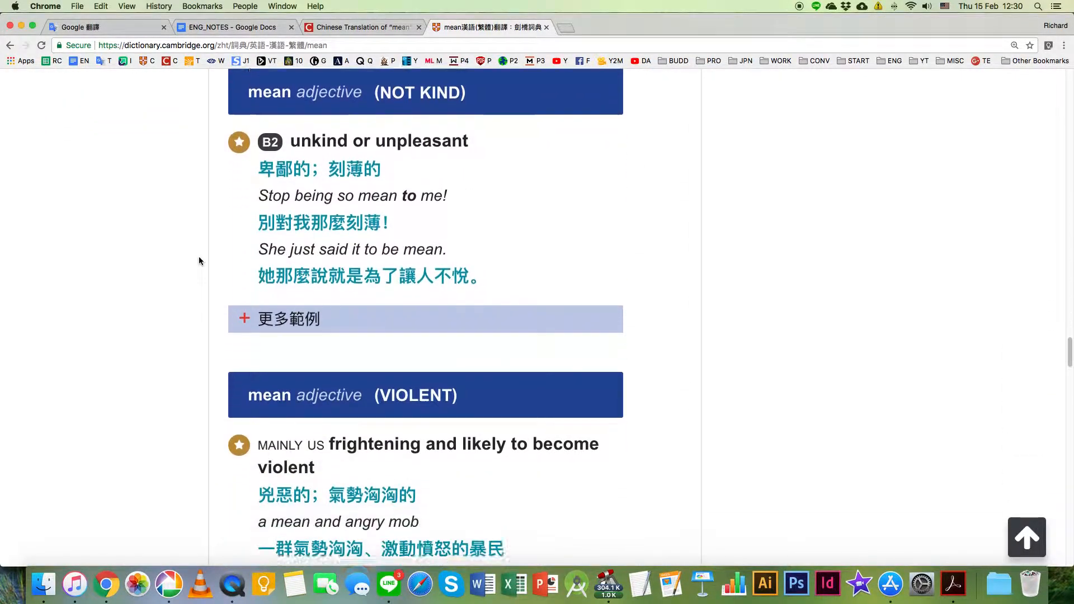
scroll(down, 3)
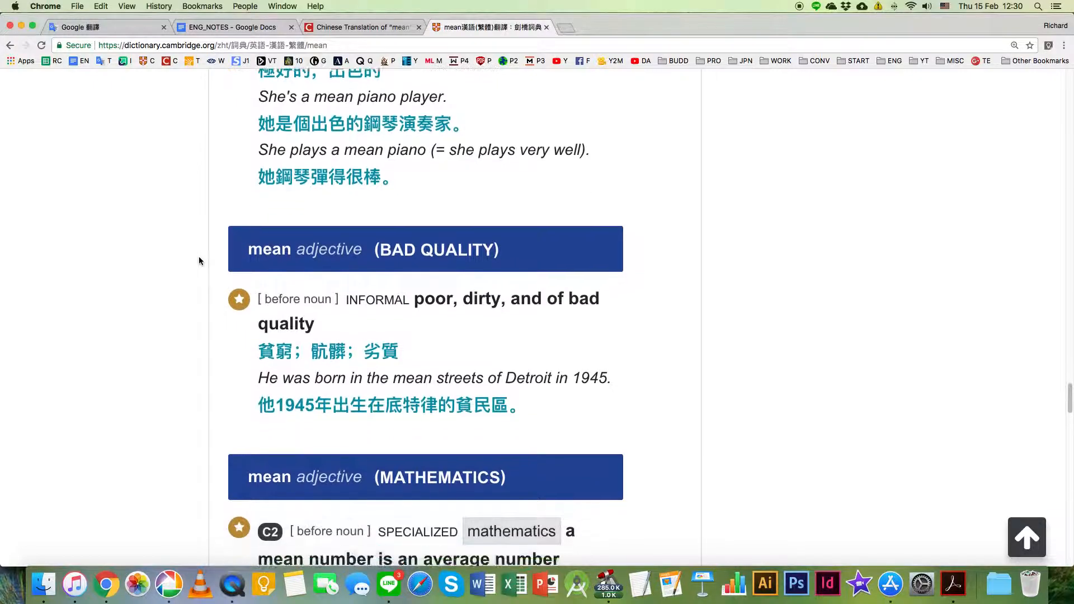
scroll(down, 3)
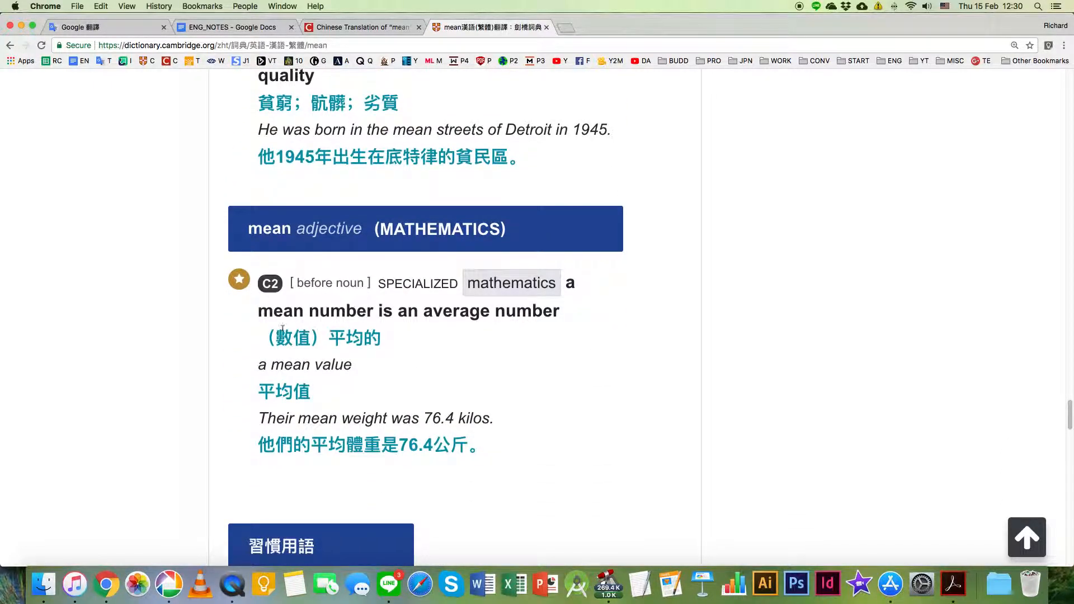
mouse_move(467, 357)
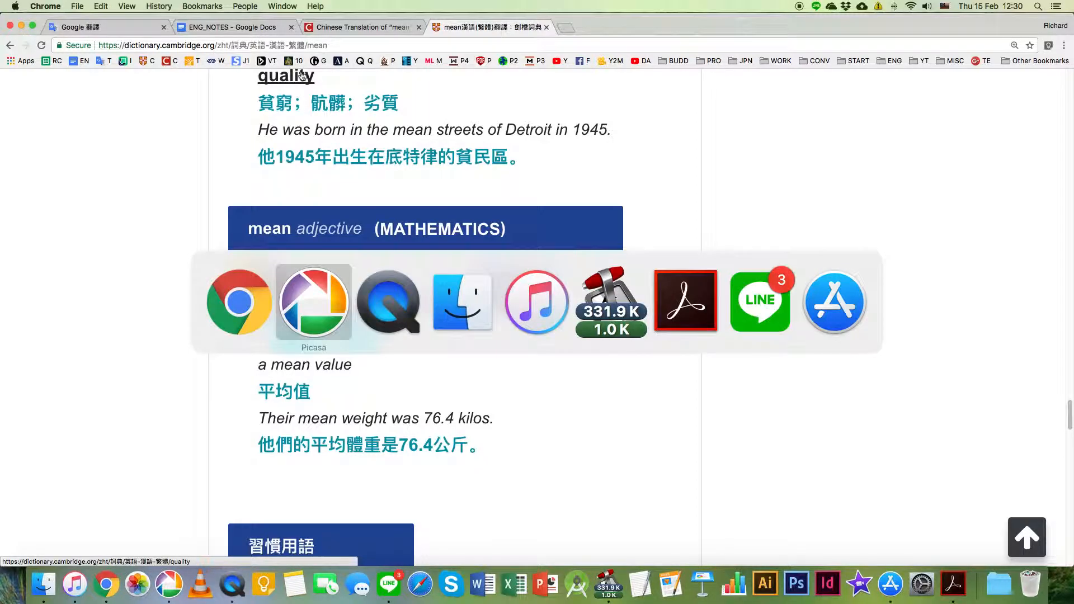
- Return to the 'Wow you're mean' joke picture, then advance to the donkey photo
click(314, 302)
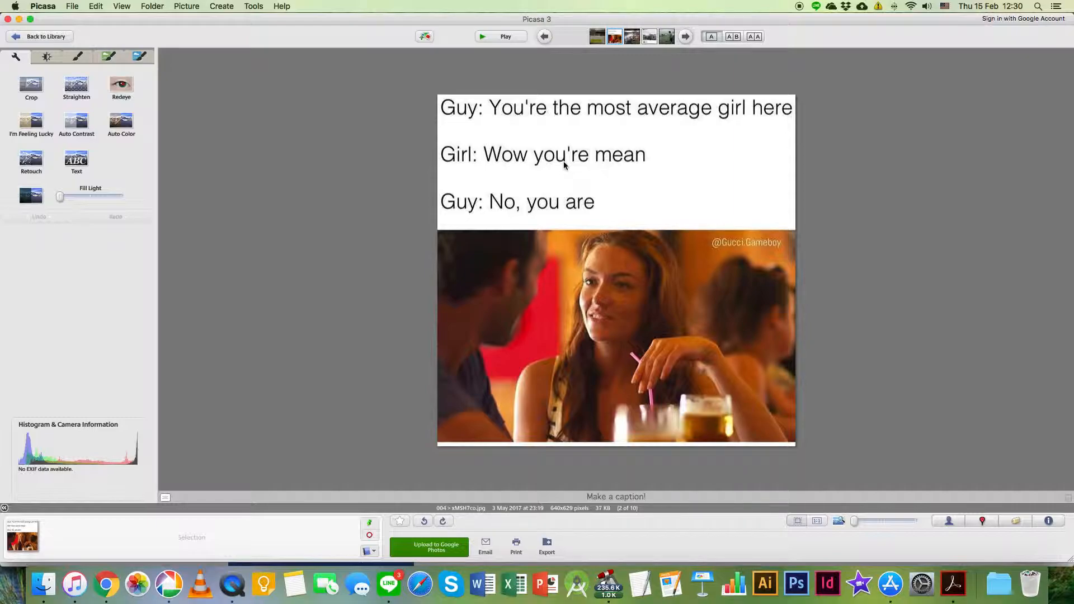
mouse_move(517, 167)
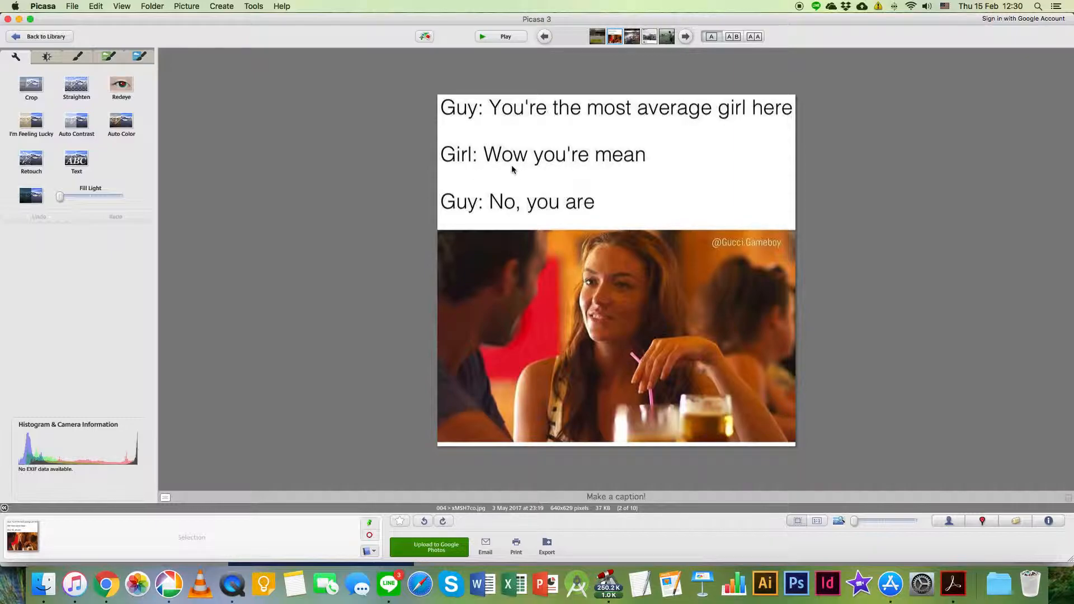
mouse_move(555, 202)
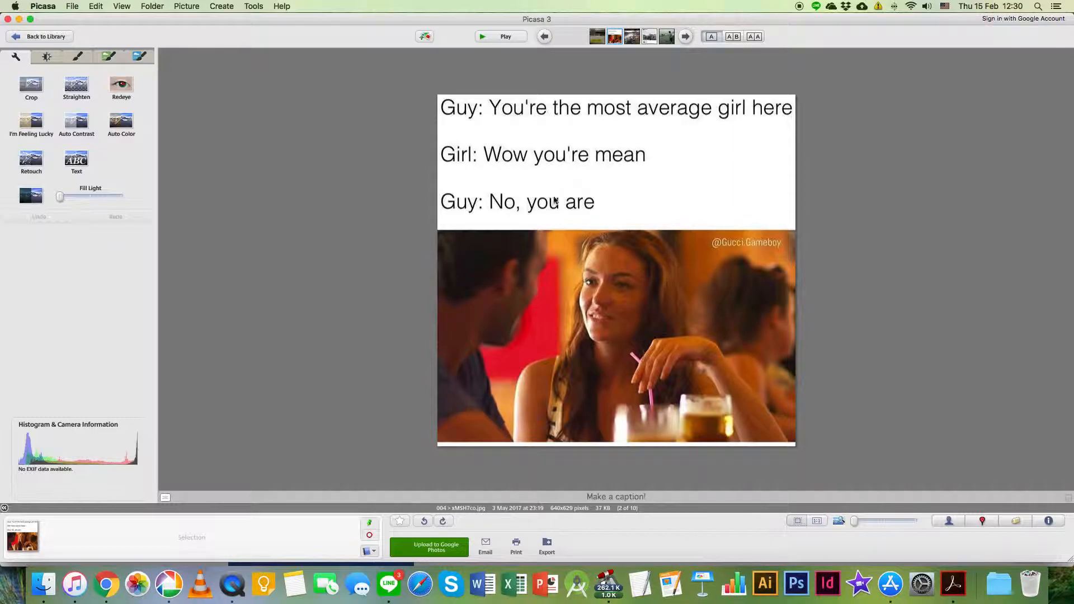
mouse_move(576, 220)
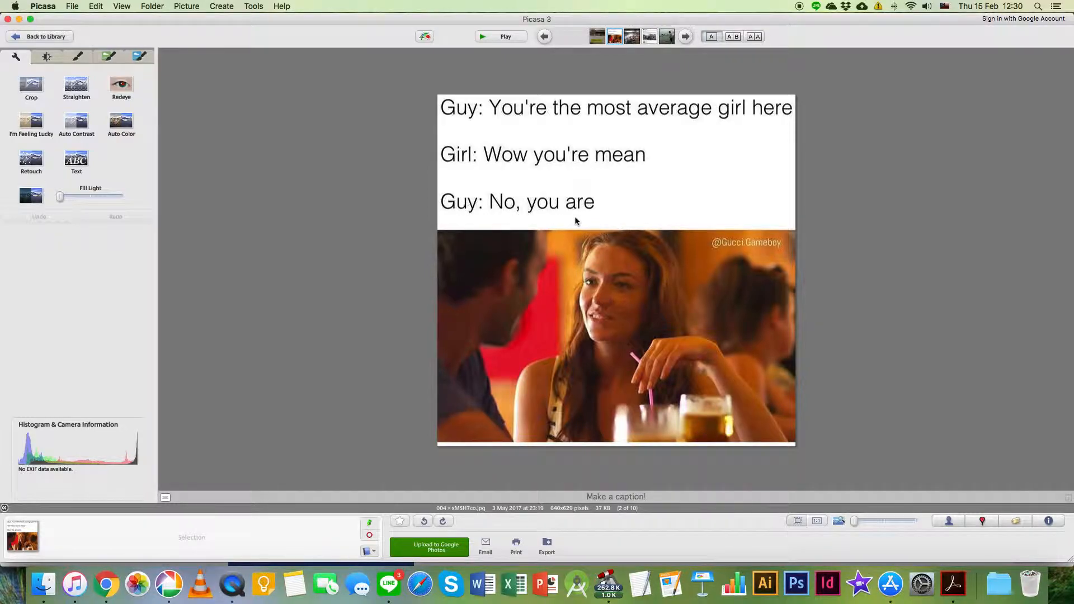
mouse_move(678, 131)
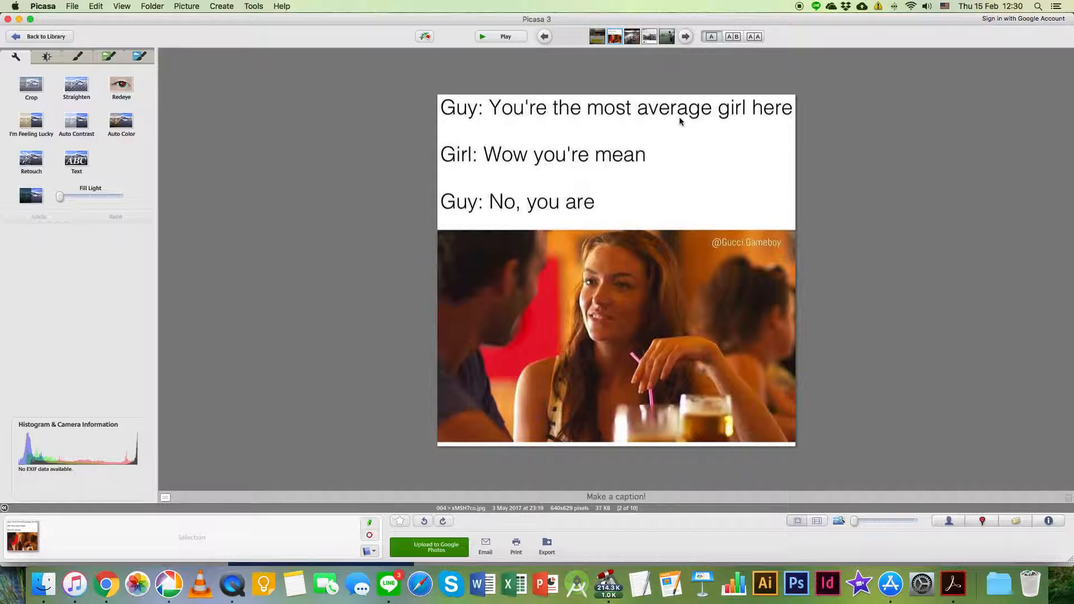
mouse_move(675, 115)
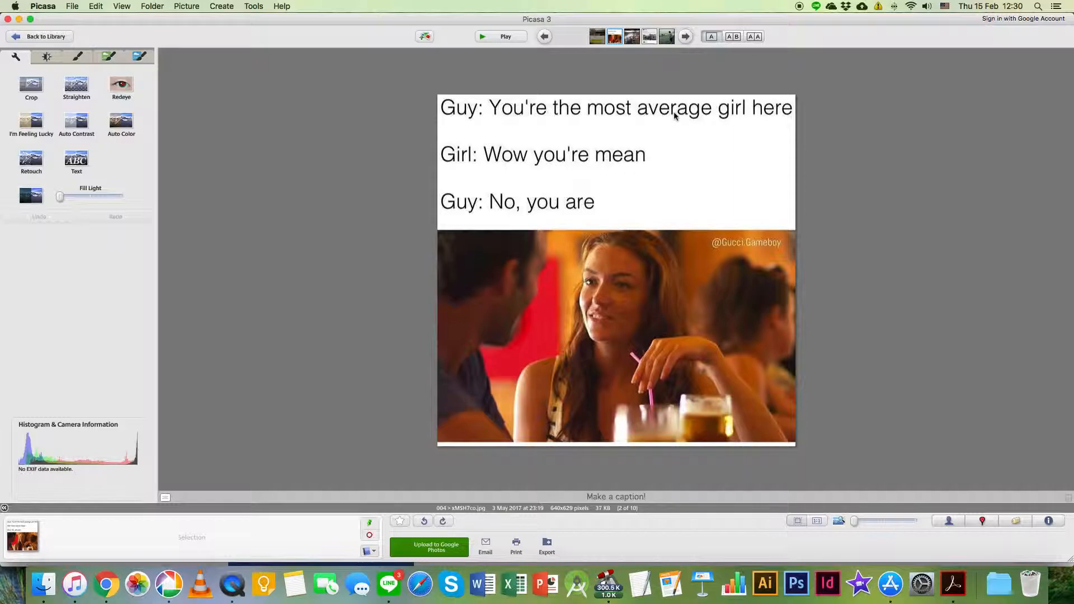
mouse_move(608, 161)
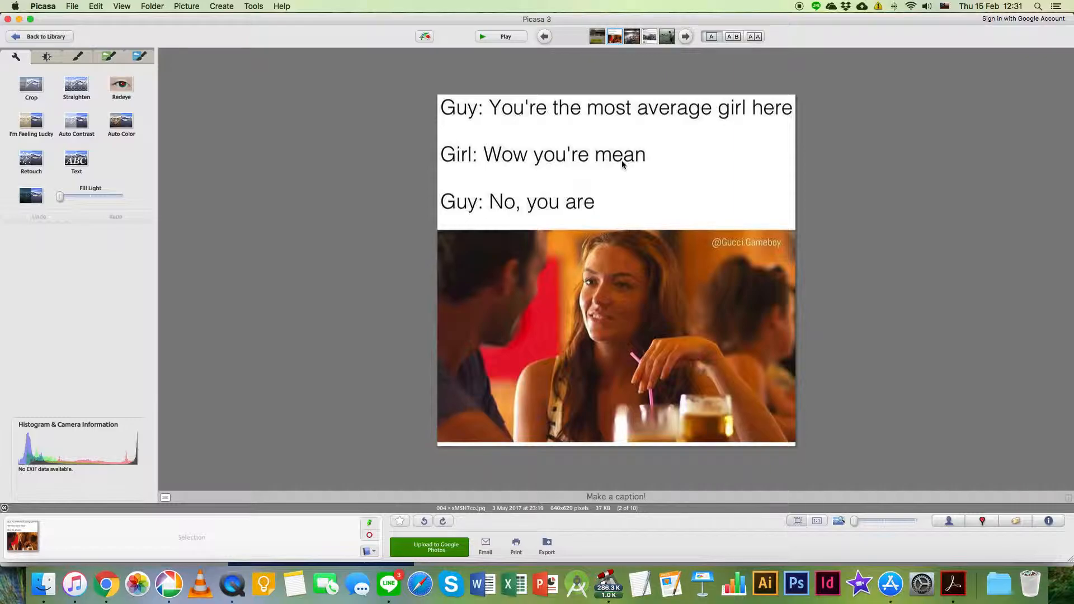
click(684, 36)
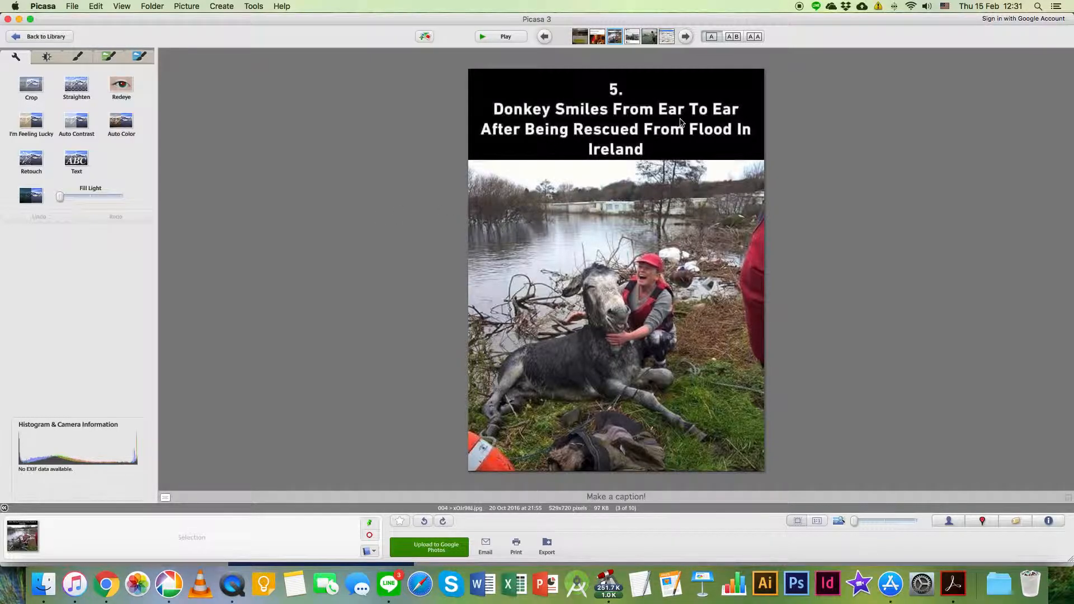
mouse_move(771, 140)
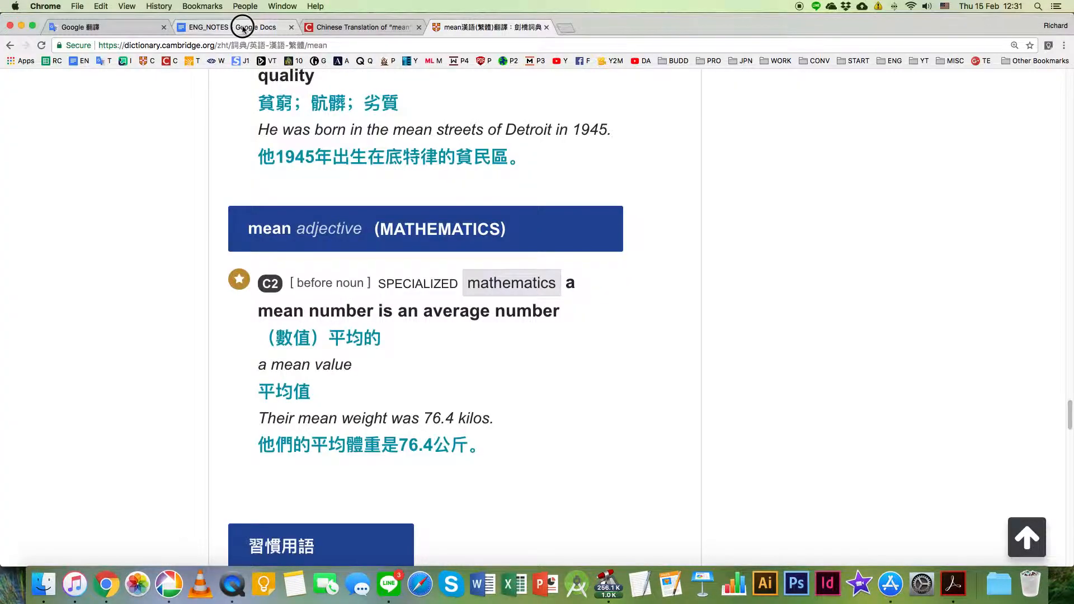
- Switch to the ENG_NOTES document to start the second note
click(244, 27)
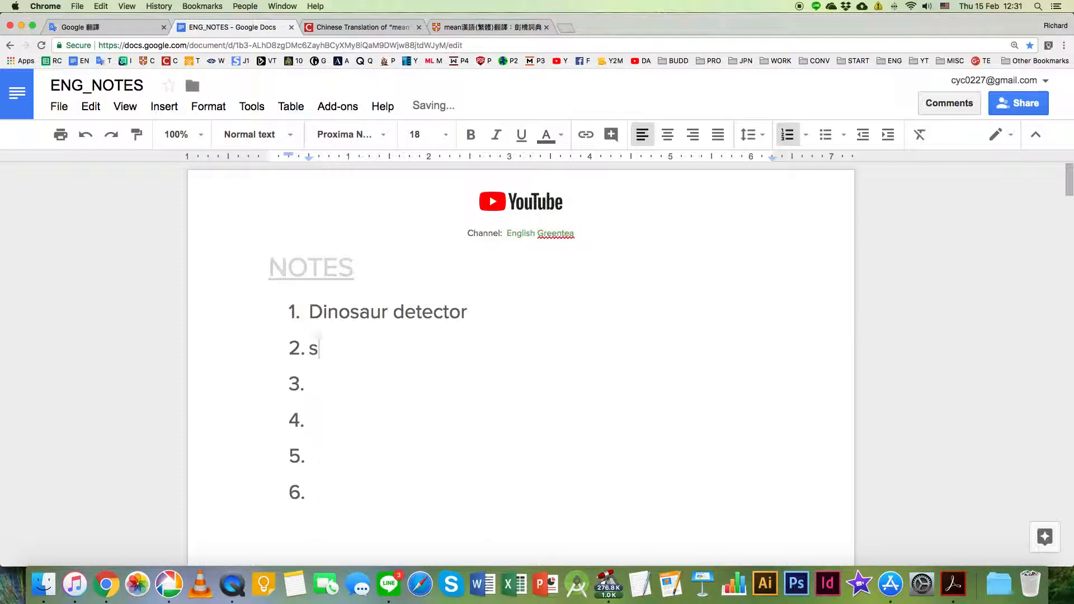
- Finish note 2 as 'Smile from ear to ear', then return to the donkey photo in Picasa
text(mile from)
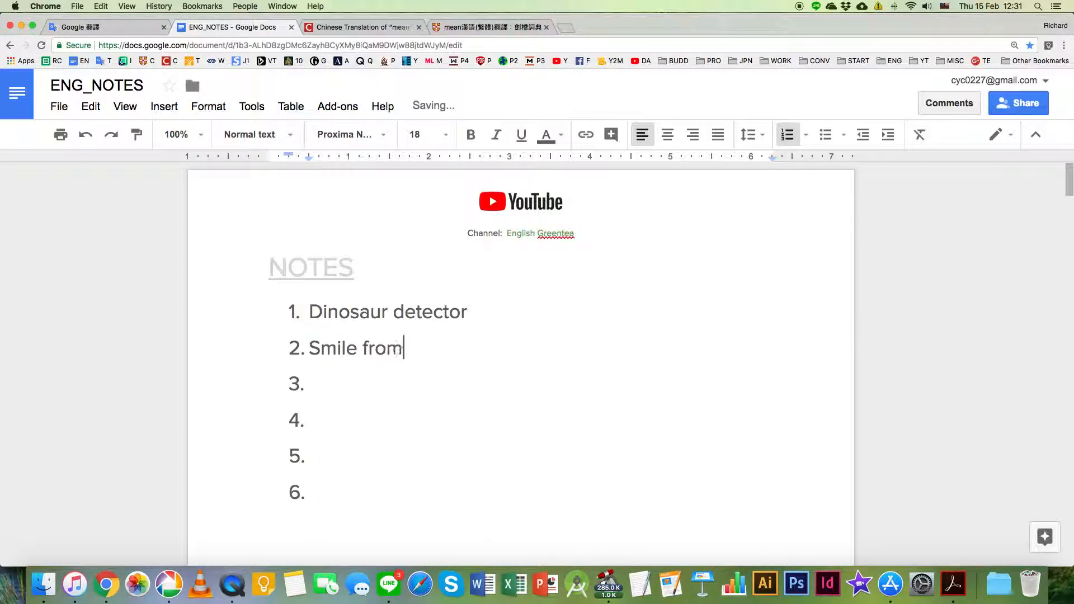
text(er)
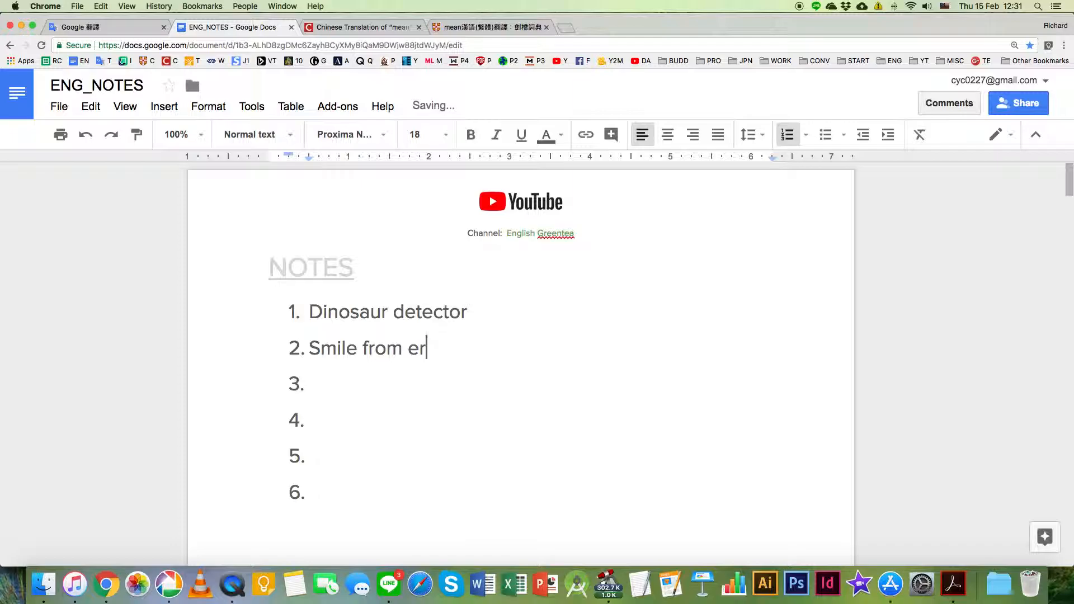
text(ar to ear)
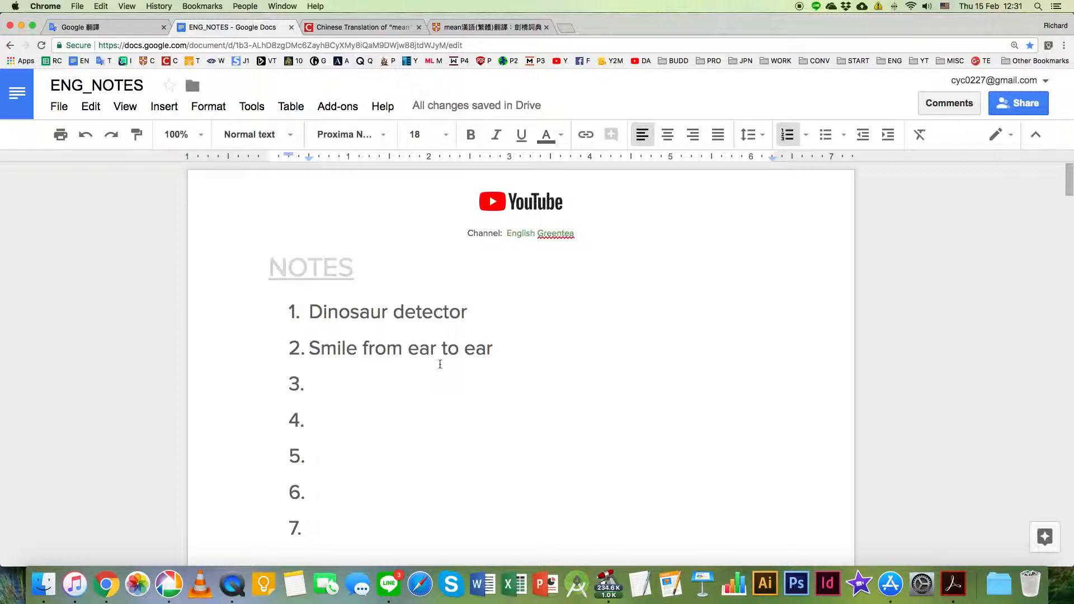
scroll(down, 3)
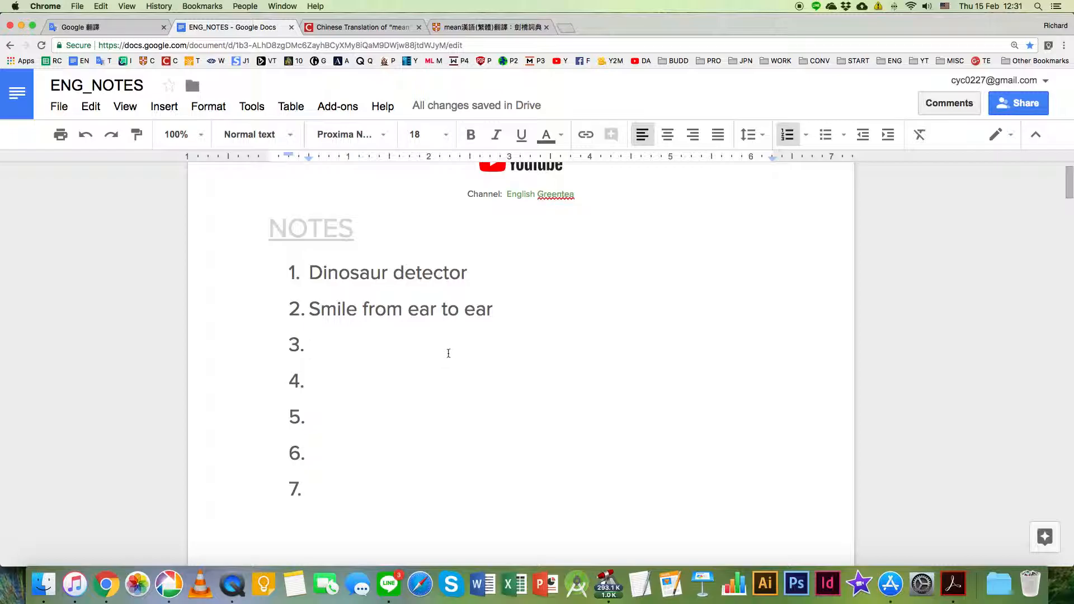
mouse_move(390, 356)
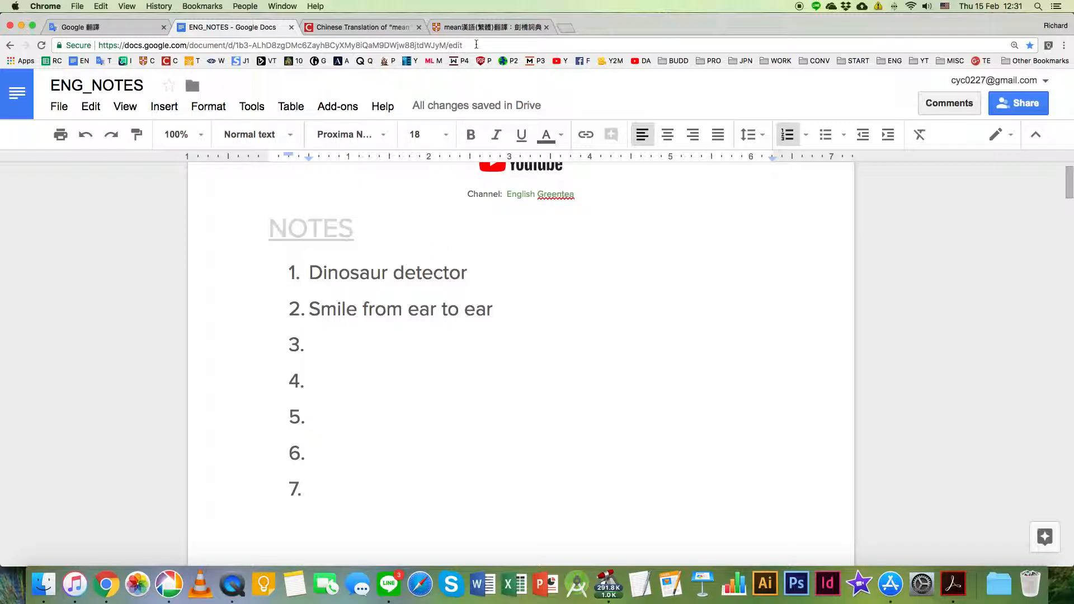
click(167, 584)
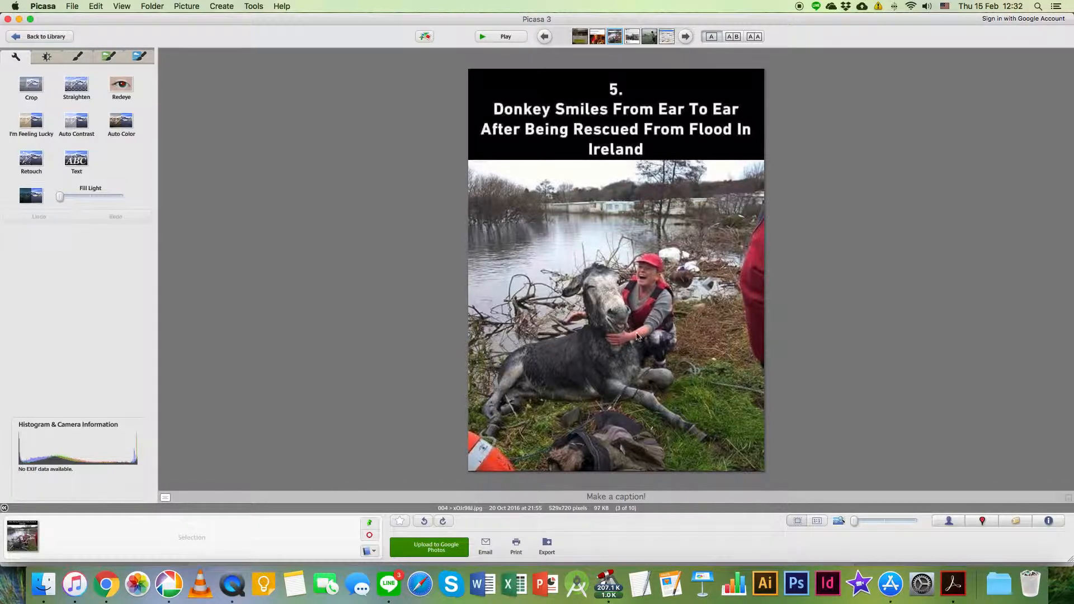
mouse_move(596, 321)
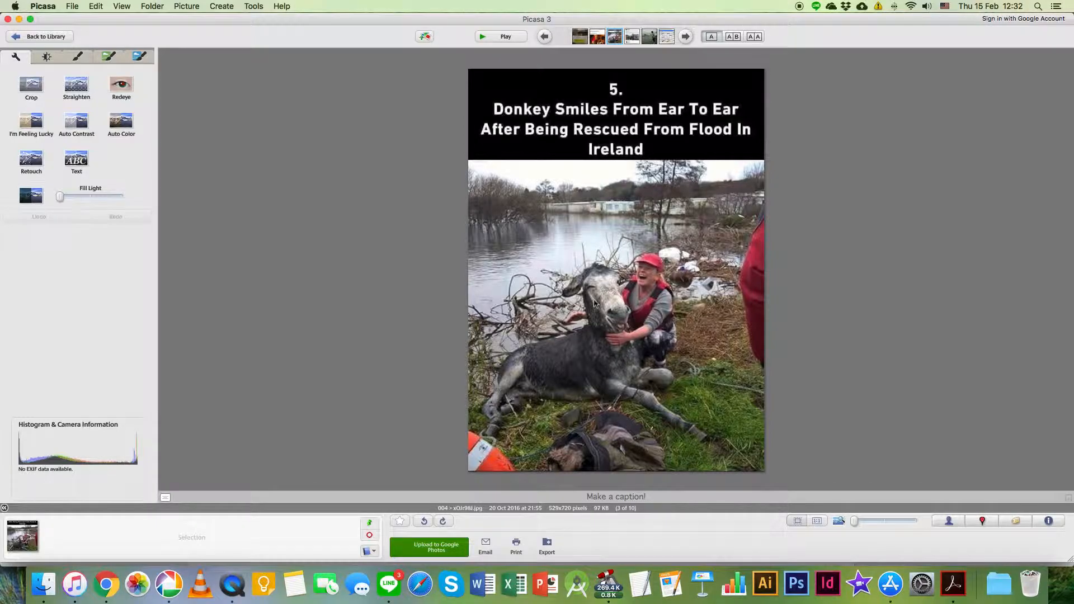
mouse_move(595, 381)
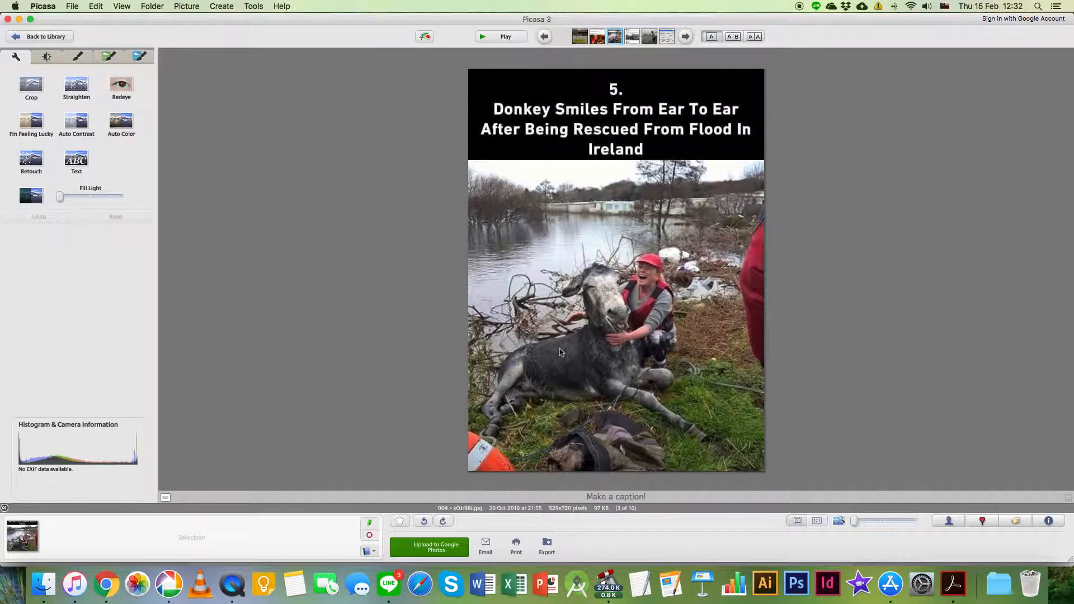
mouse_move(753, 382)
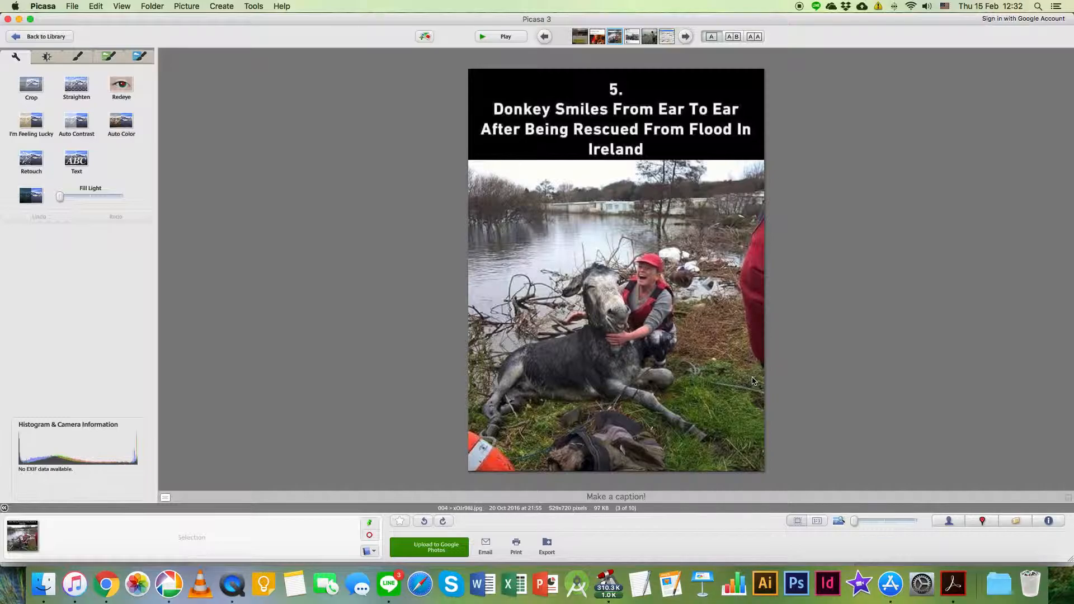
- Advance from the donkey picture to the rat-at-7-Eleven tweet
click(683, 36)
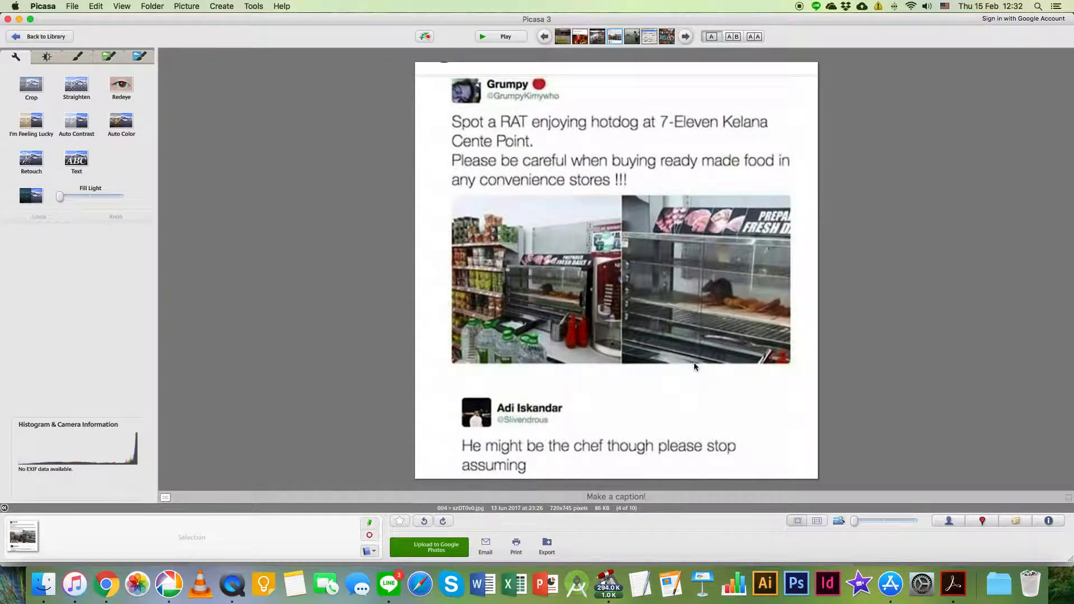
mouse_move(525, 181)
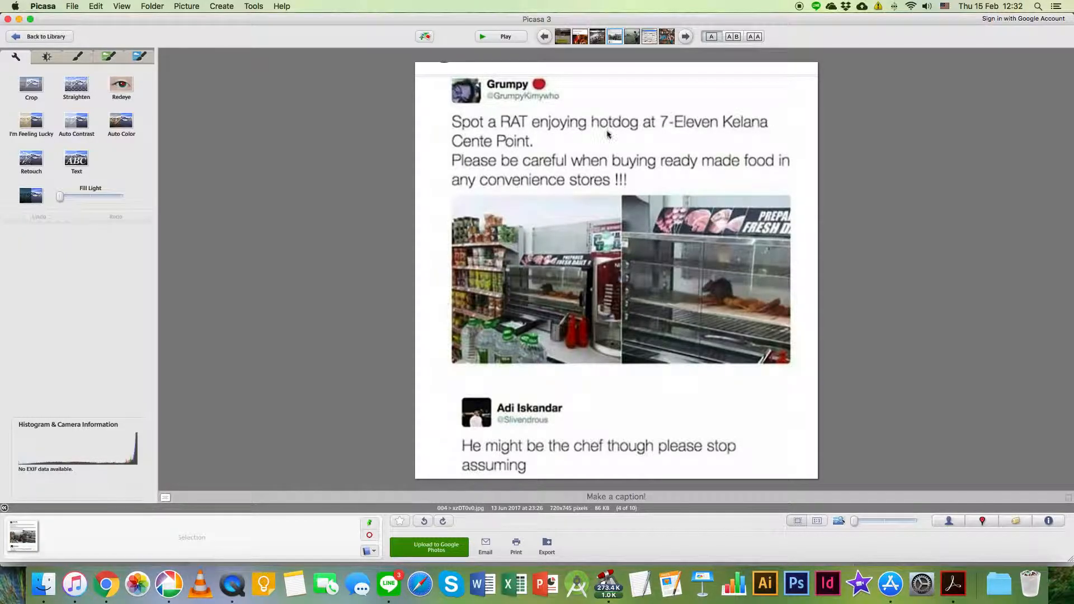
mouse_move(497, 142)
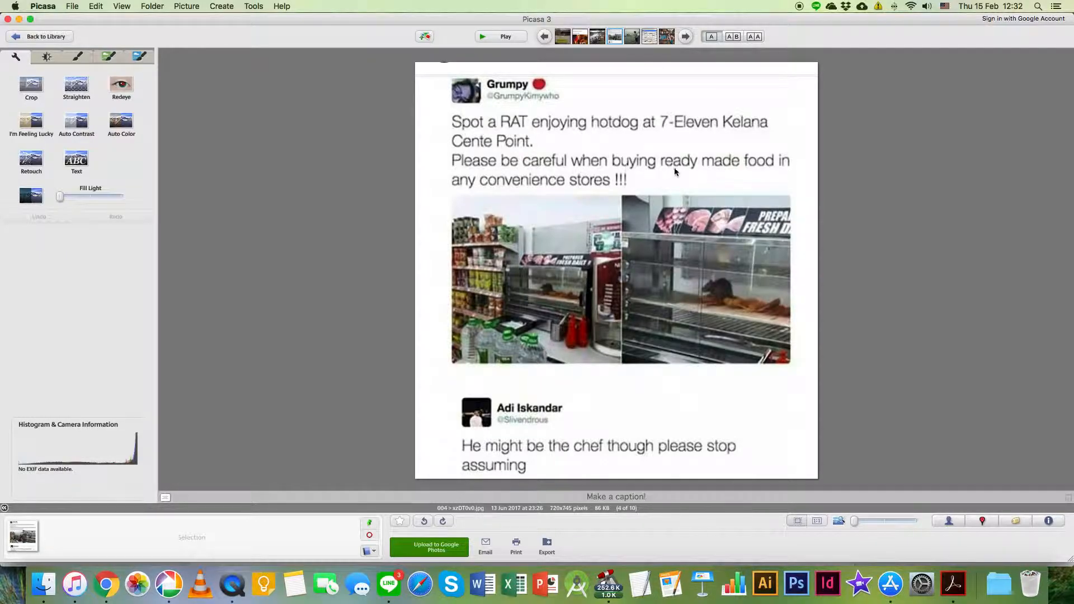
mouse_move(545, 191)
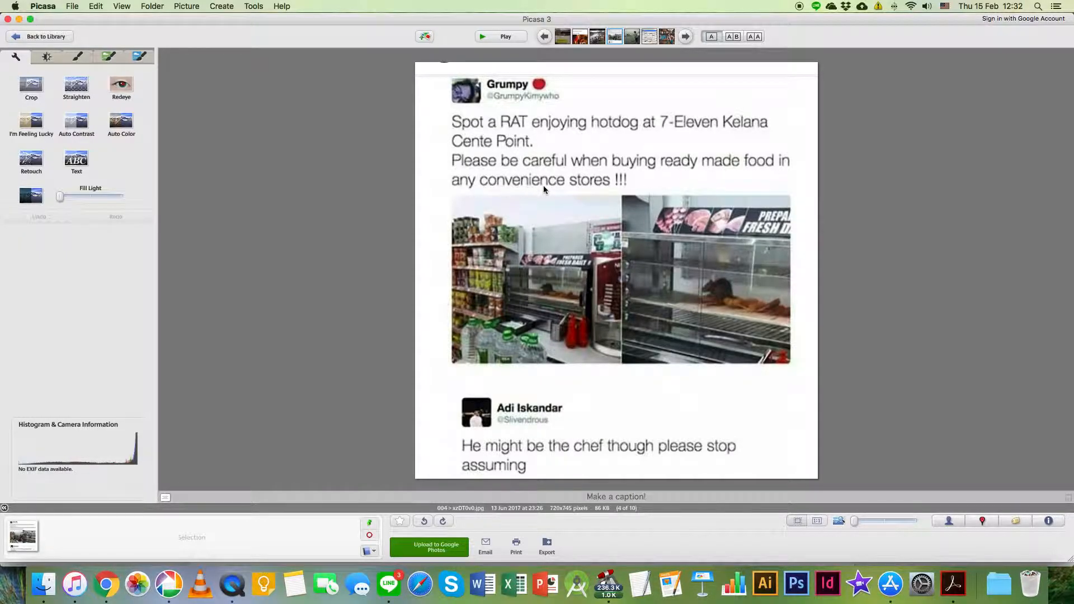
mouse_move(683, 426)
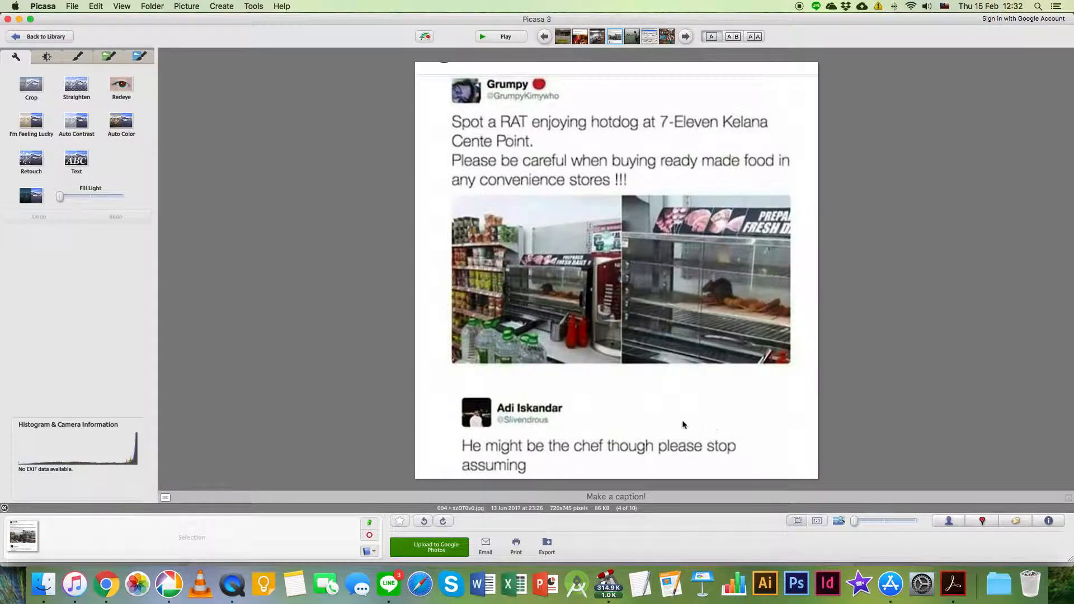
mouse_move(501, 210)
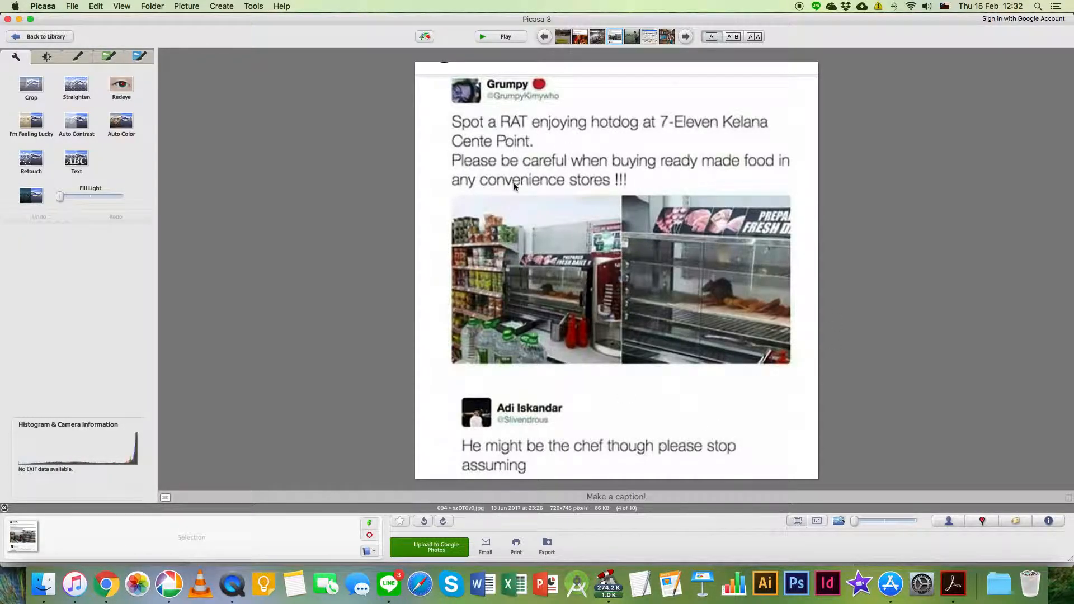
mouse_move(578, 293)
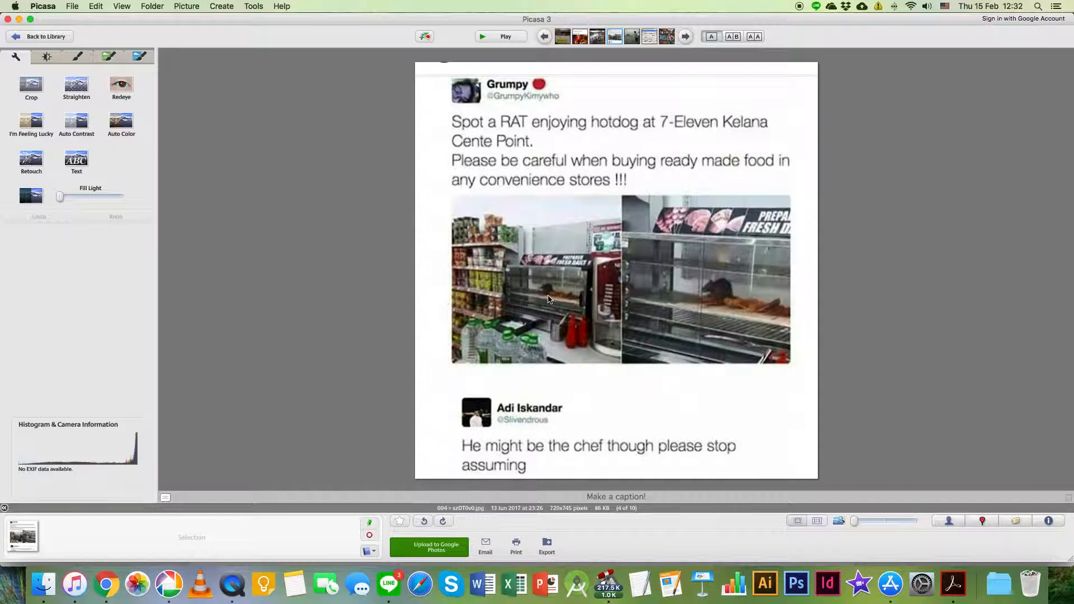
mouse_move(574, 299)
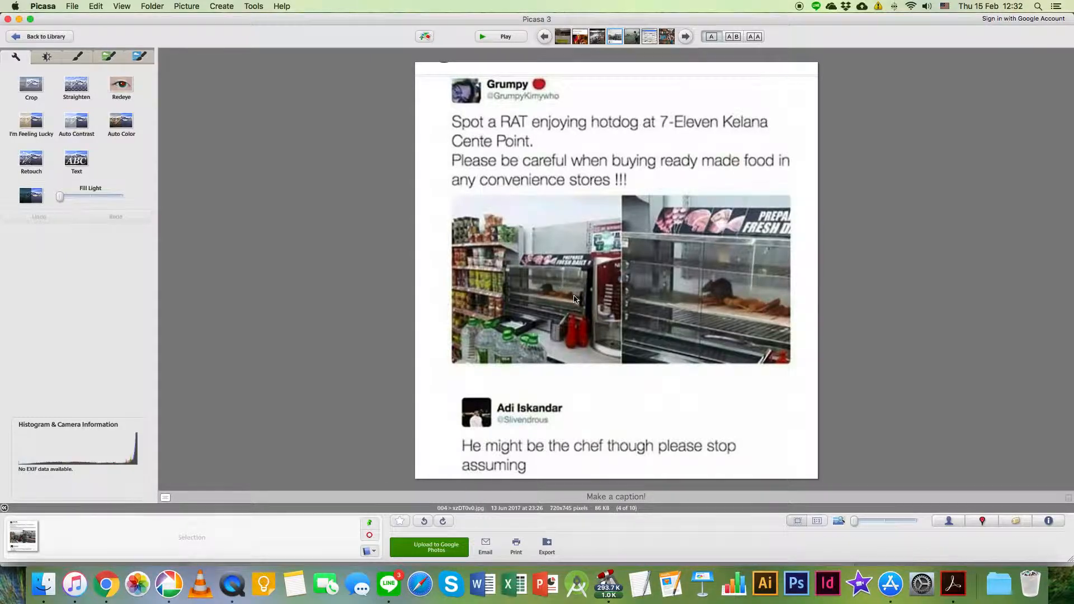
mouse_move(696, 302)
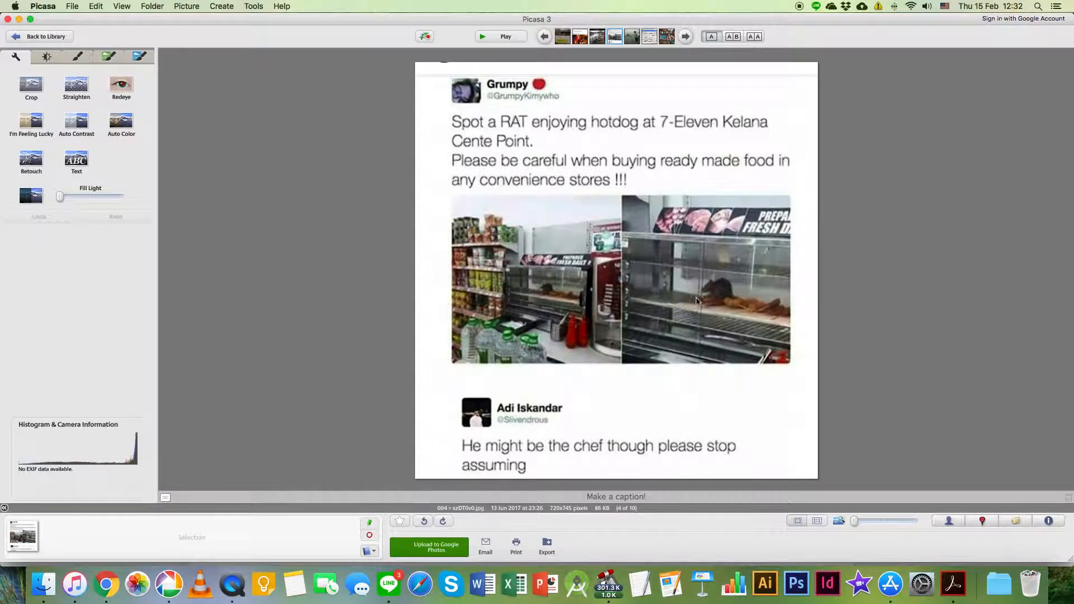
mouse_move(607, 278)
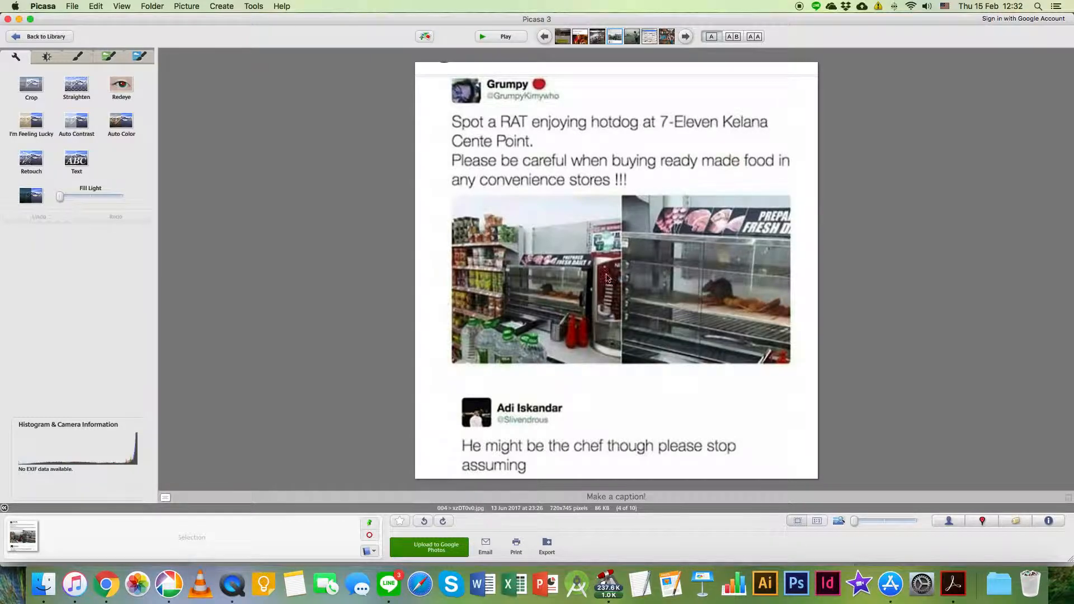
mouse_move(725, 134)
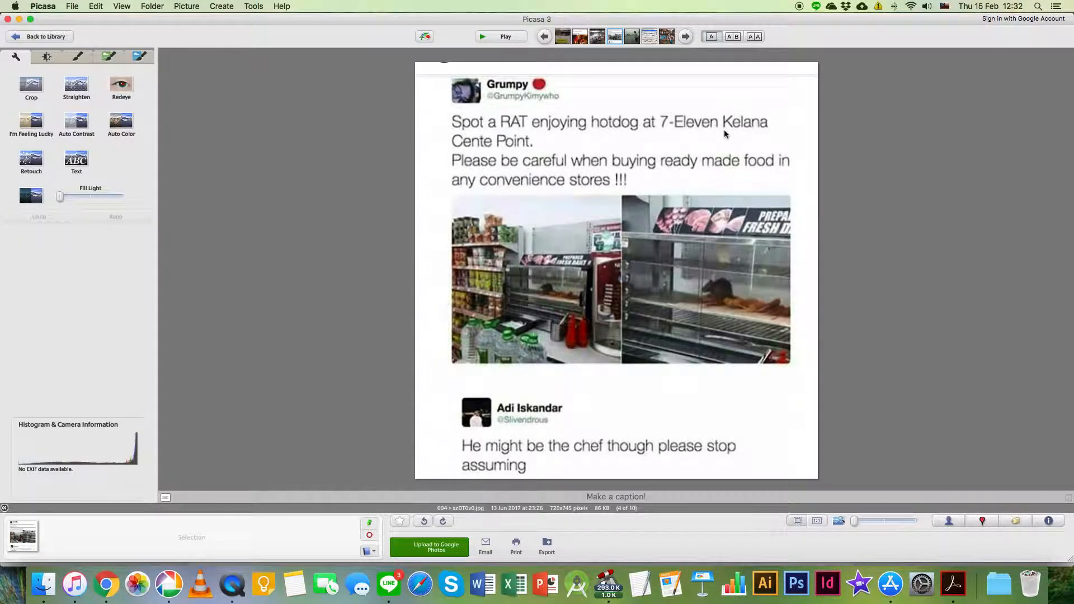
mouse_move(678, 134)
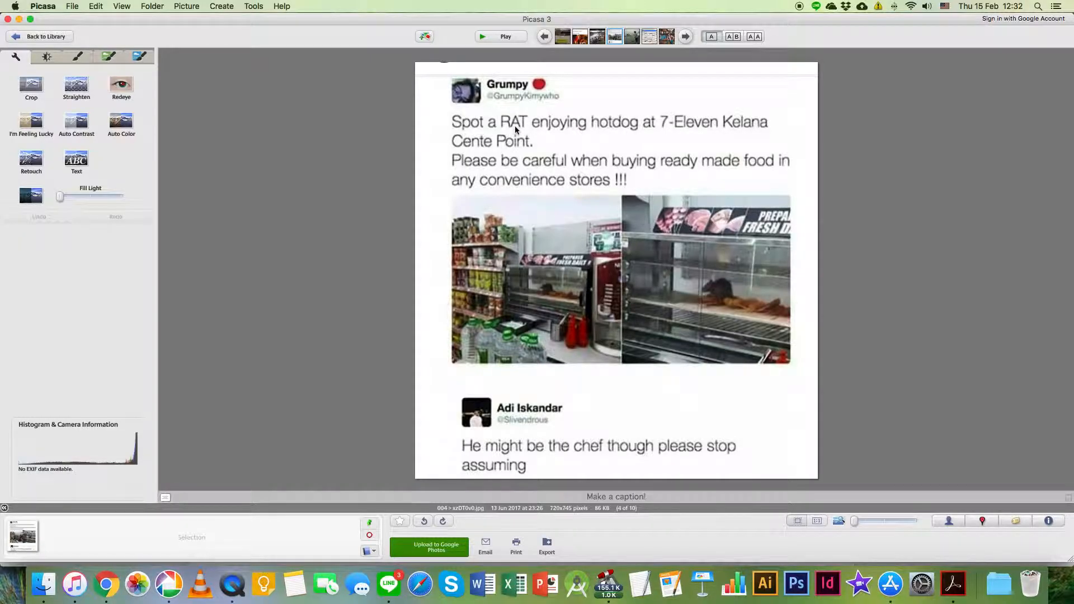
mouse_move(539, 175)
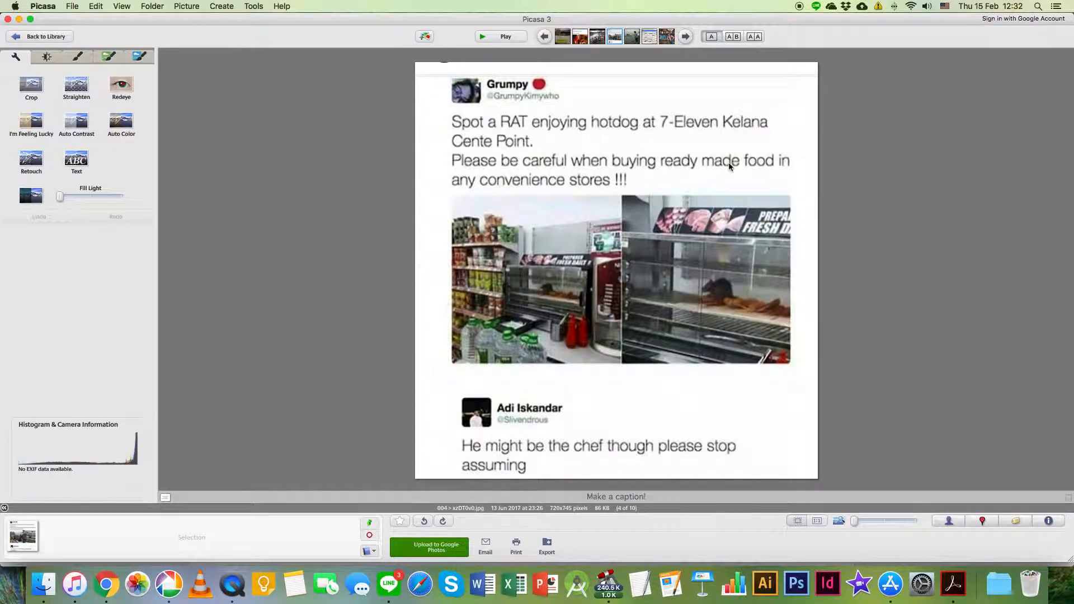
mouse_move(534, 191)
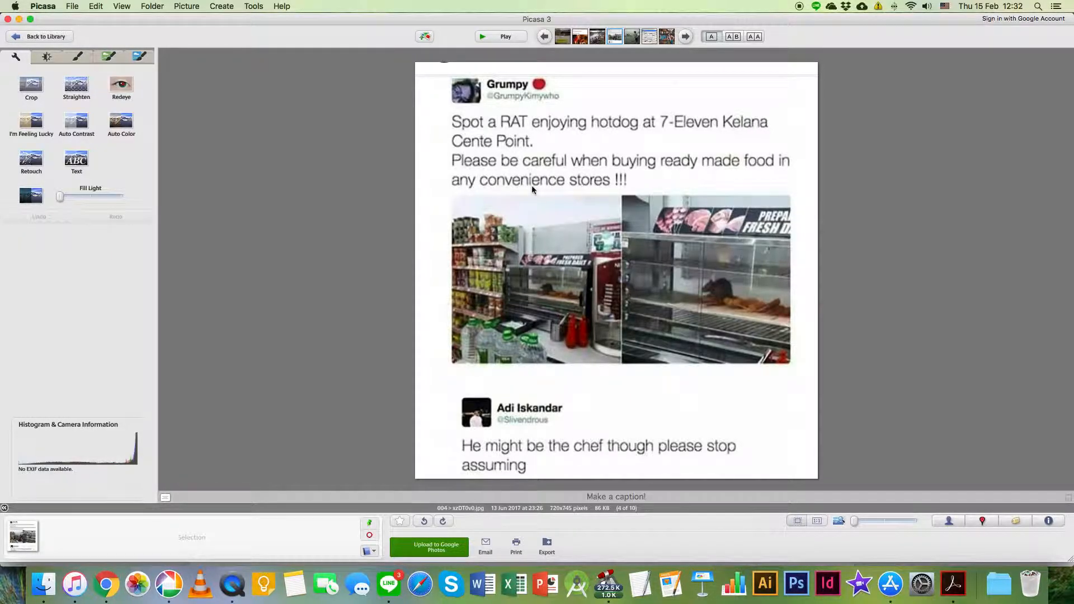
mouse_move(718, 176)
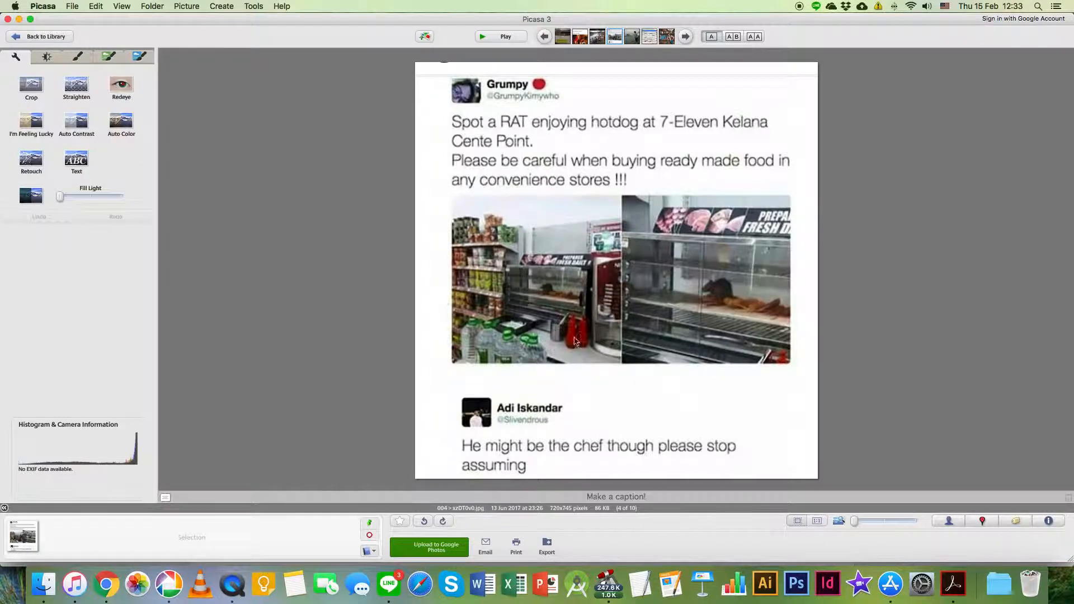
mouse_move(492, 450)
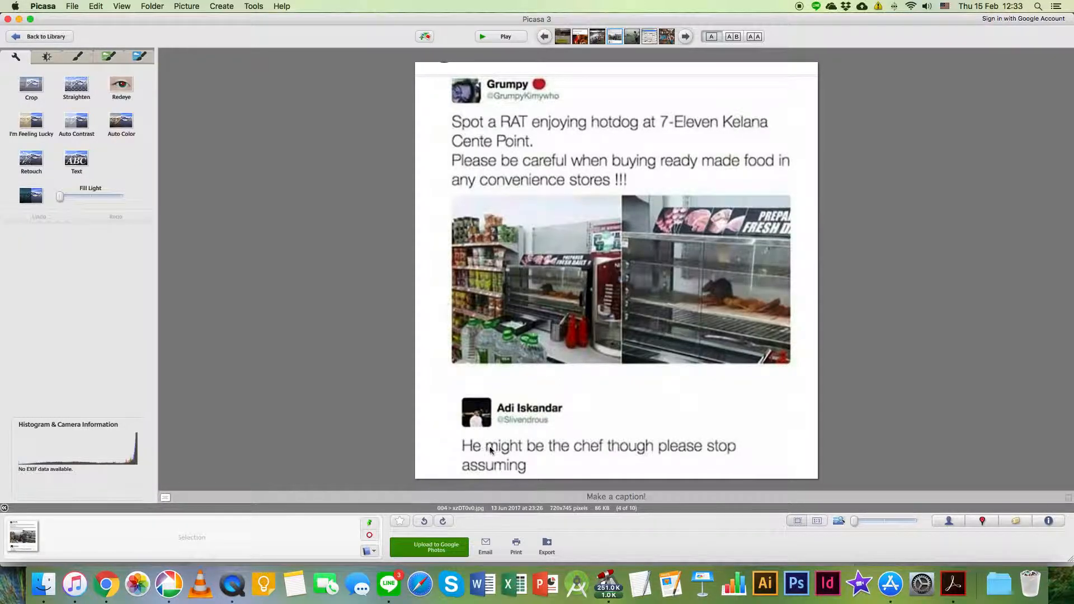
mouse_move(643, 457)
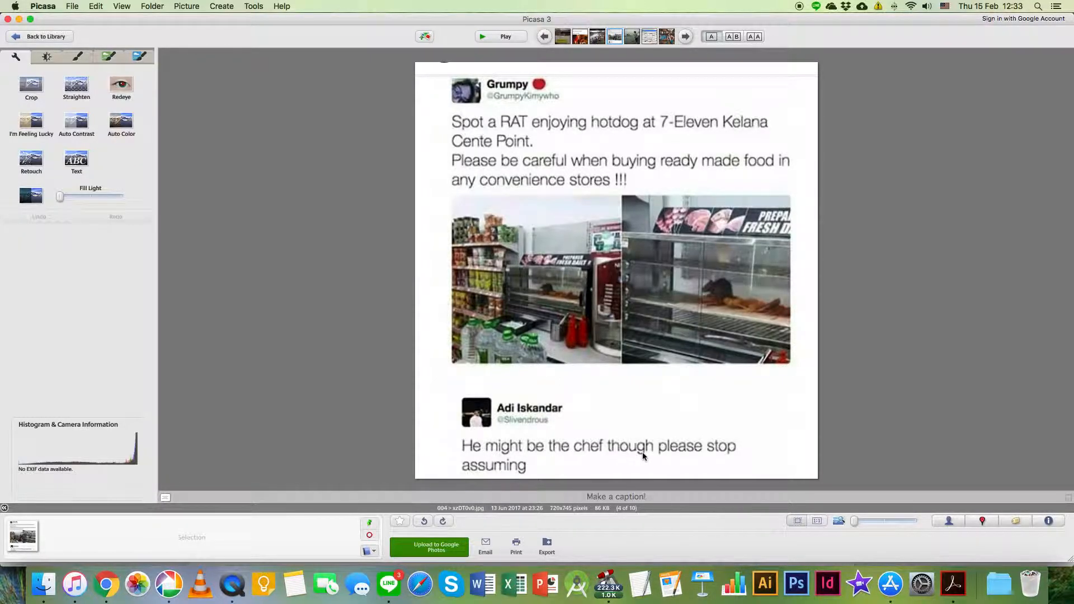
mouse_move(540, 432)
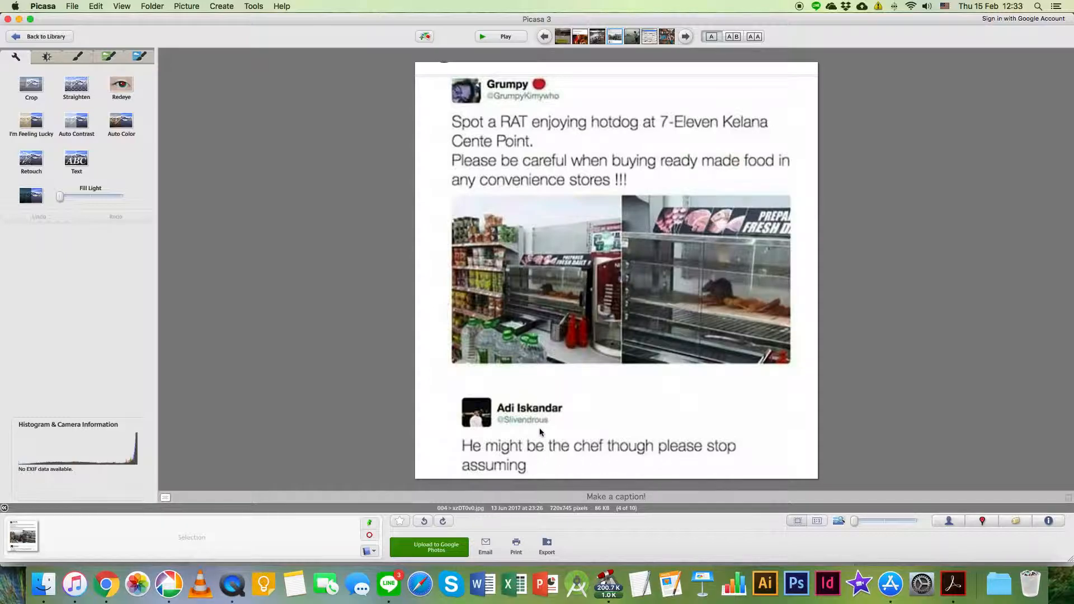
mouse_move(681, 461)
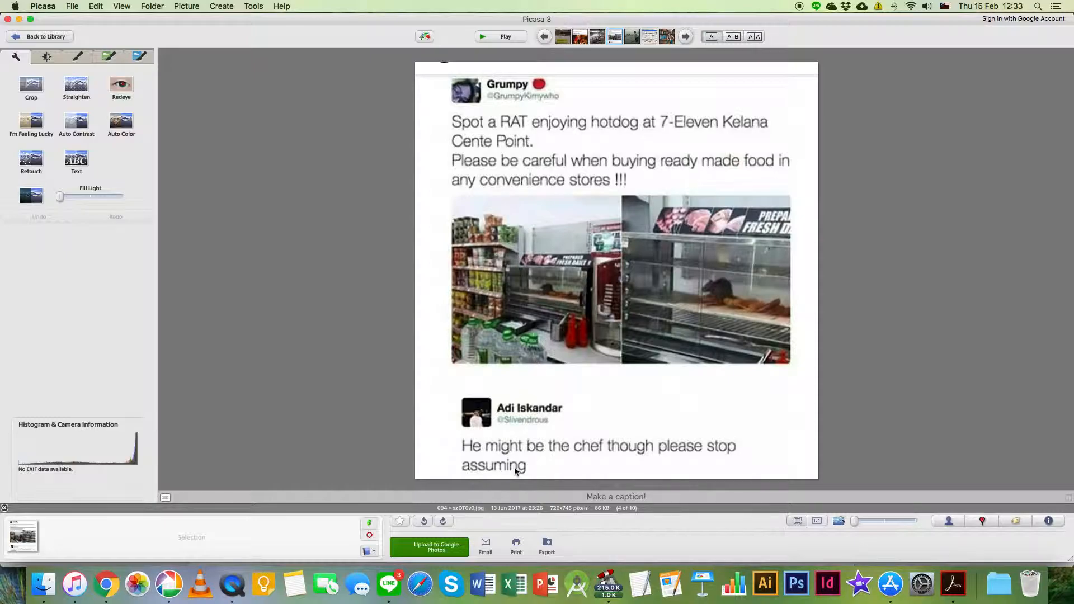
mouse_move(584, 451)
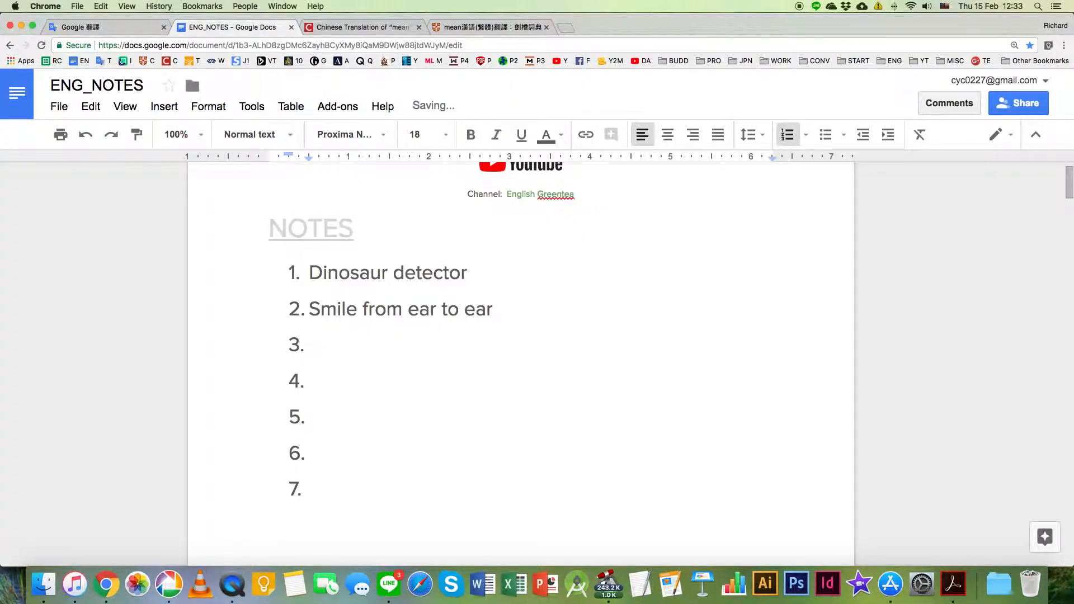
- Correct the misspelled 'Ratoullie' in note 3 to 'Ratatouille'
text(Ratoullie)
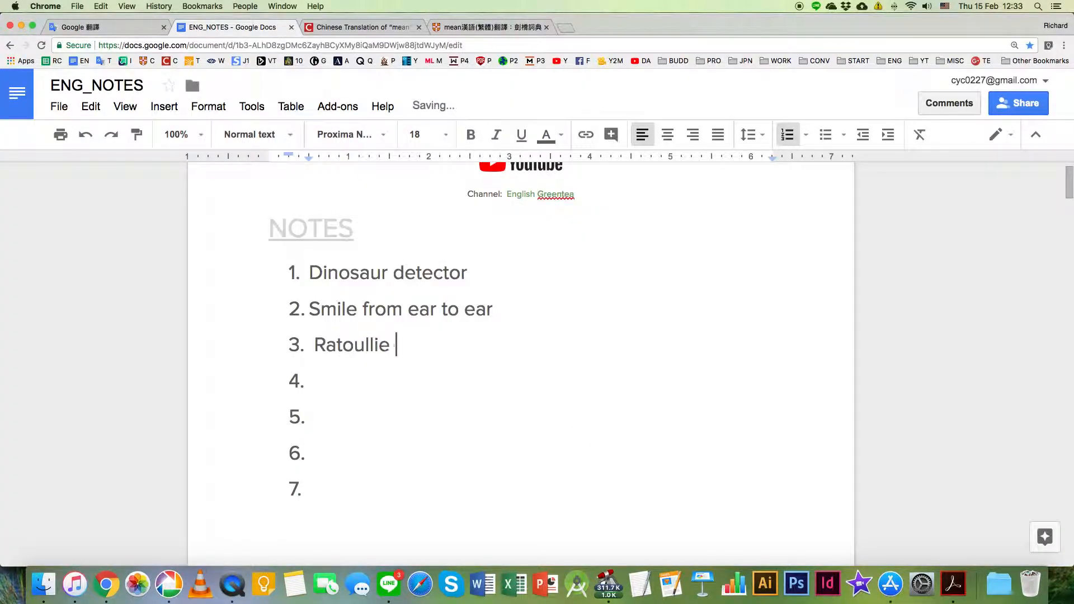
double_click(351, 344)
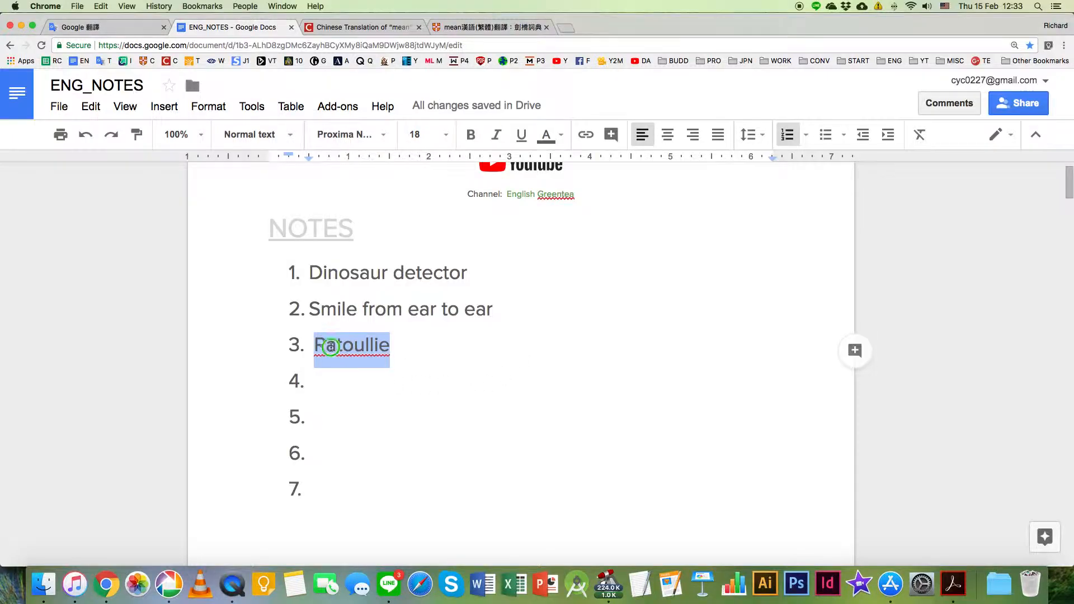
text(Ratatouille)
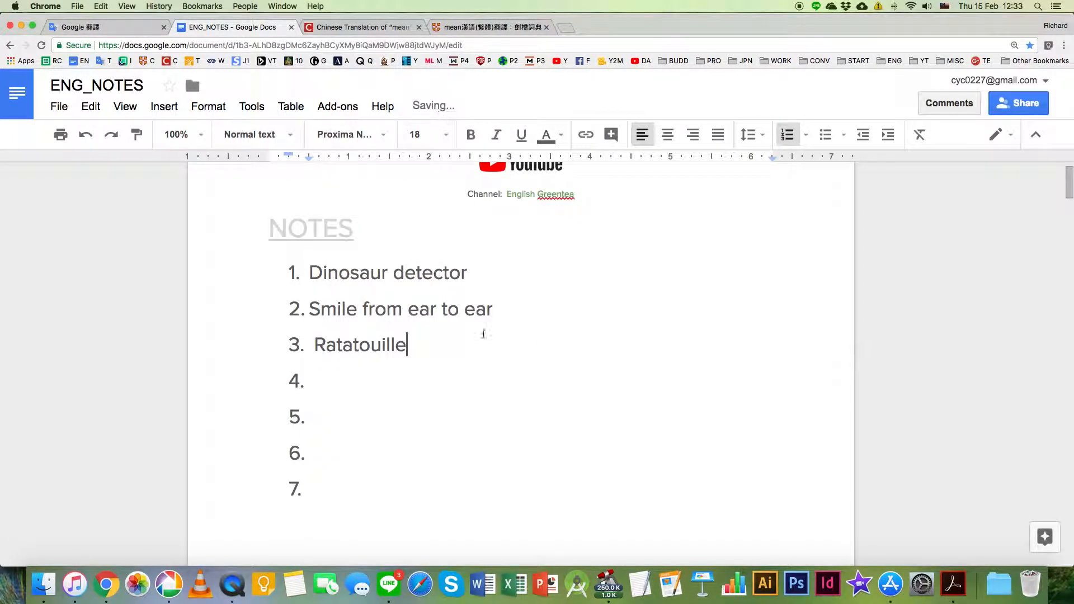
- Search the web for Ratatouille, return to the rat picture and advance to the pelican photo
click(581, 28)
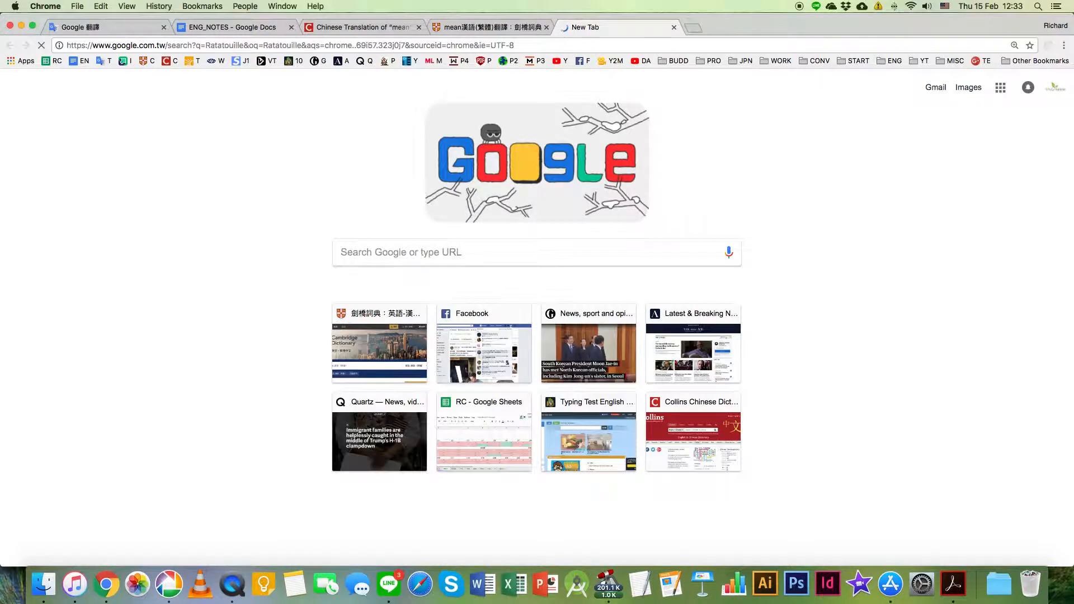
click(143, 129)
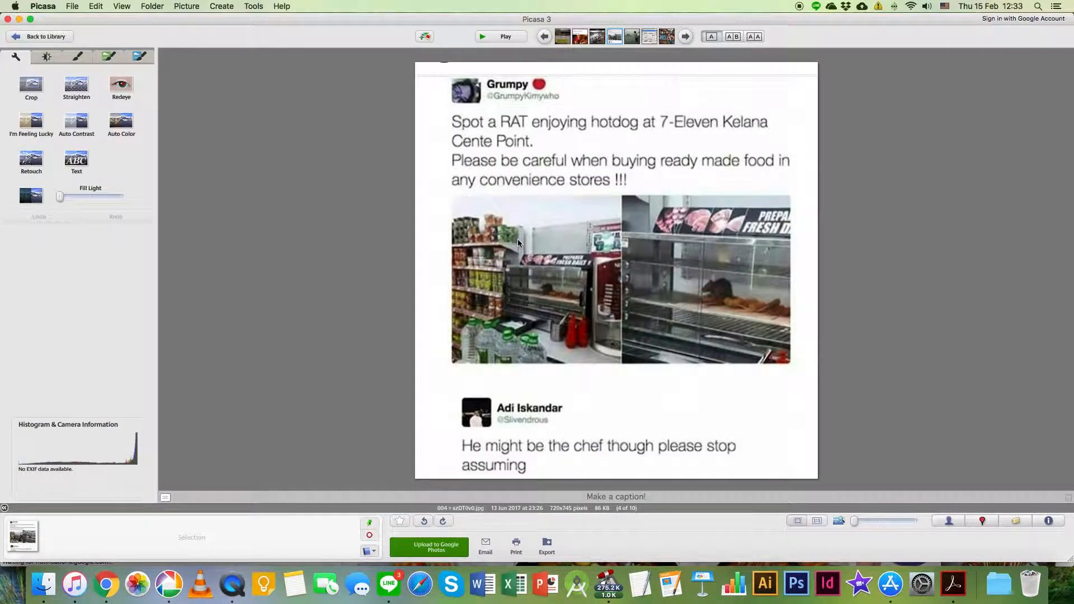
mouse_move(567, 474)
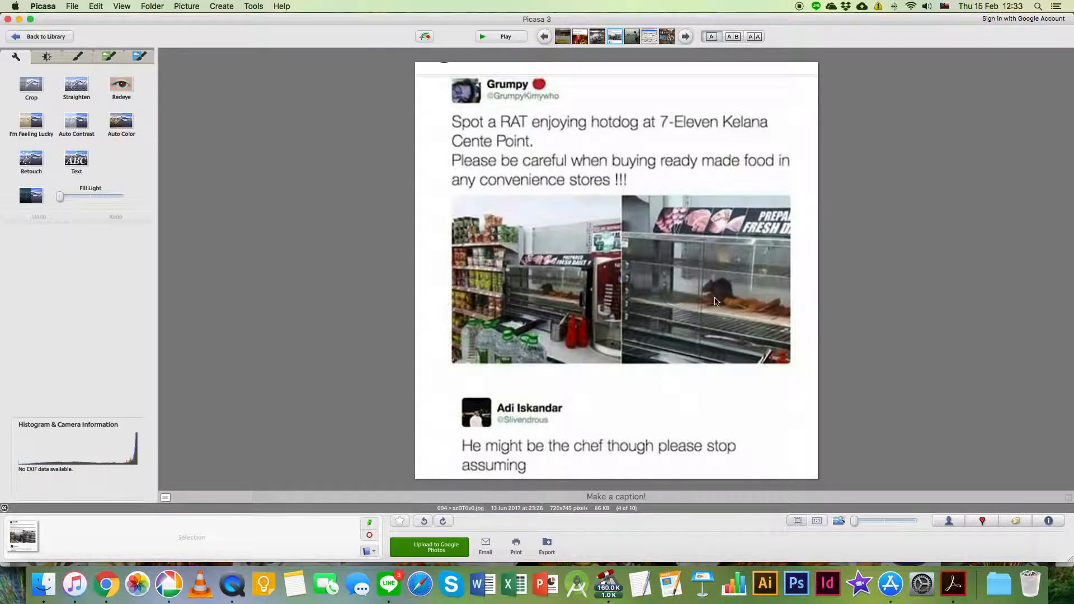
mouse_move(695, 350)
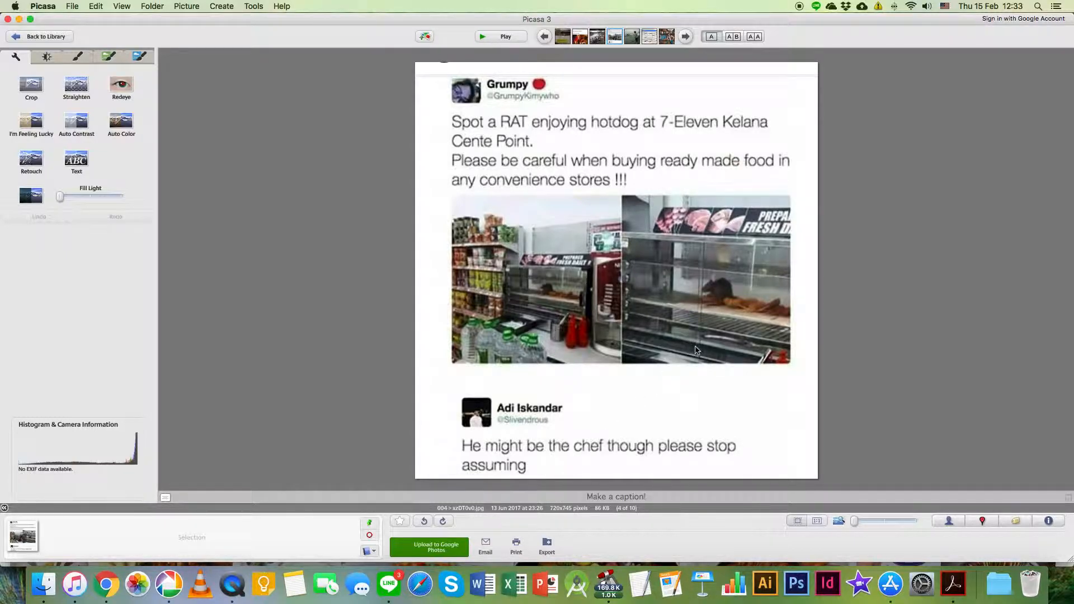
click(685, 36)
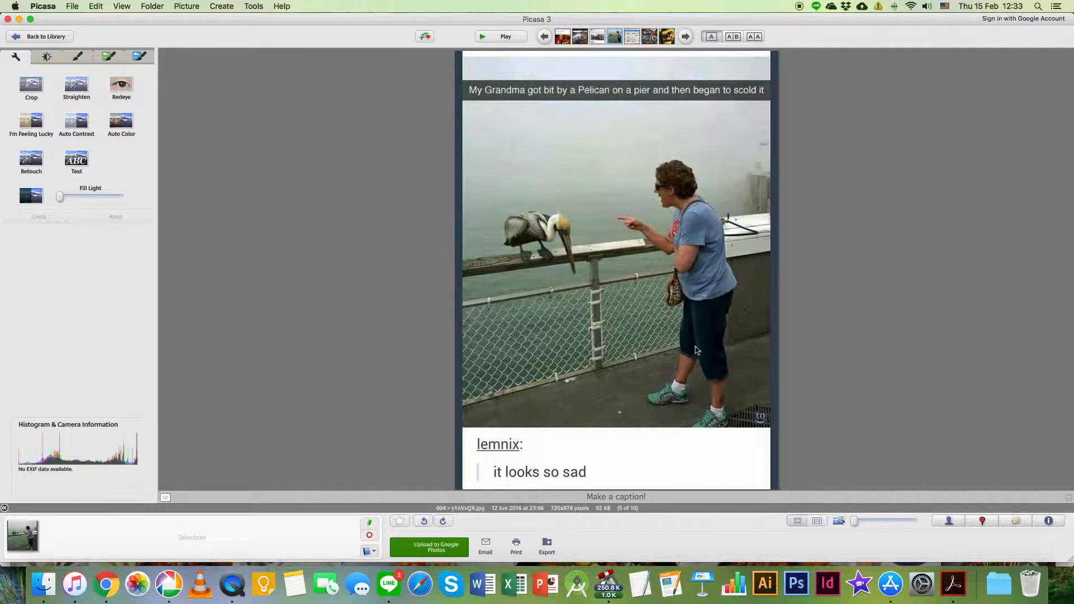
mouse_move(690, 232)
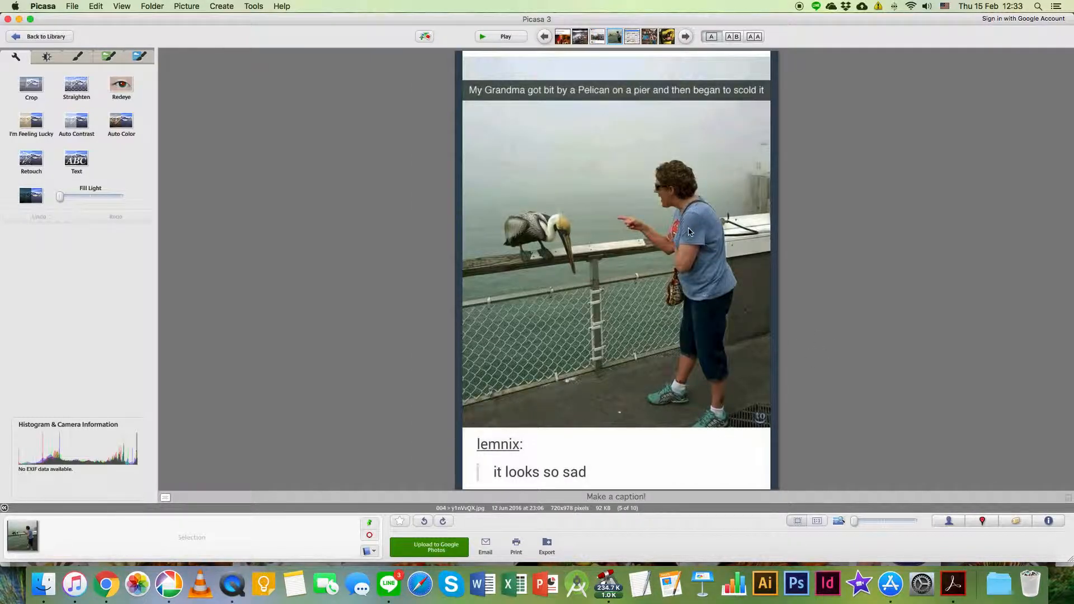
mouse_move(556, 234)
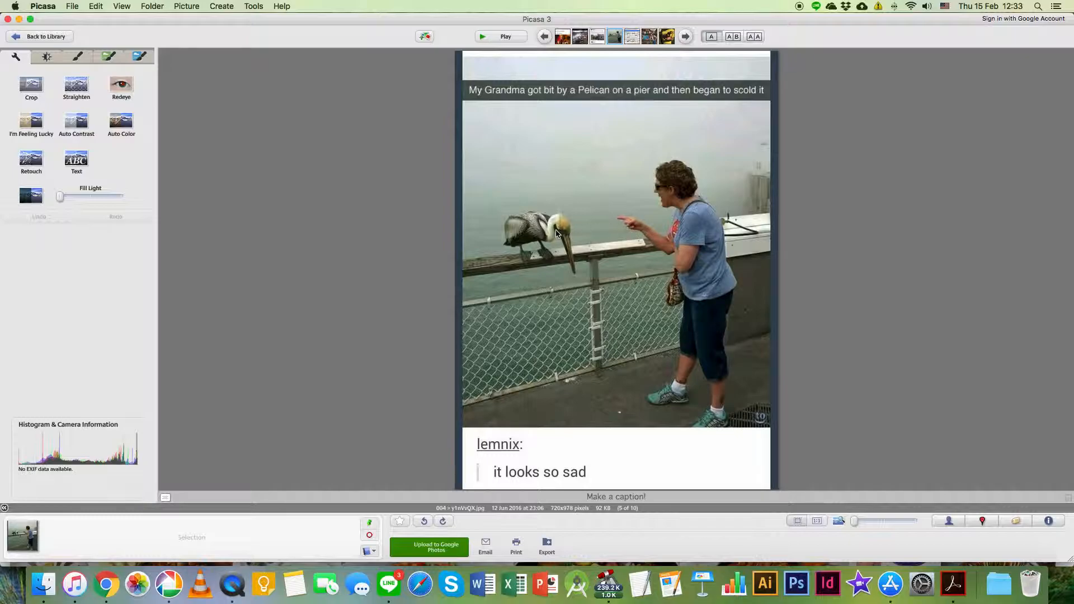
mouse_move(585, 259)
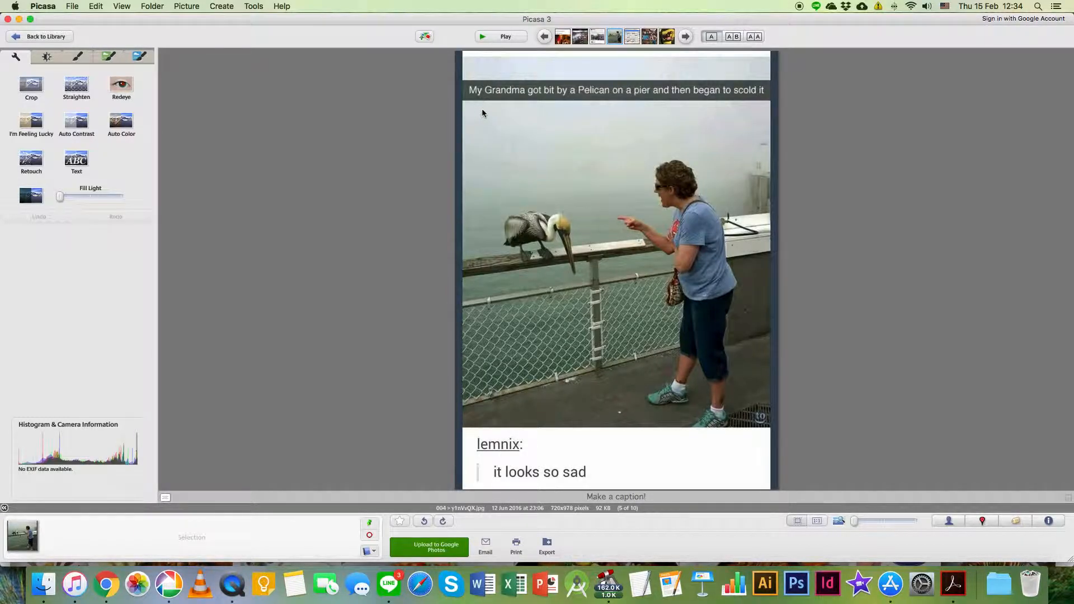
mouse_move(629, 100)
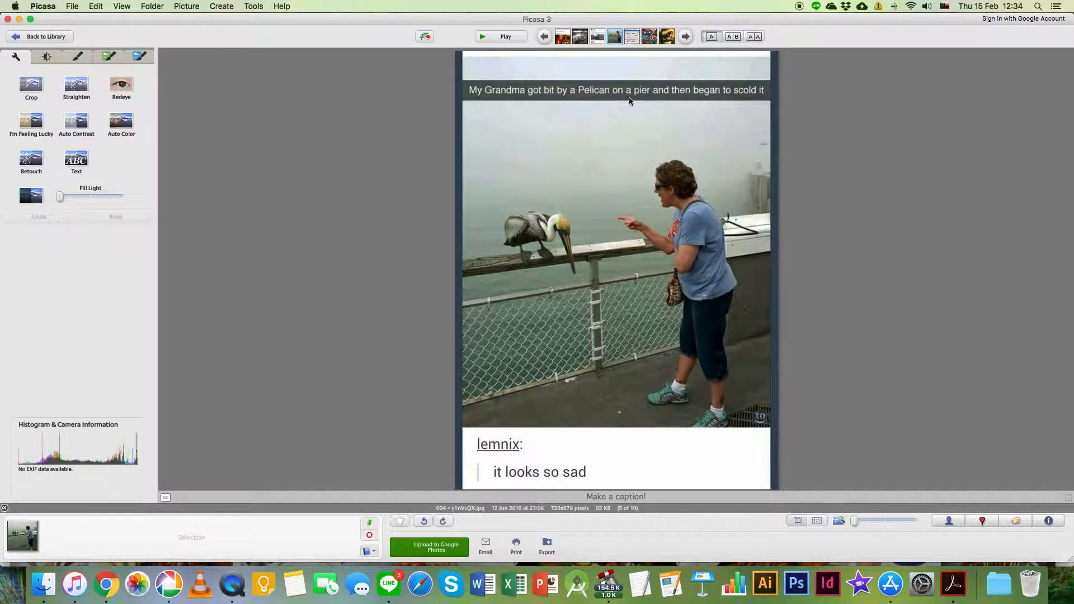
mouse_move(757, 100)
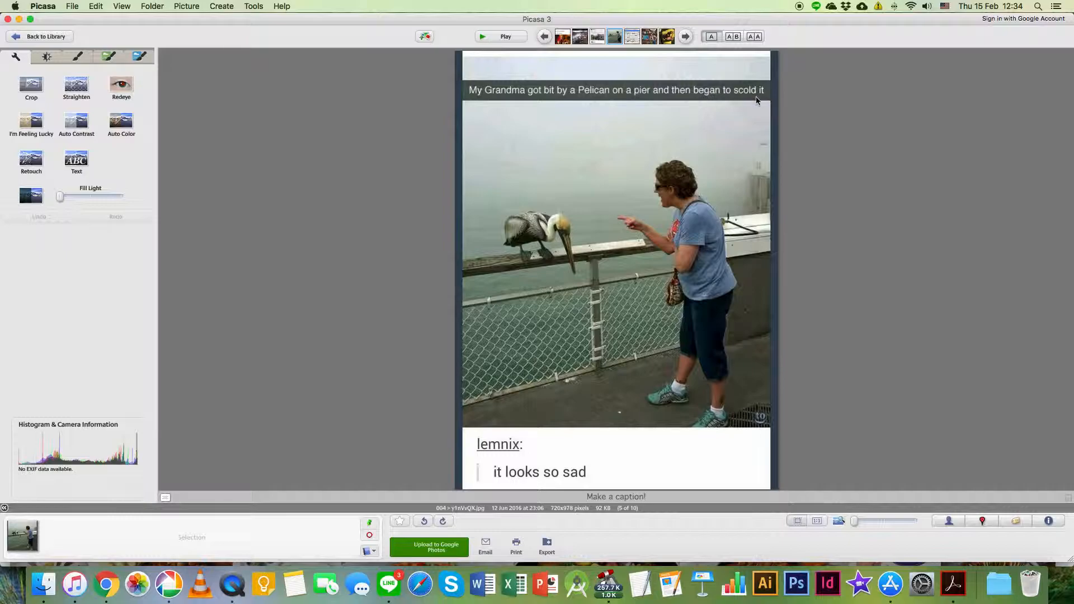
mouse_move(572, 484)
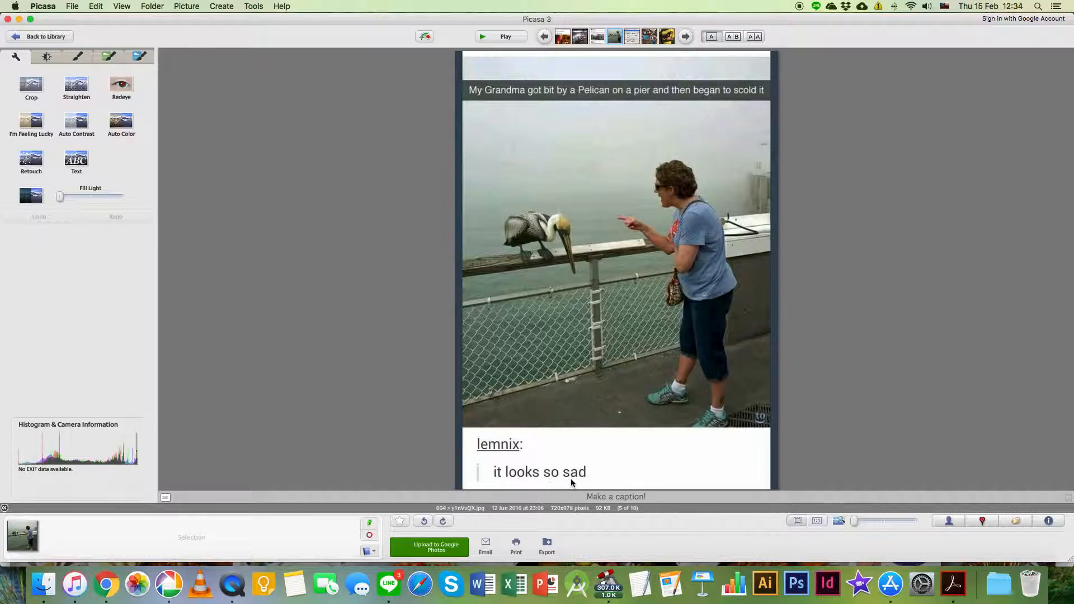
mouse_move(595, 131)
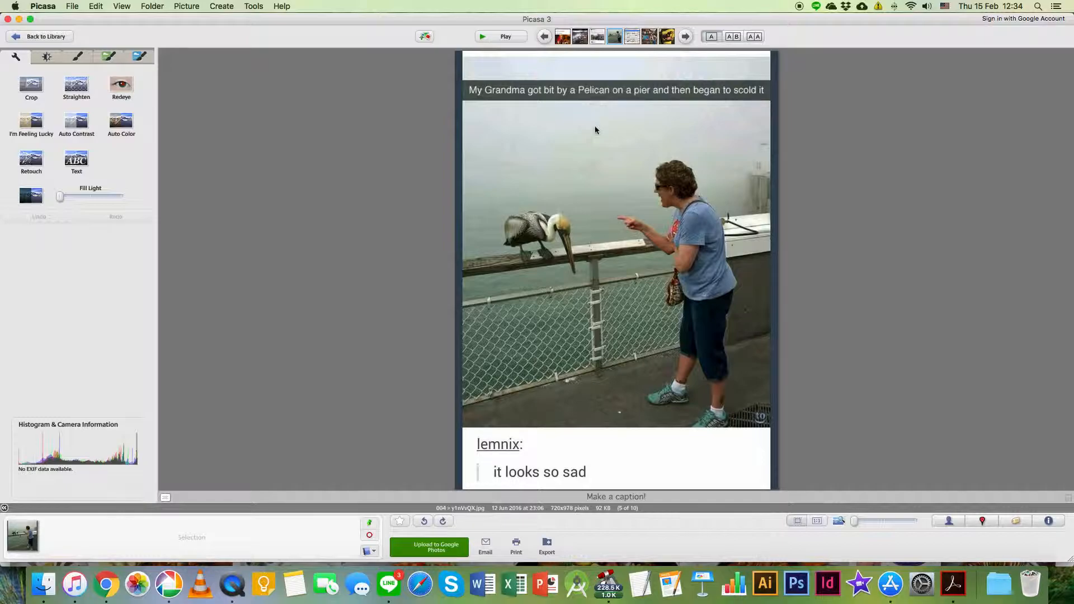
- Review Ratatouille image results, then switch to Google Translate to translate 'pelican'
click(102, 584)
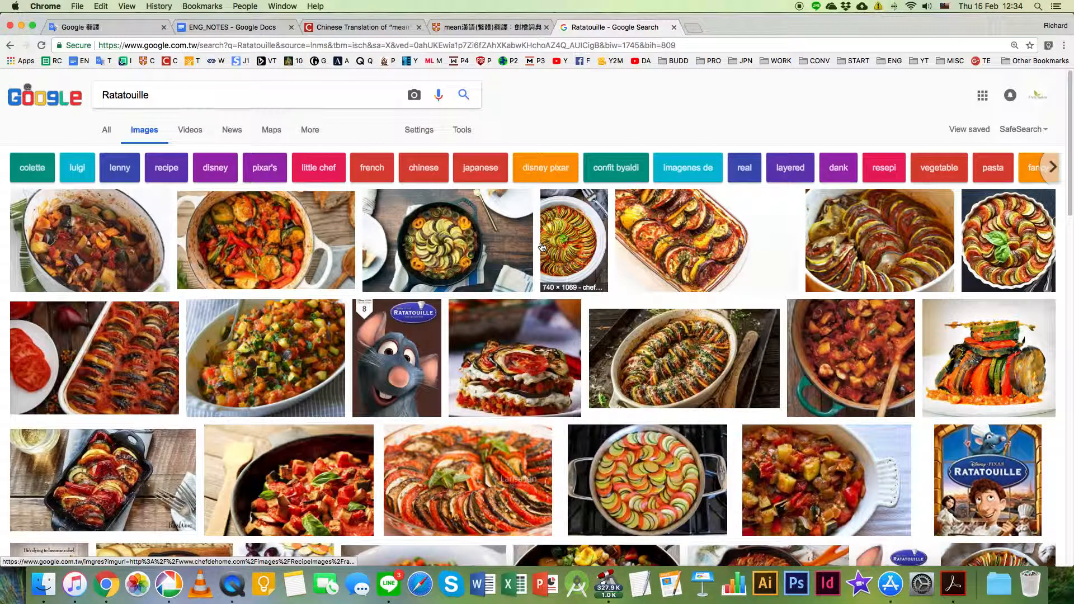
mouse_move(518, 199)
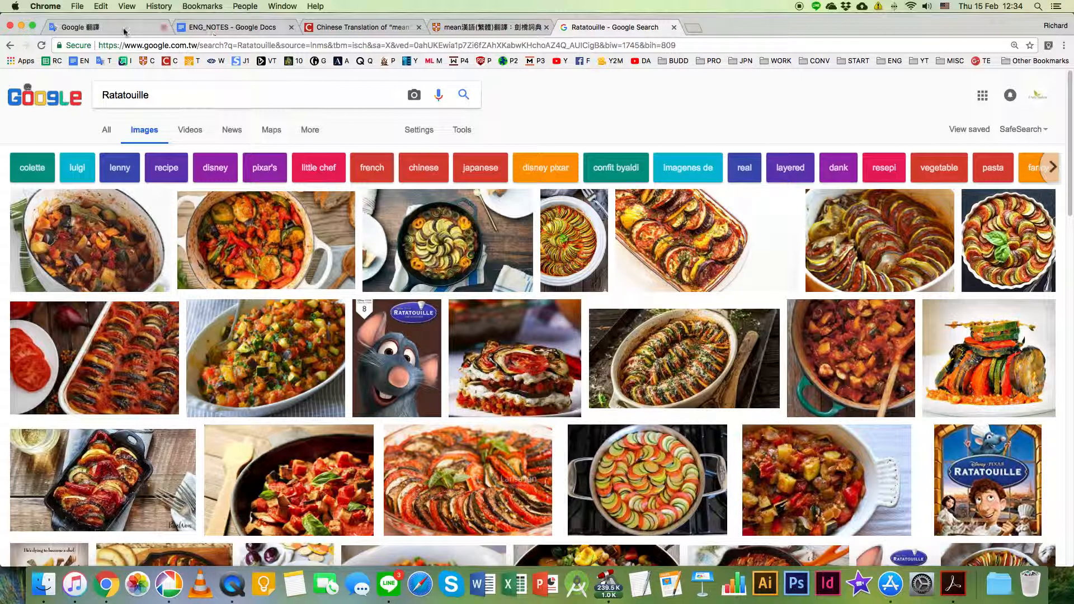
click(96, 27)
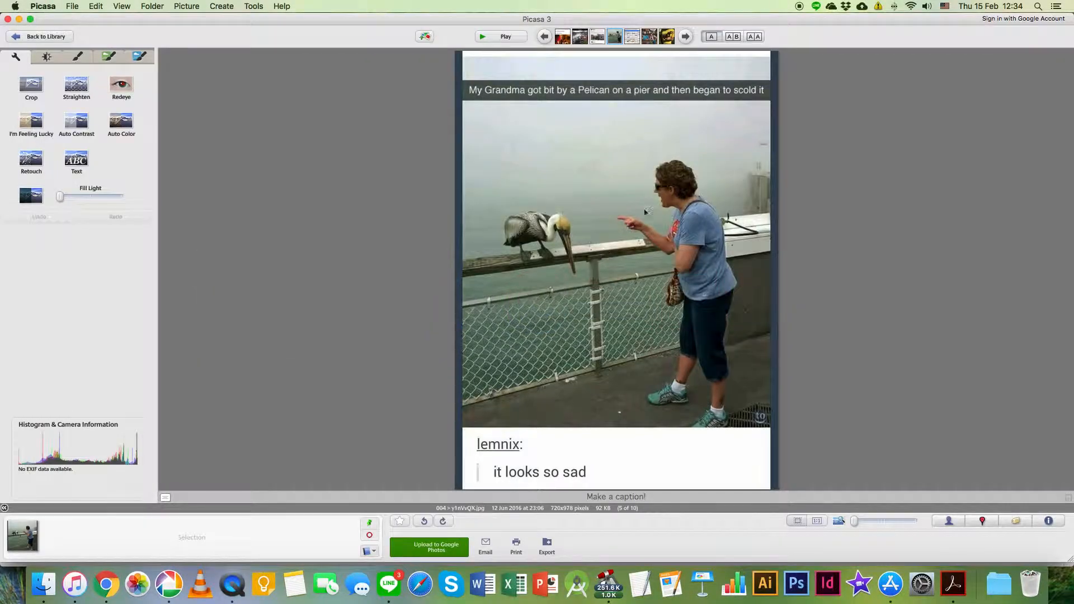
mouse_move(635, 105)
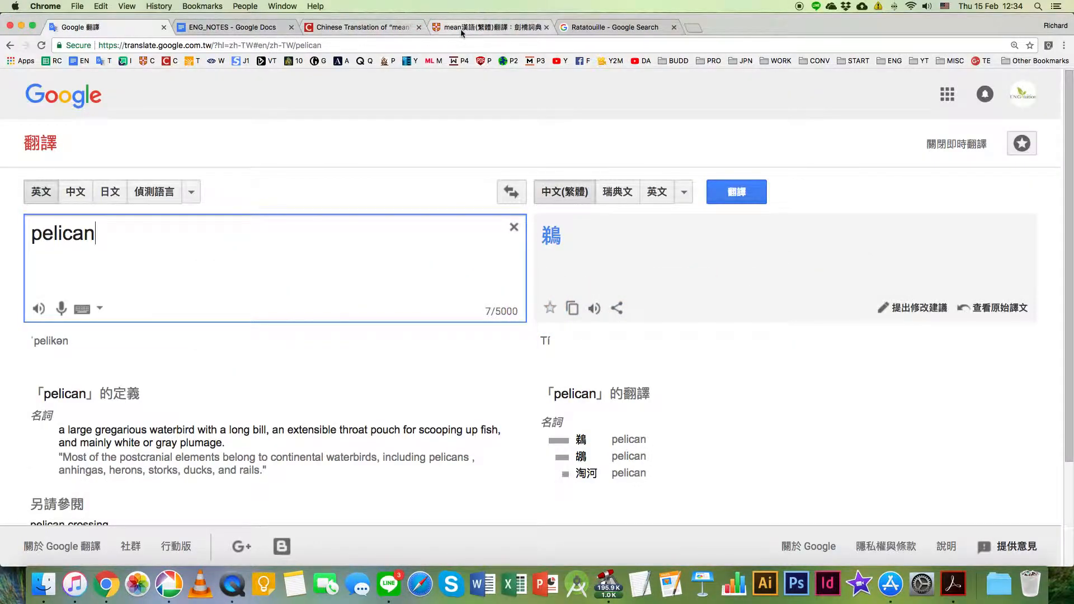
- Look up 'pier' in Cambridge Dictionary, read the entry, then return to the pelican picture
click(491, 27)
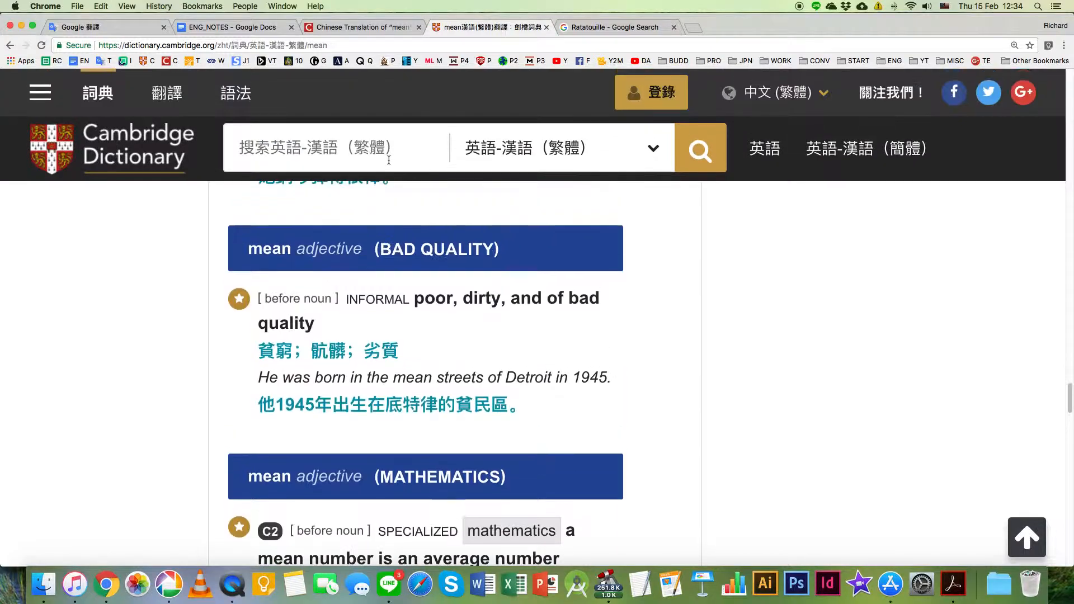
text(pier)
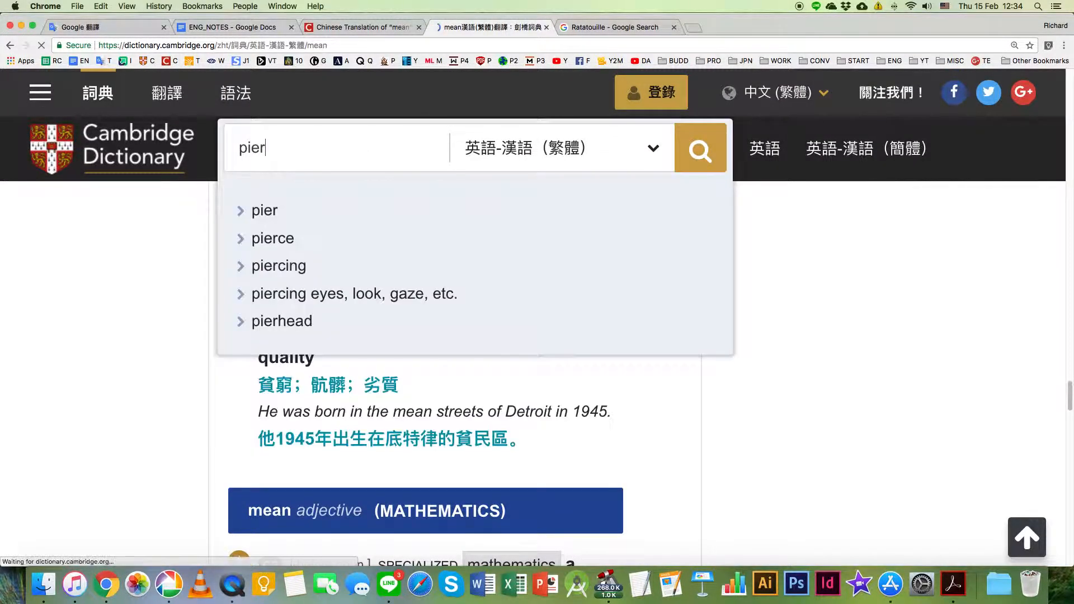
click(265, 210)
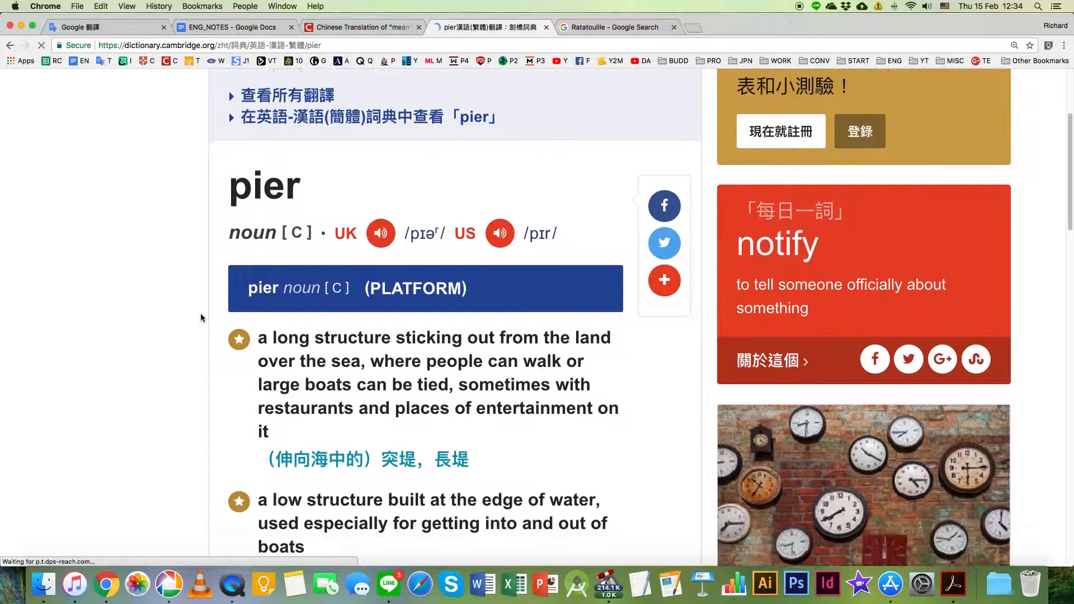
scroll(down, 3)
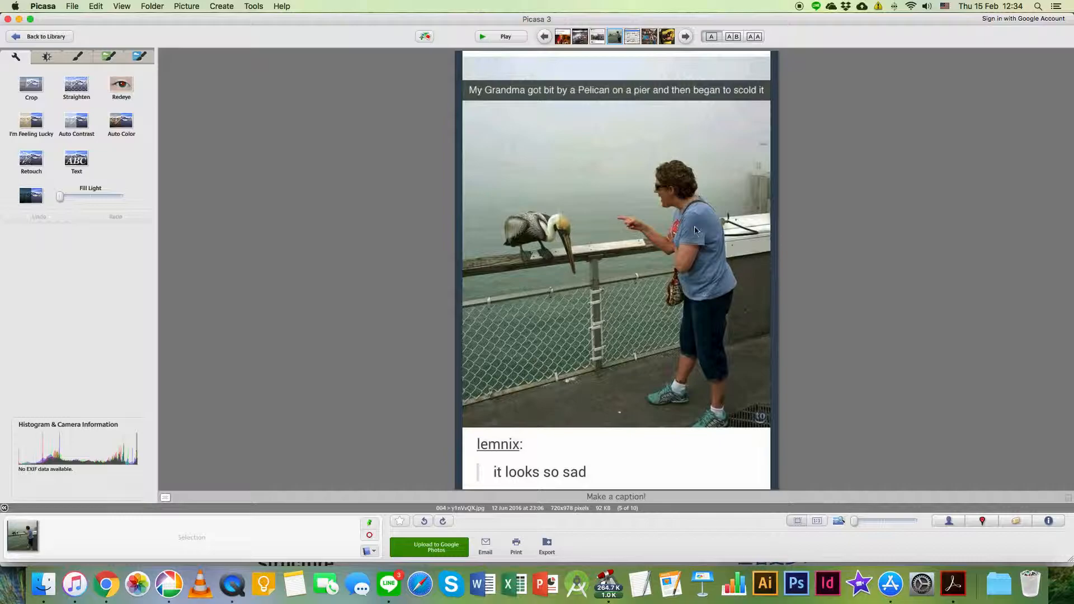
mouse_move(561, 236)
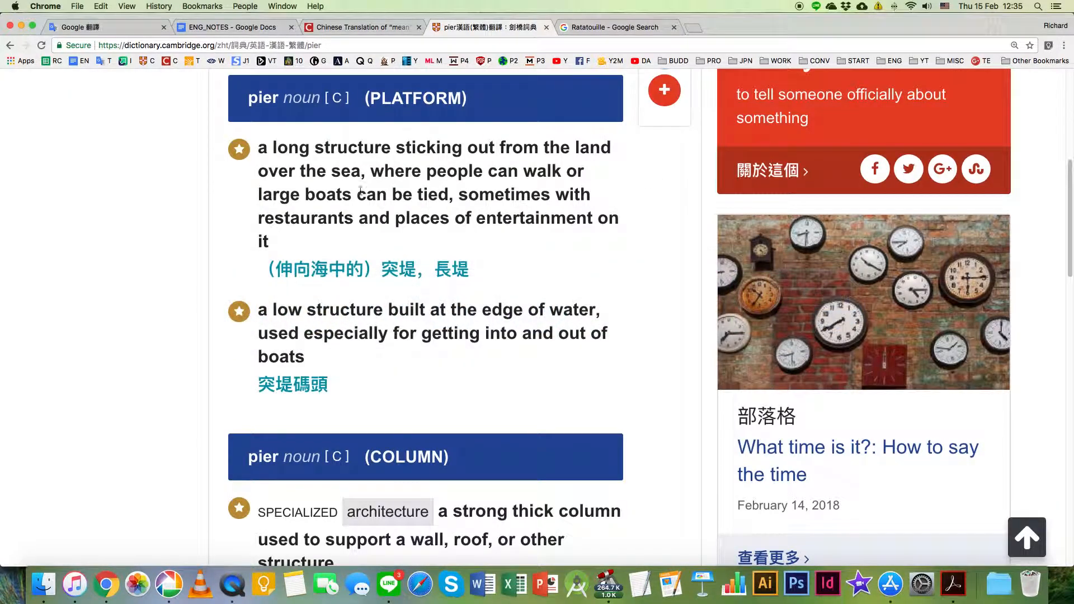
click(233, 27)
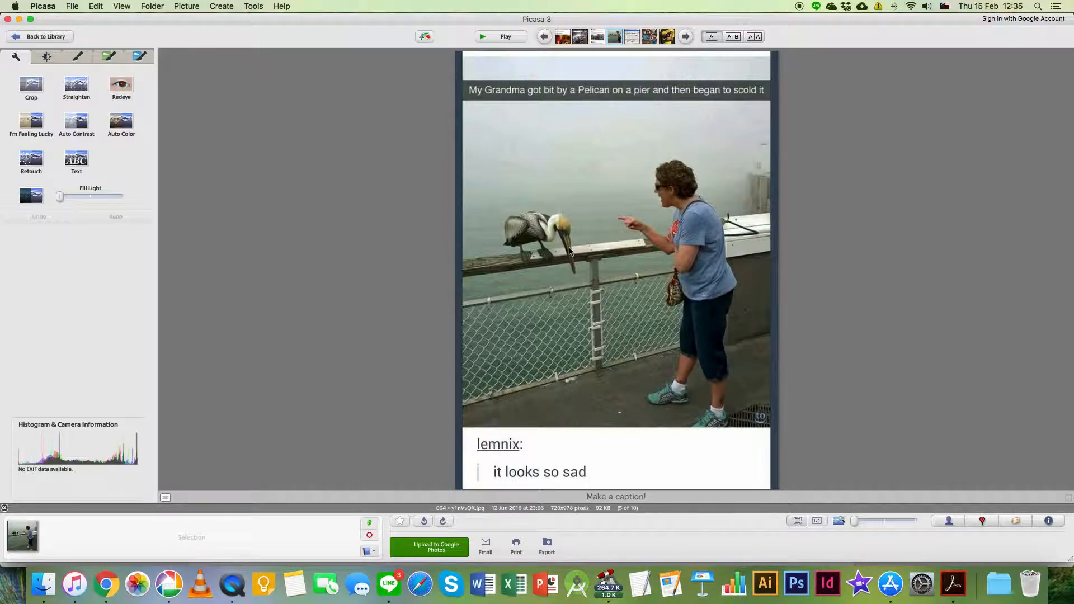
mouse_move(510, 361)
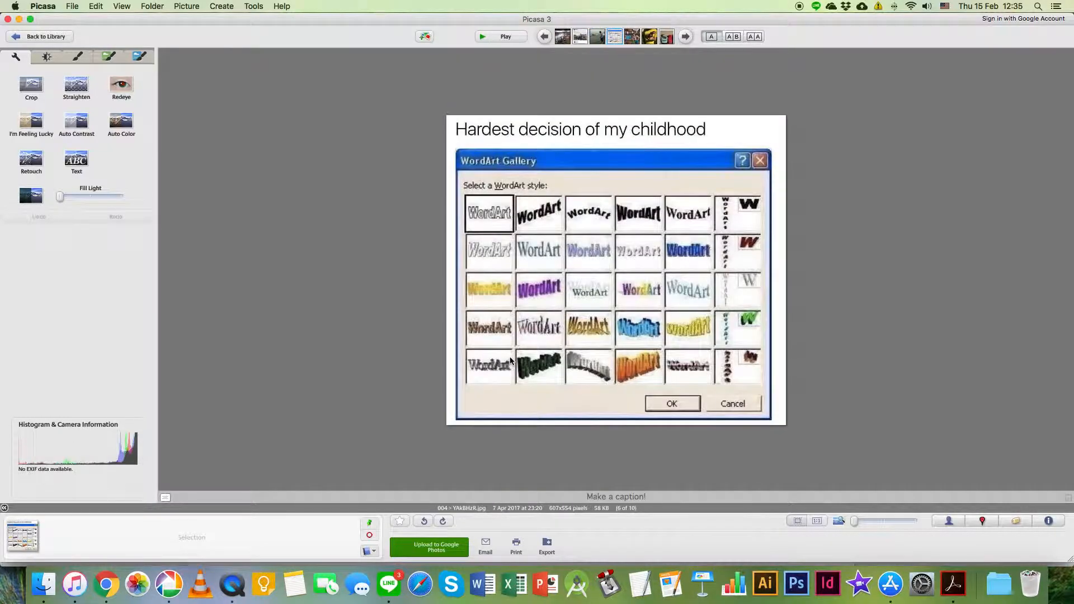
mouse_move(503, 141)
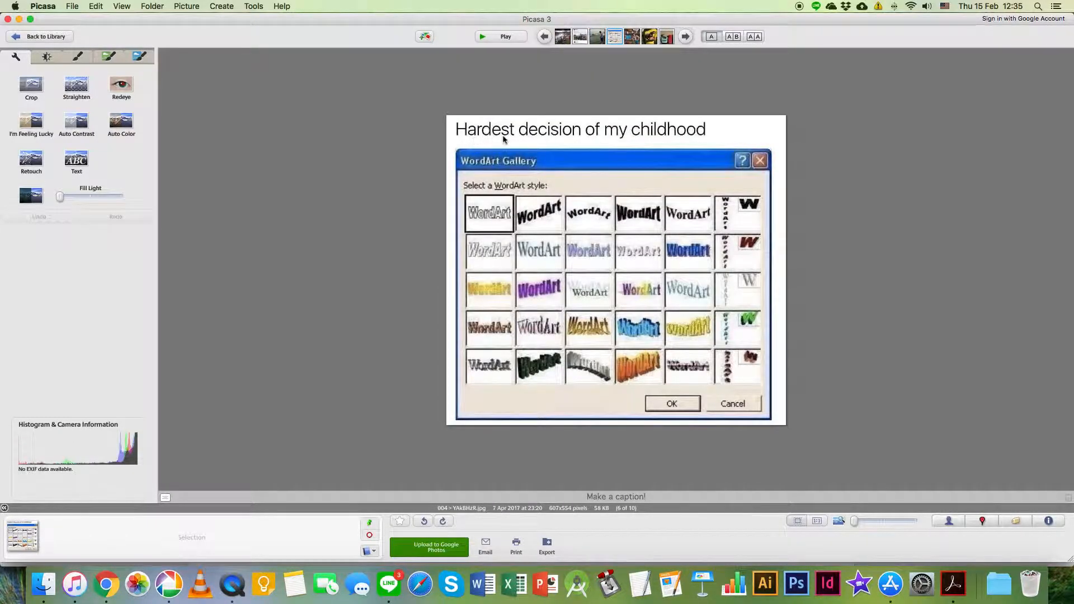
mouse_move(678, 135)
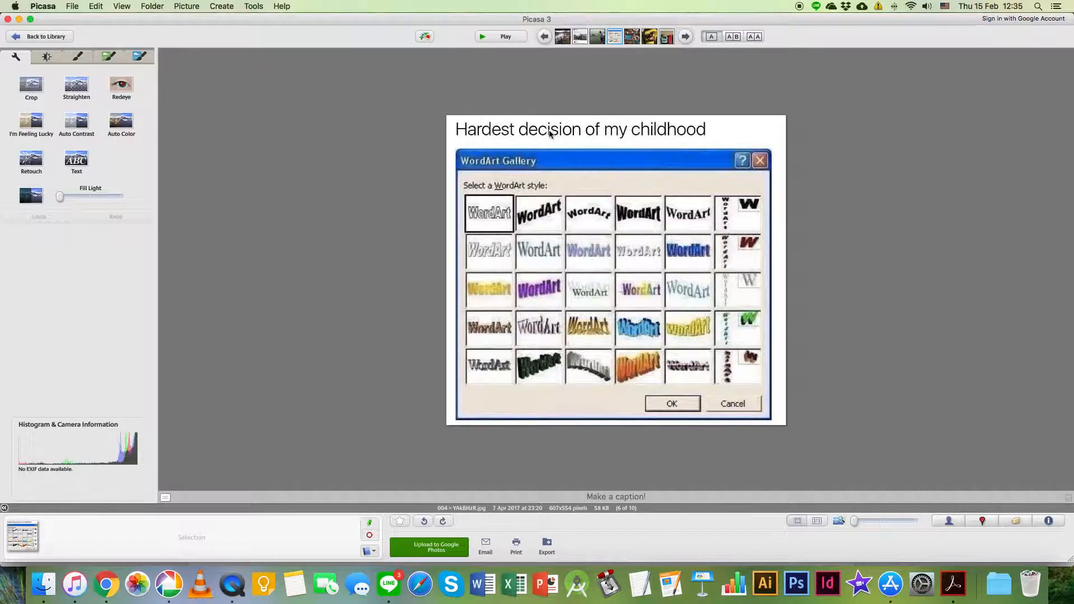
mouse_move(497, 203)
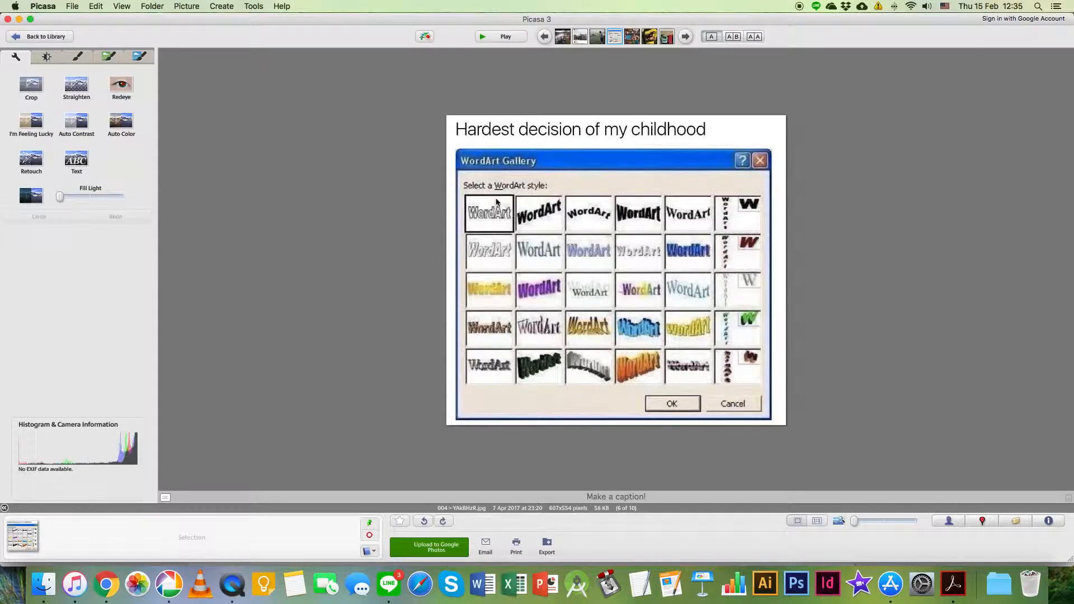
mouse_move(611, 248)
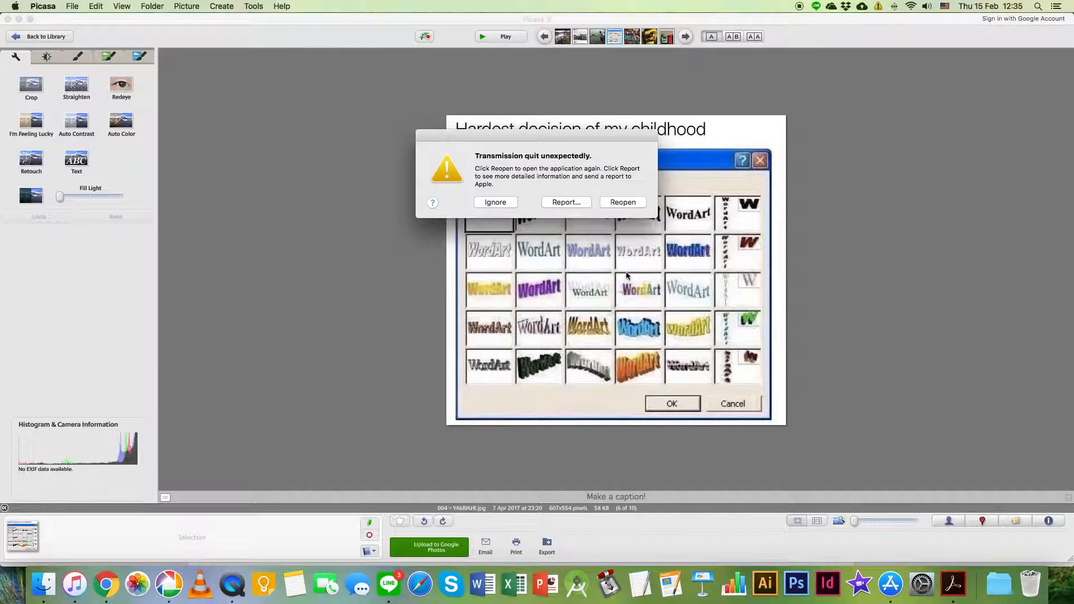
- Dismiss the 'Transmission quit unexpectedly' alert with Ignore to uncover the picture
click(496, 202)
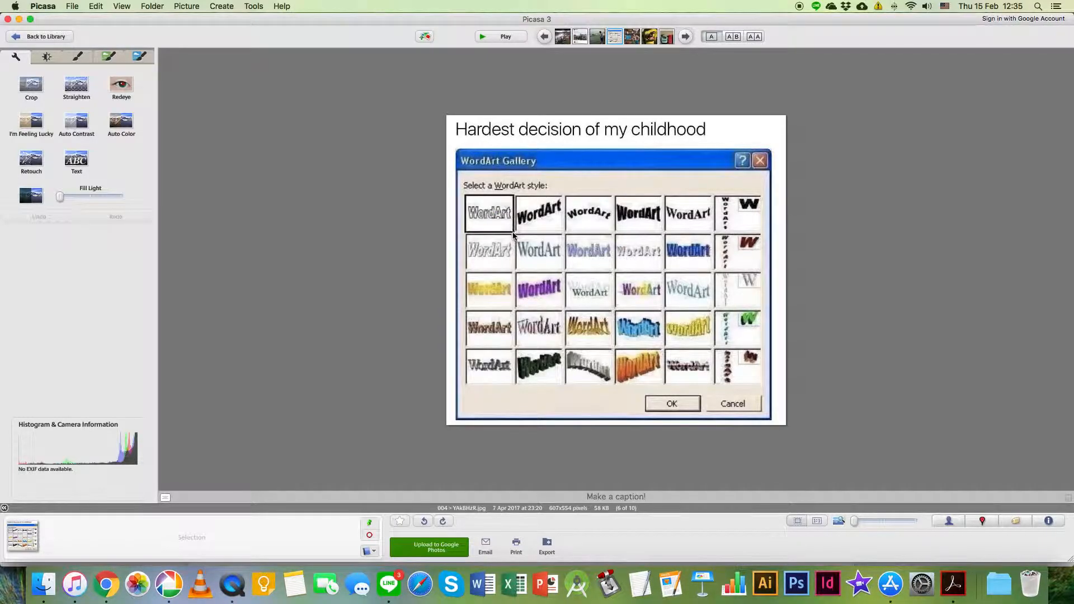
mouse_move(535, 165)
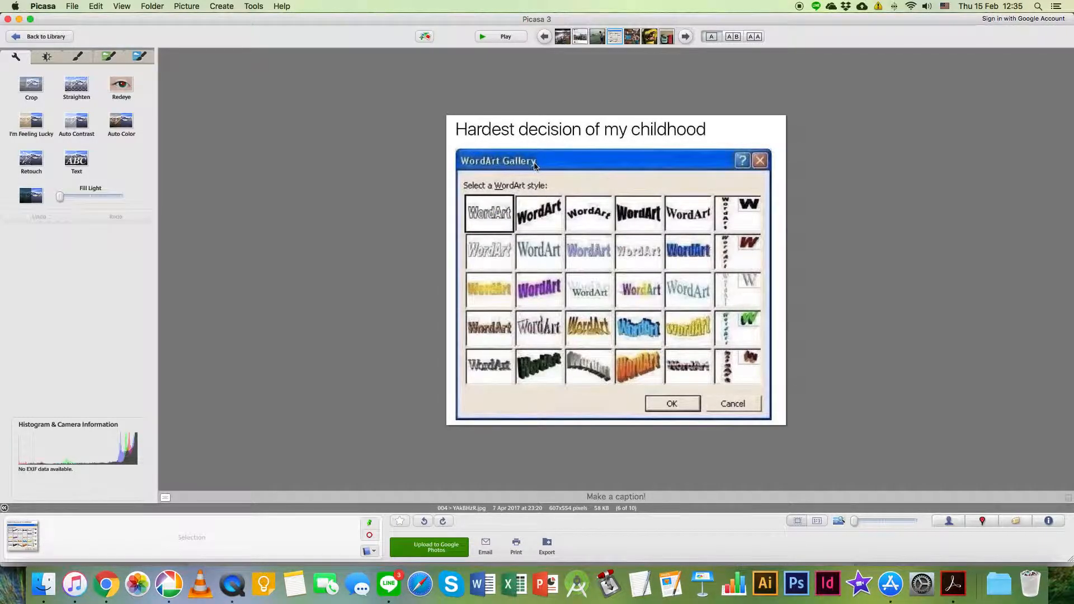
mouse_move(548, 218)
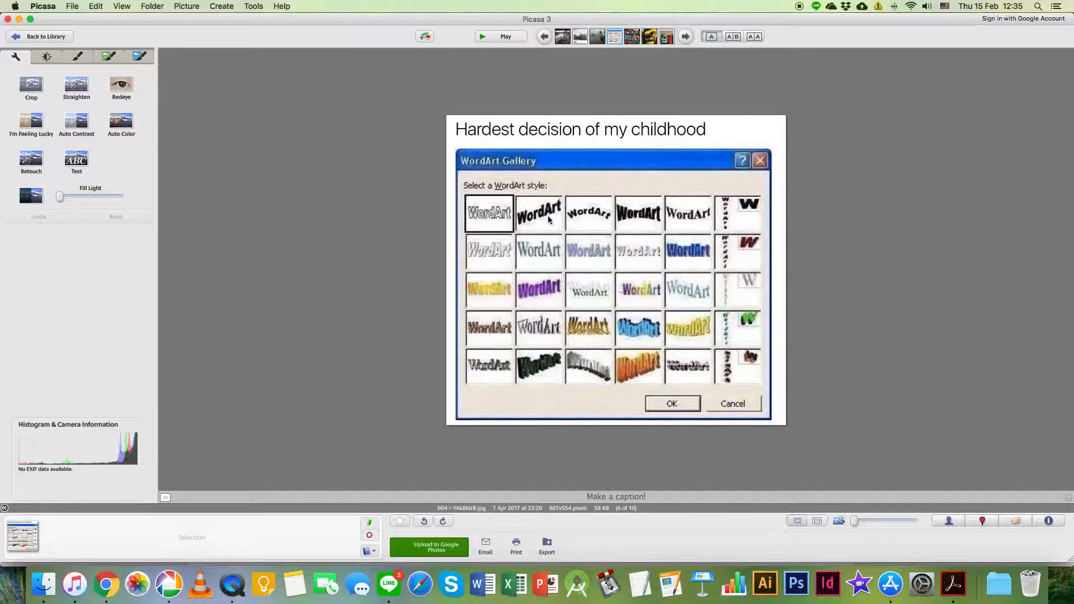
mouse_move(634, 234)
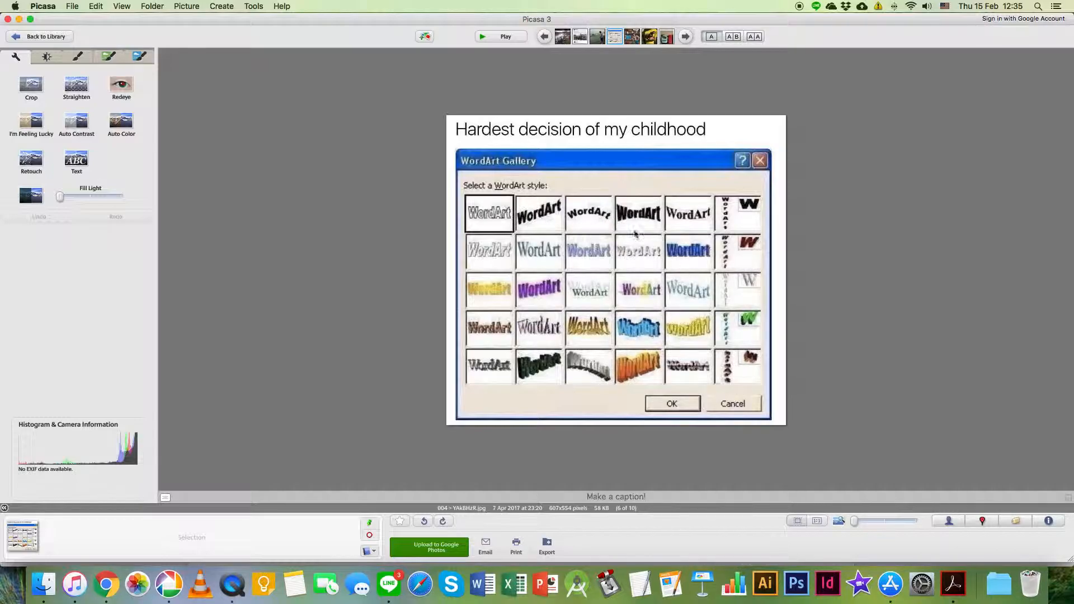
mouse_move(654, 252)
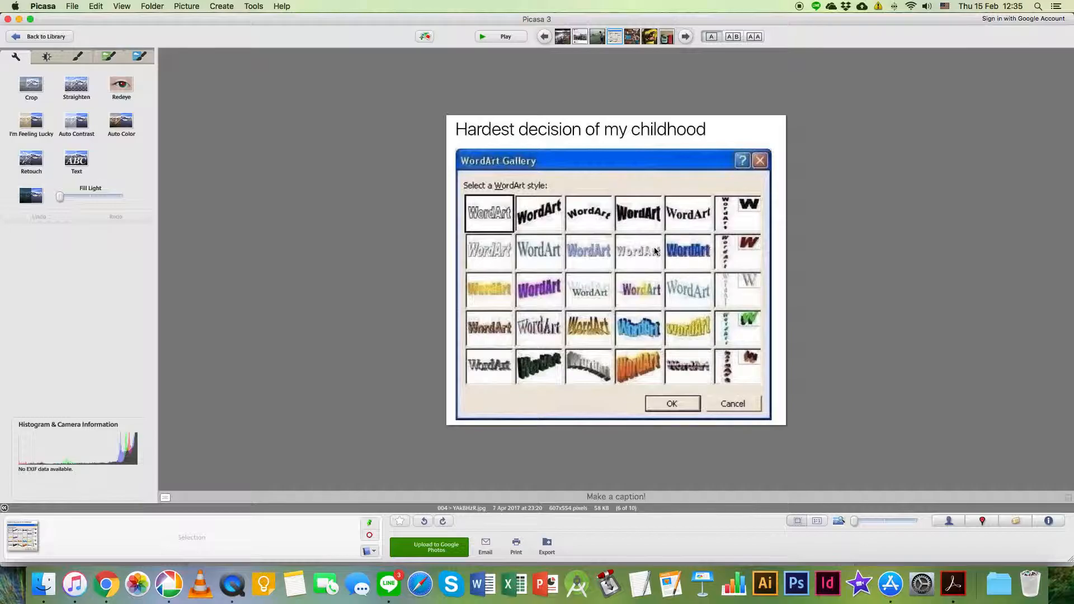
mouse_move(588, 300)
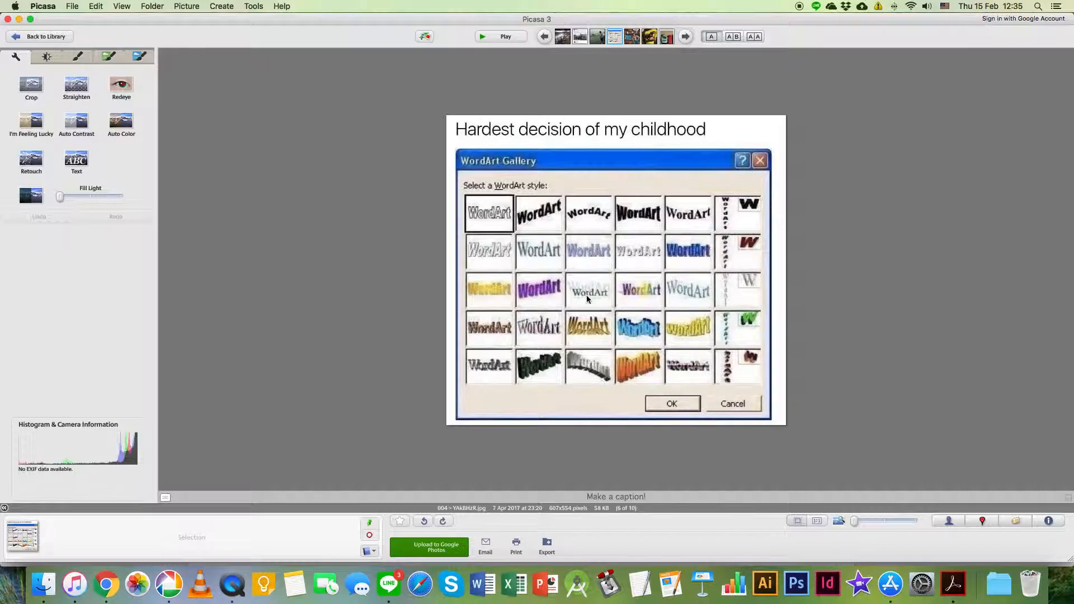
mouse_move(611, 251)
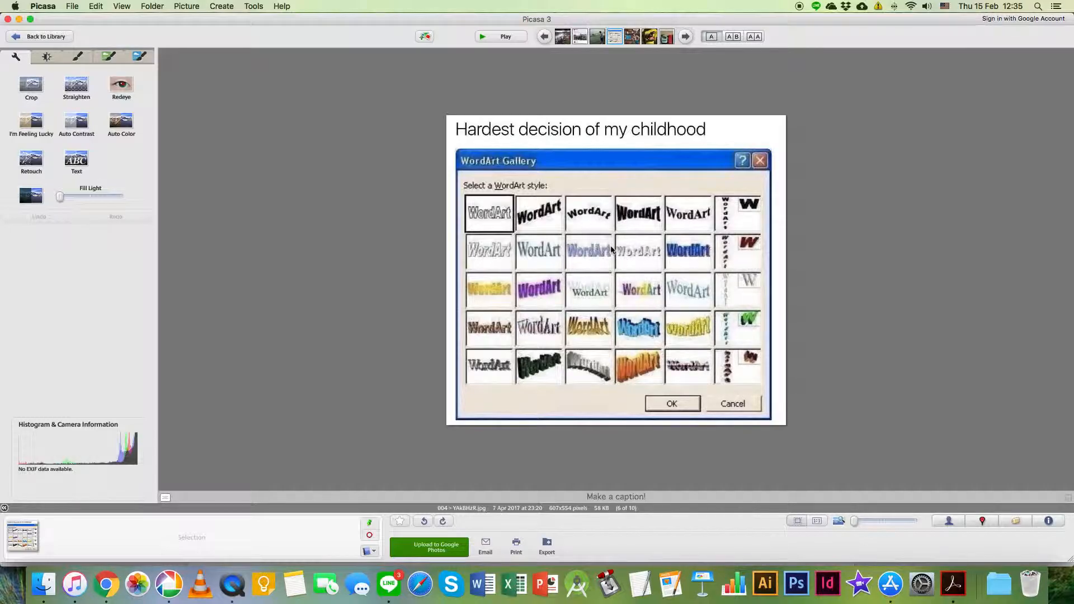
mouse_move(595, 235)
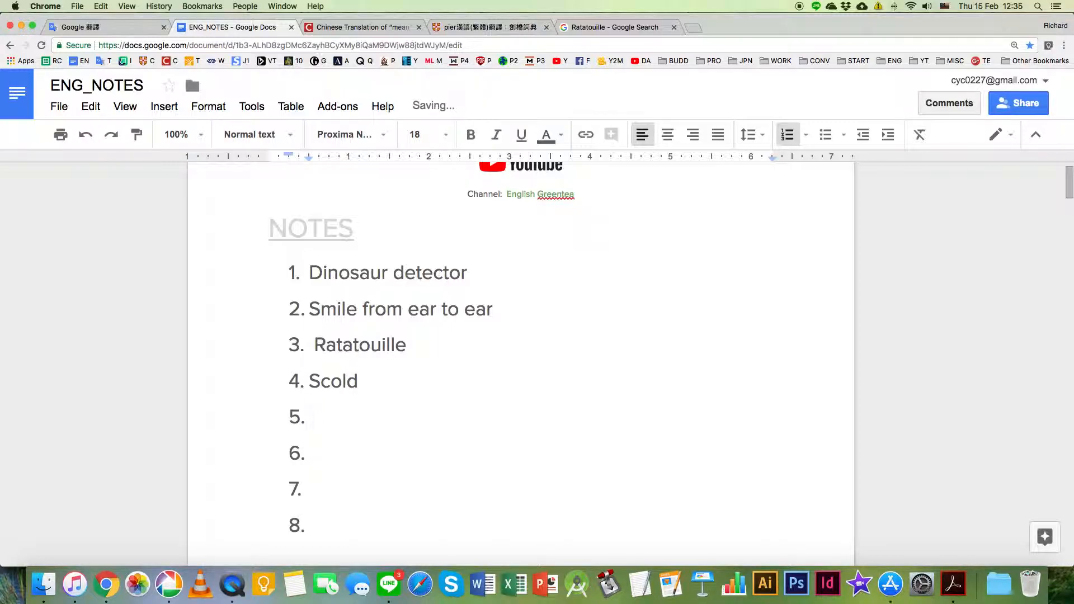
- Enter 'Nostalgic' as the fifth vocabulary entry in ENG_NOTES
text(nos)
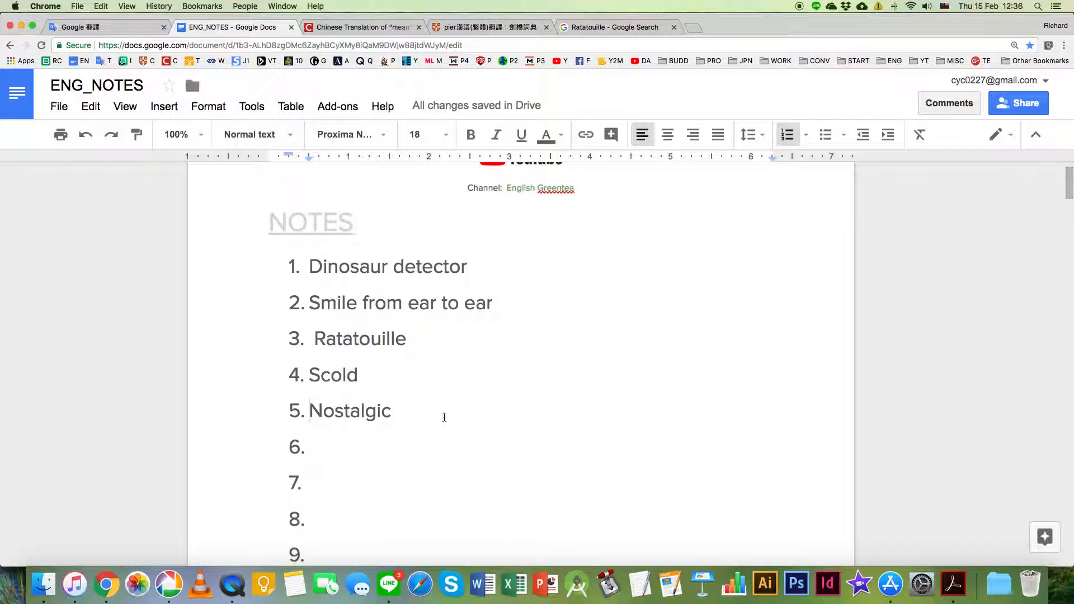
scroll(up, 3)
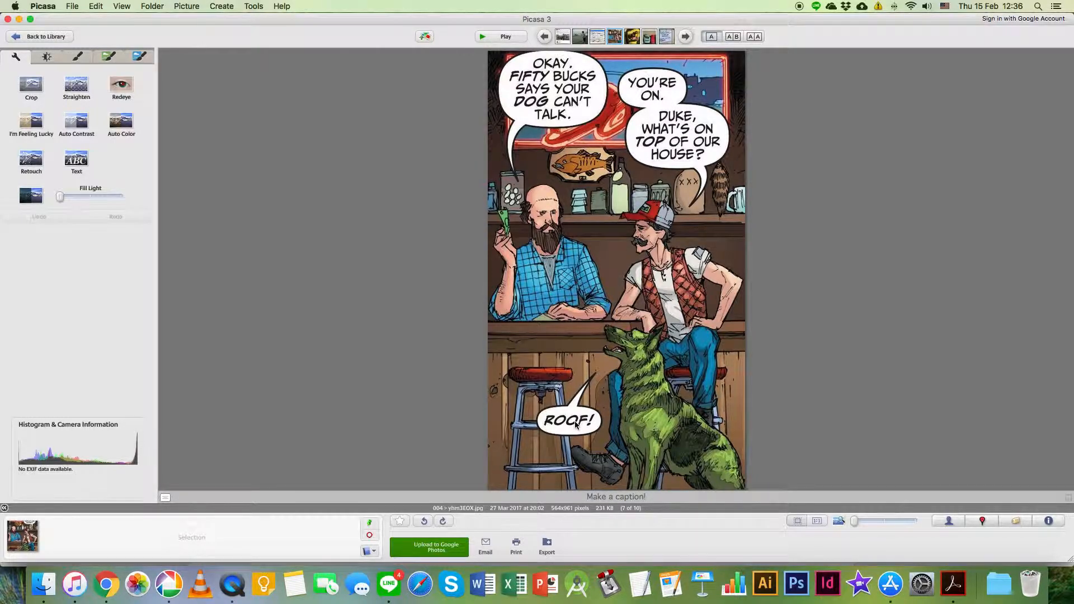
mouse_move(602, 380)
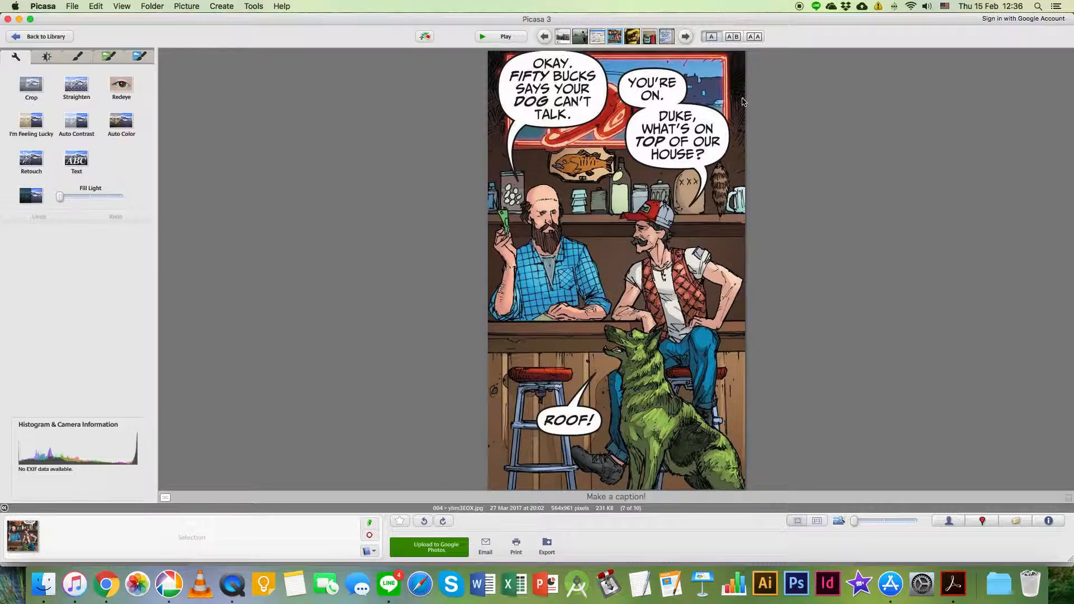
mouse_move(675, 99)
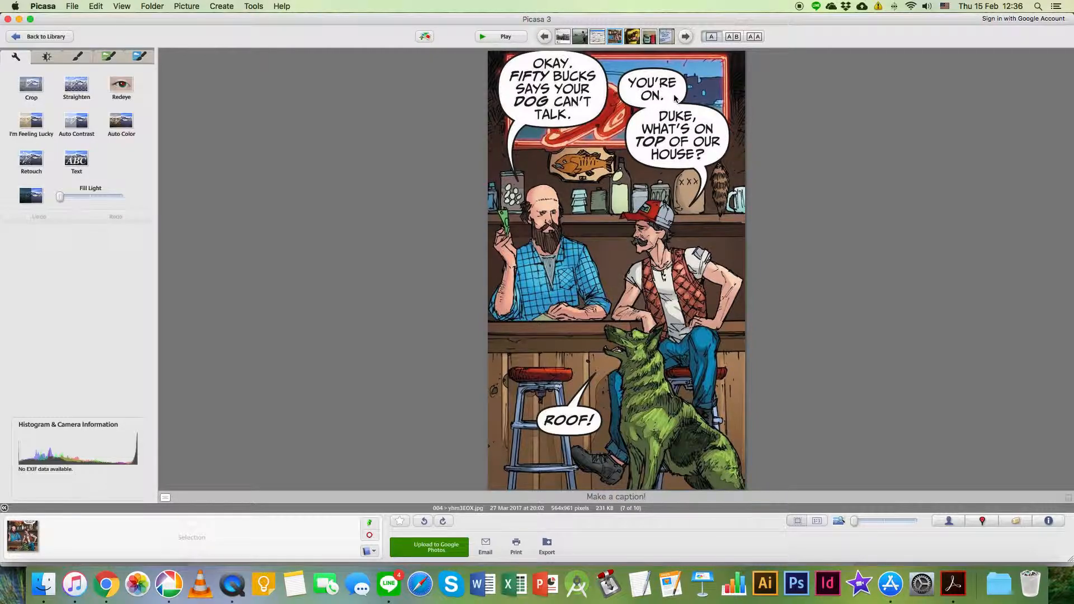
mouse_move(656, 96)
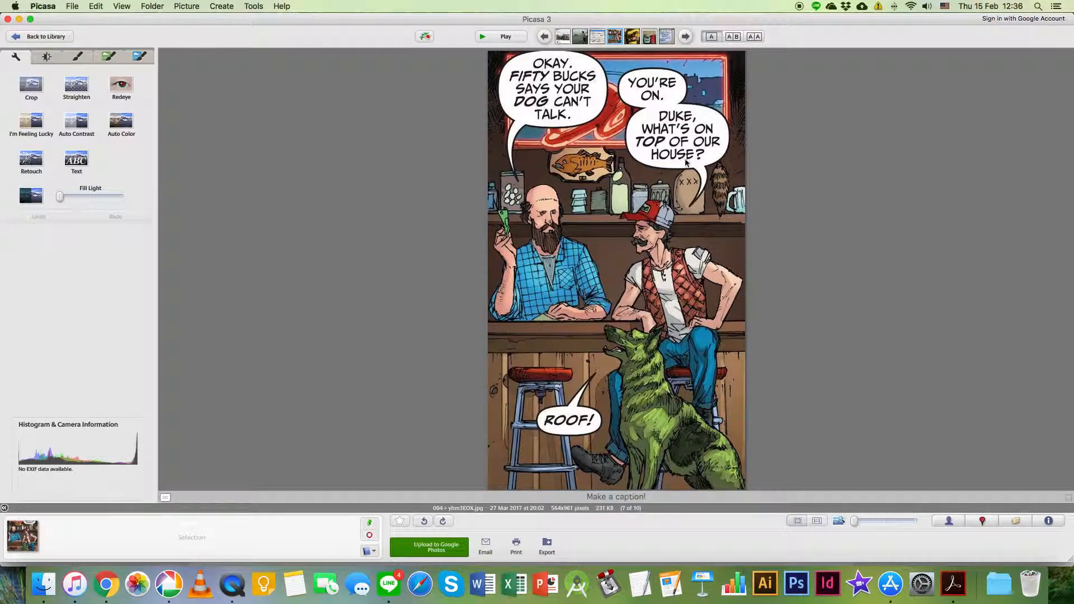
mouse_move(575, 428)
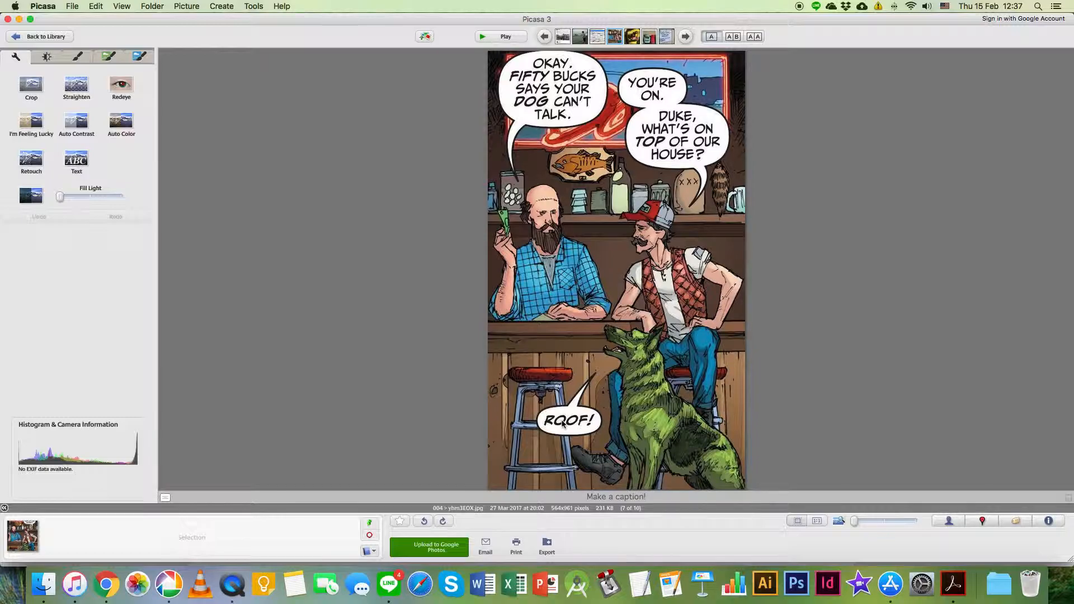
mouse_move(627, 386)
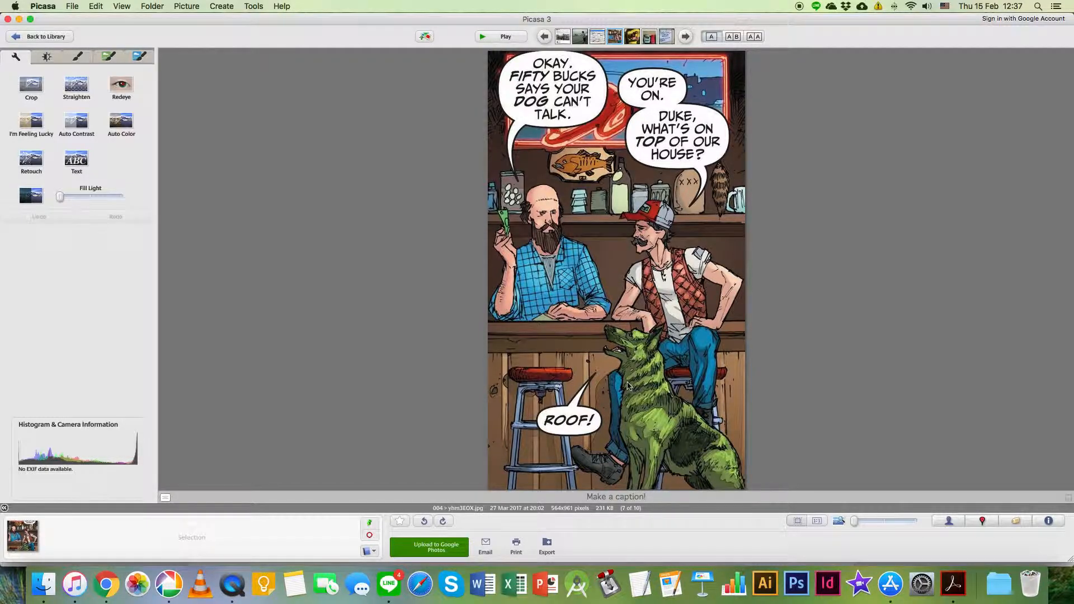
mouse_move(623, 396)
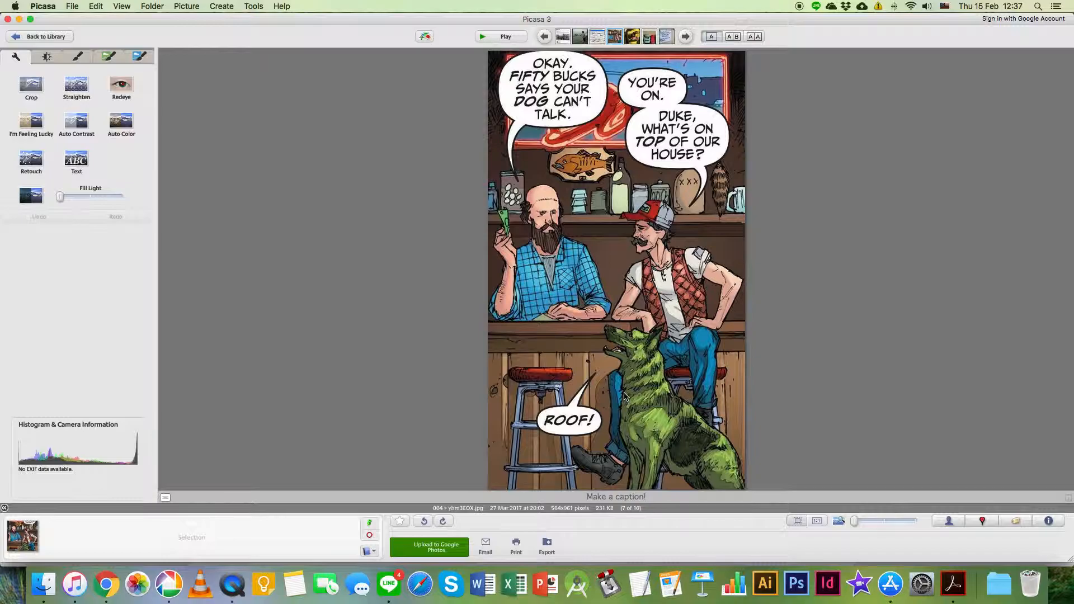
mouse_move(622, 415)
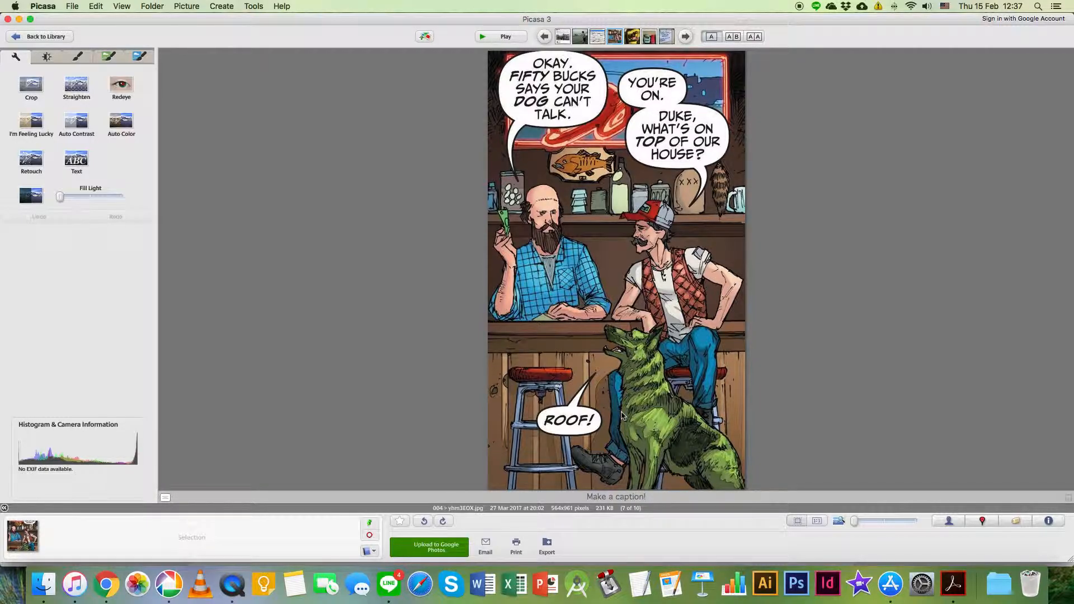
click(107, 584)
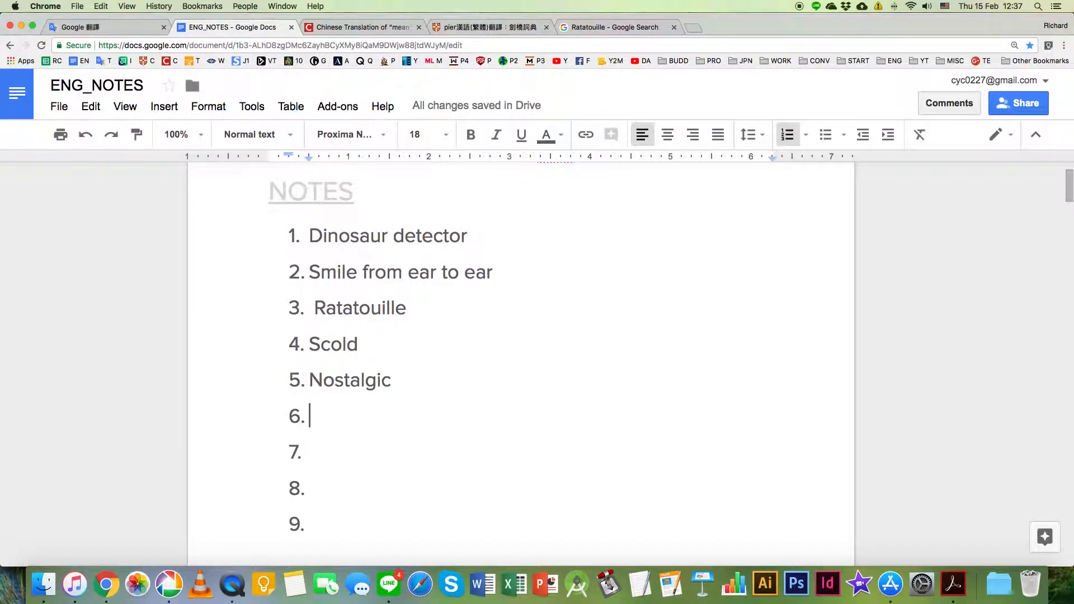
scroll(down, 3)
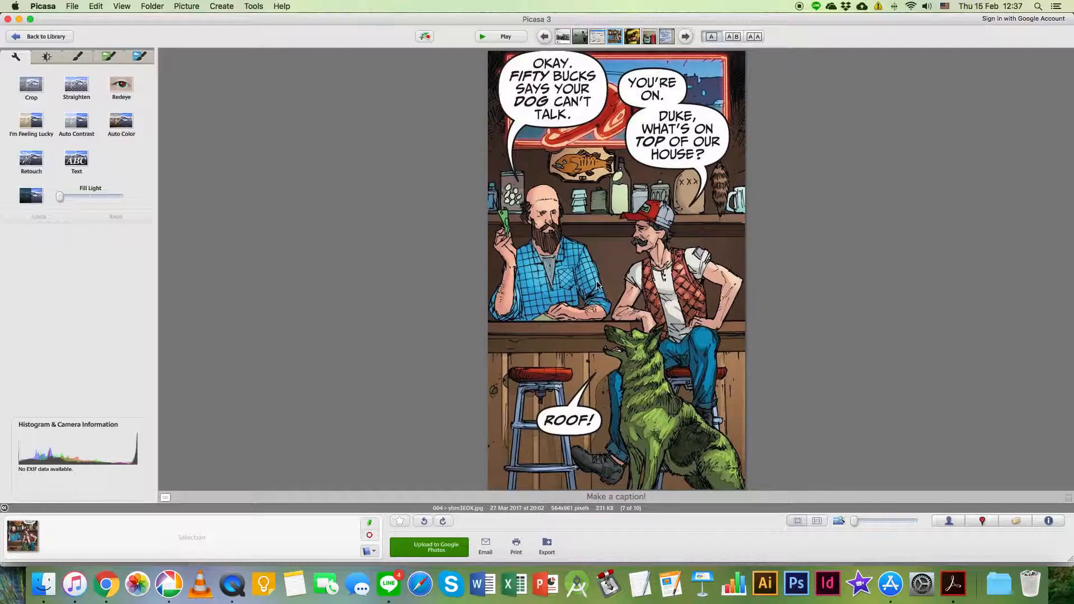
- Advance past the potato-in-hand picture to the pink bag meme
click(684, 36)
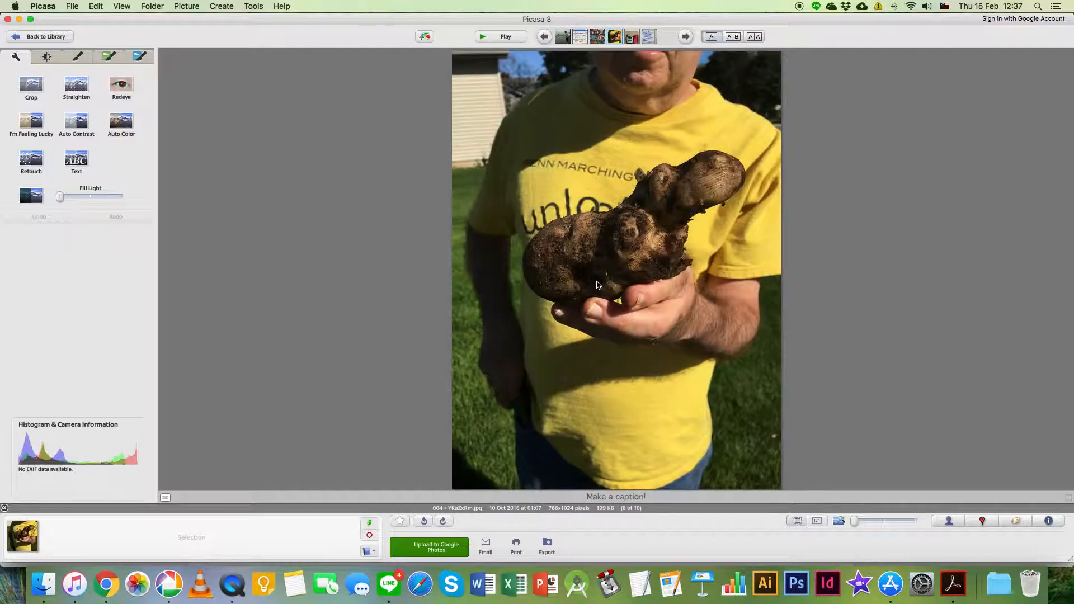
mouse_move(671, 309)
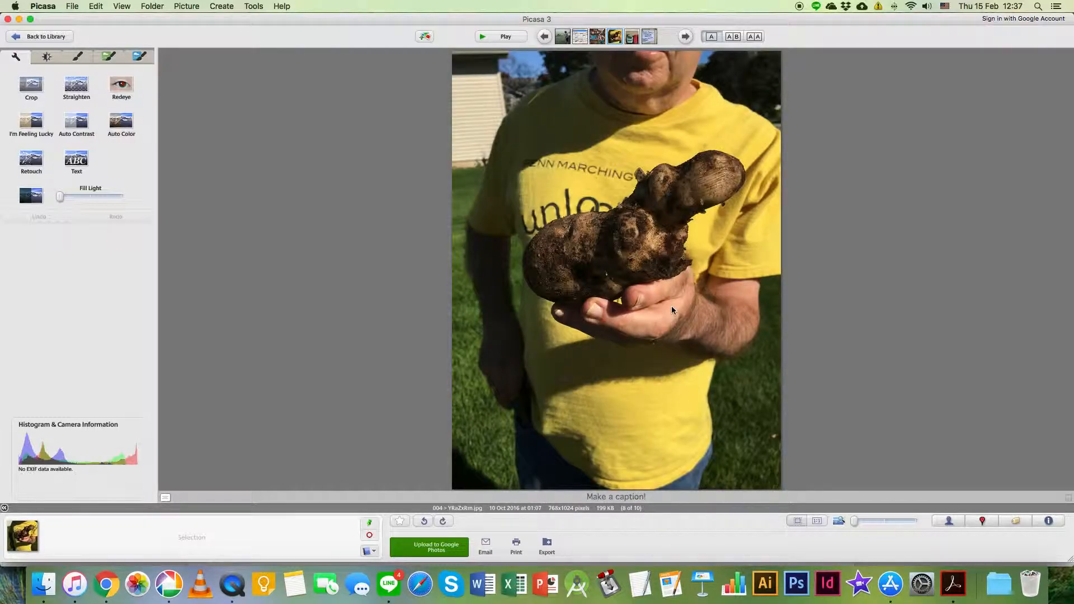
mouse_move(587, 266)
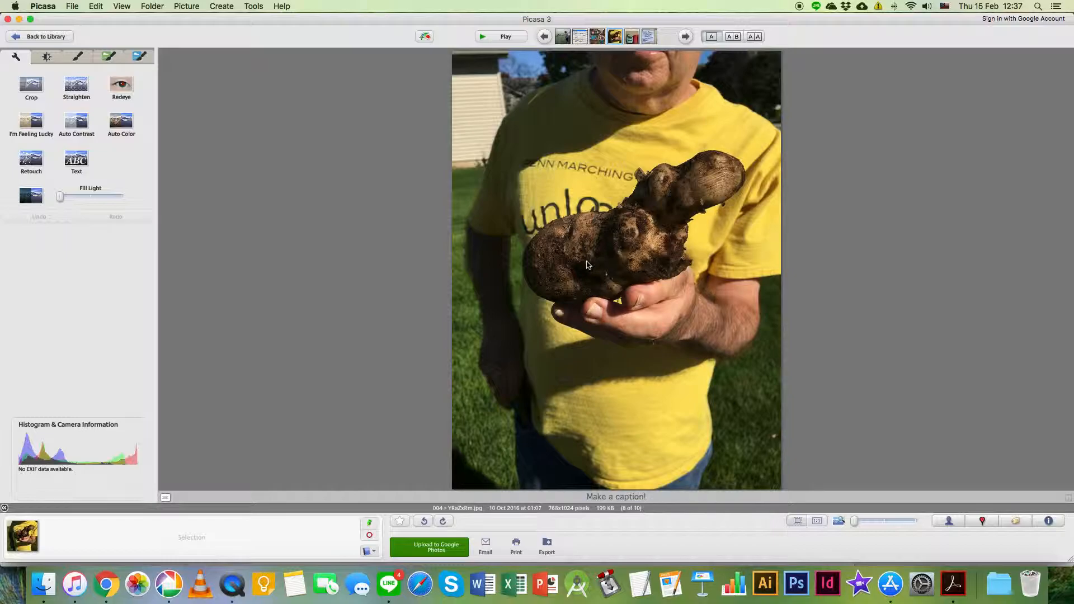
mouse_move(681, 286)
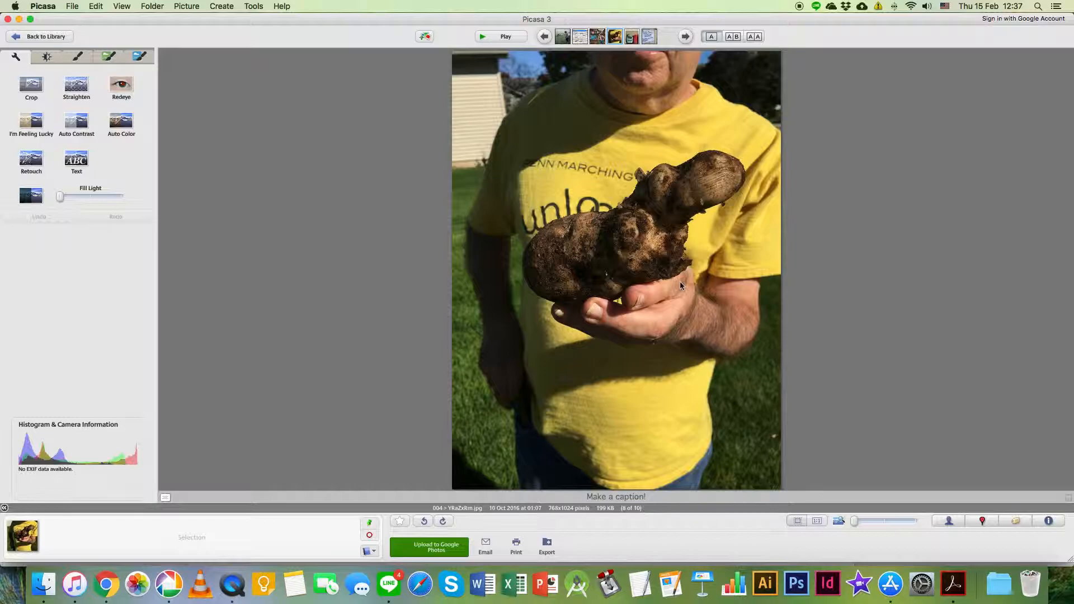
click(685, 36)
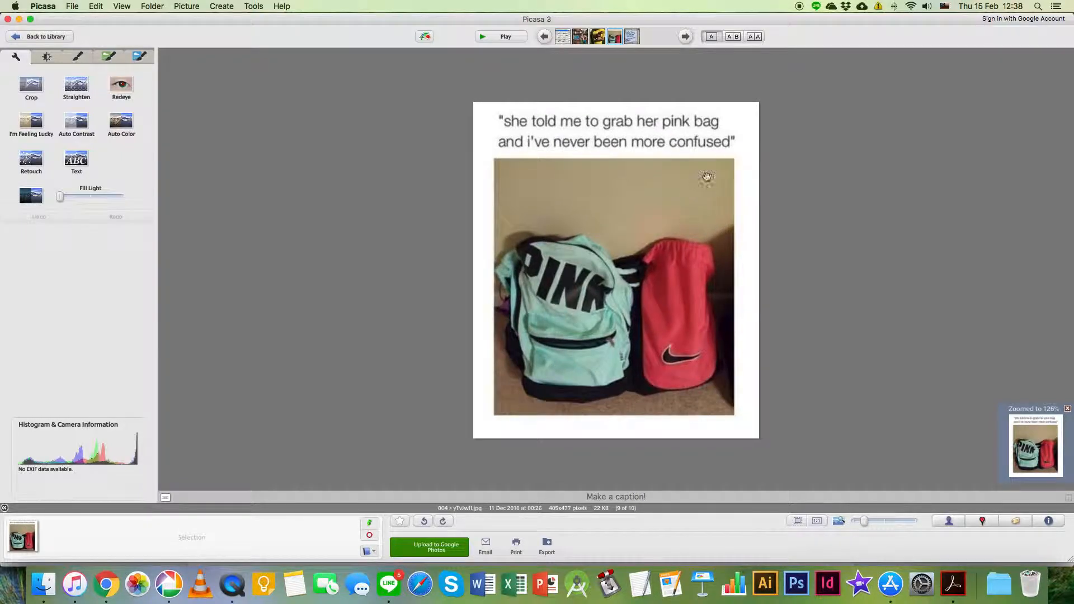
mouse_move(524, 125)
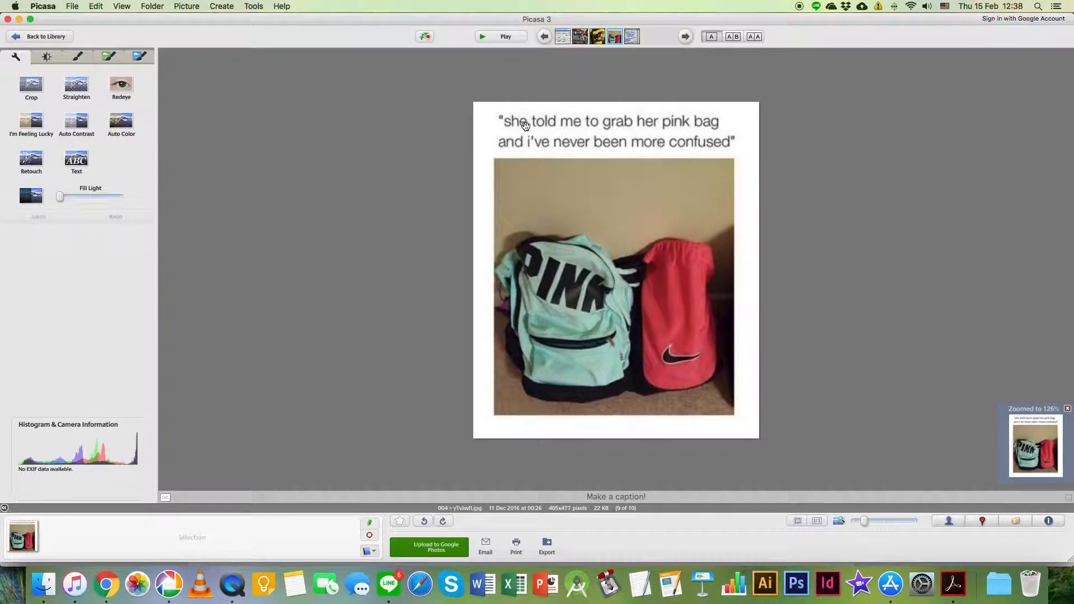
mouse_move(594, 132)
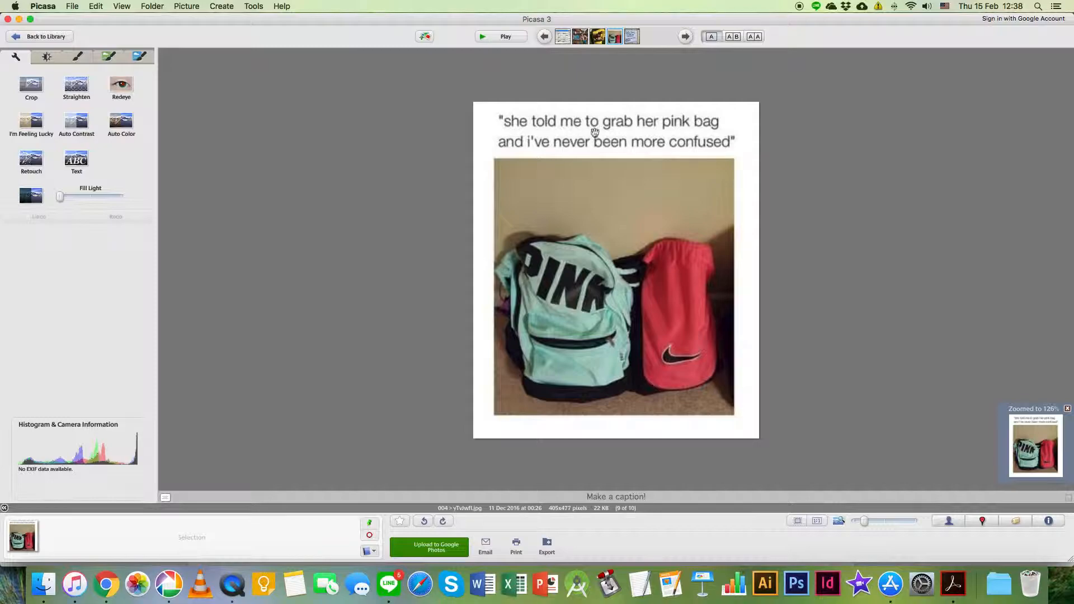
mouse_move(610, 152)
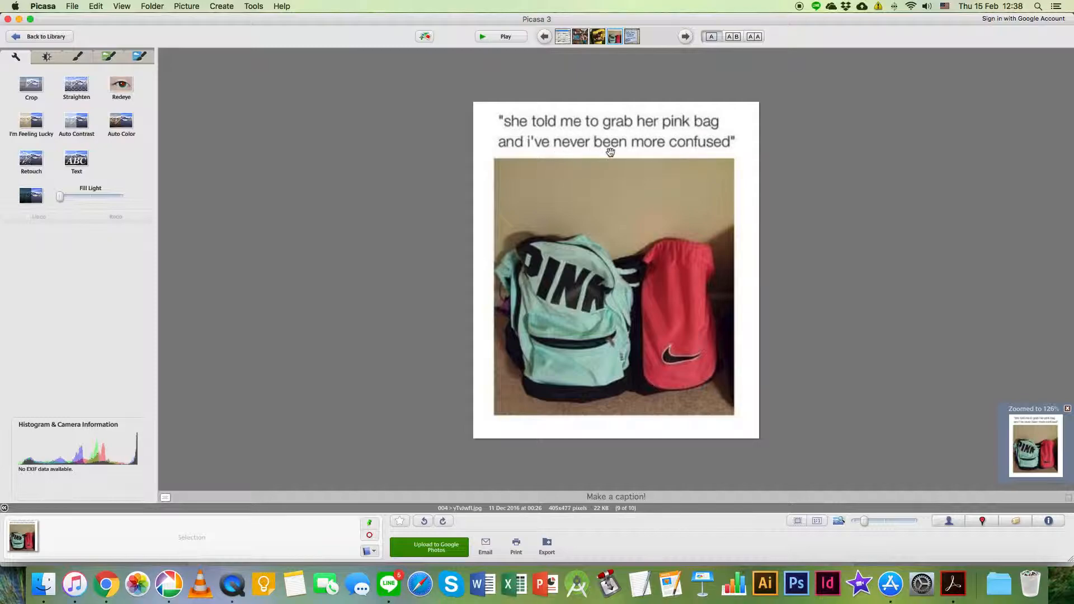
mouse_move(518, 130)
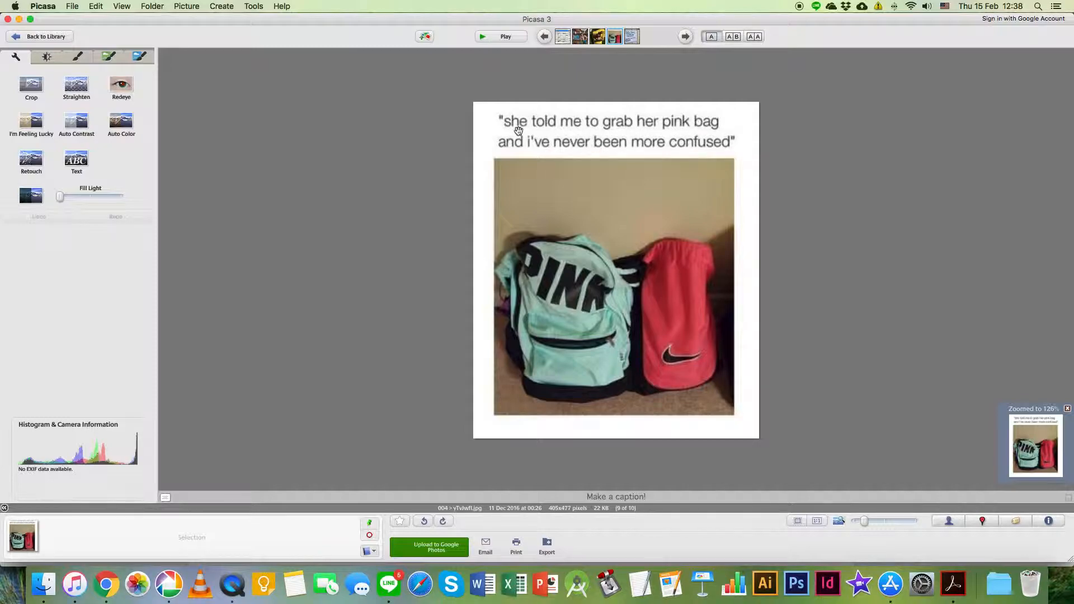
mouse_move(516, 132)
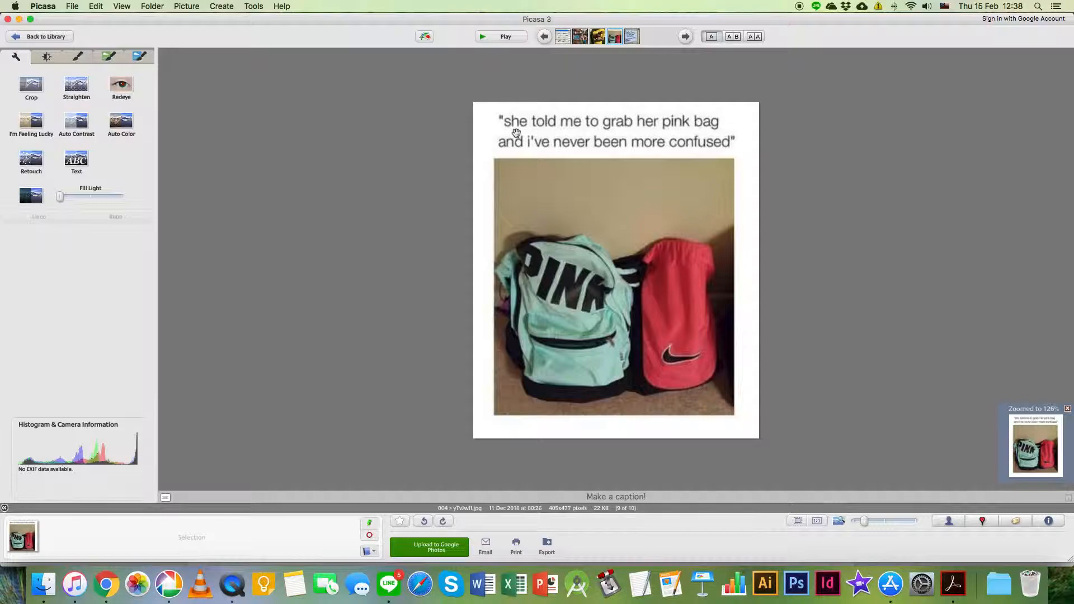
mouse_move(522, 129)
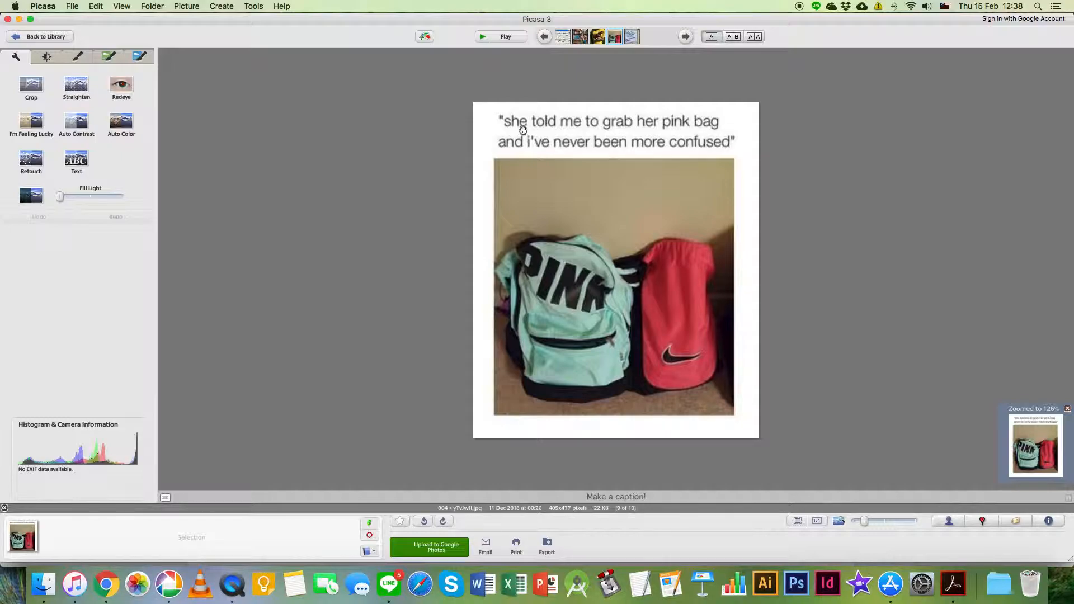
mouse_move(560, 149)
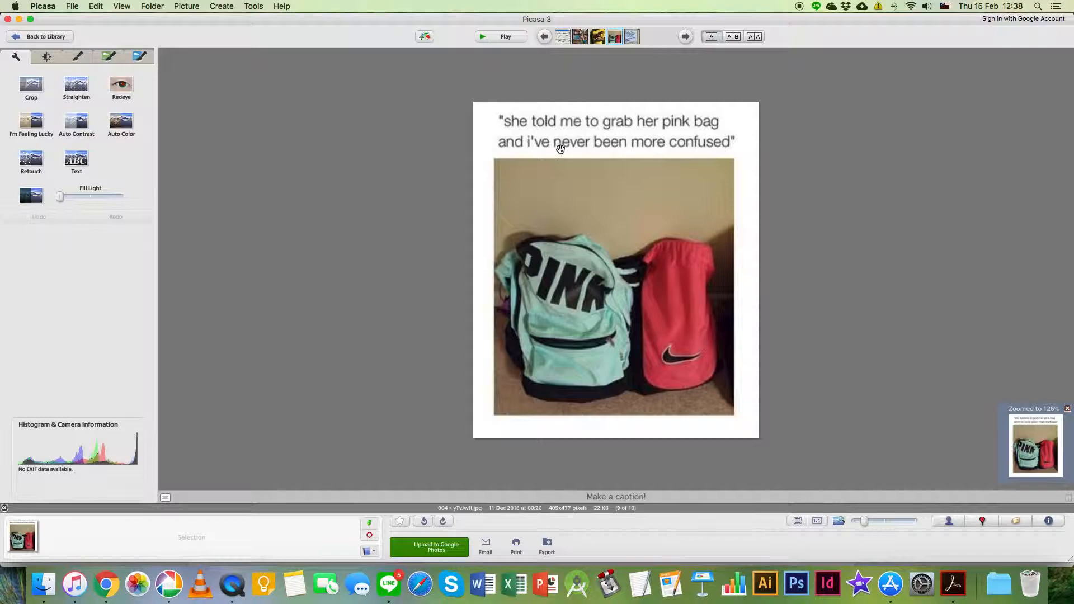
mouse_move(687, 149)
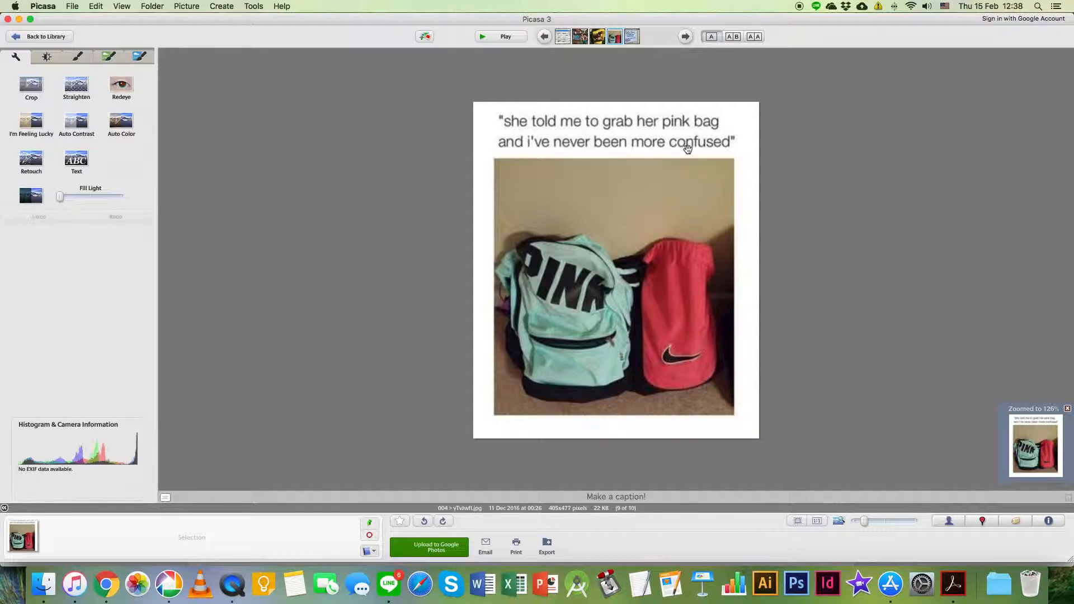
mouse_move(699, 263)
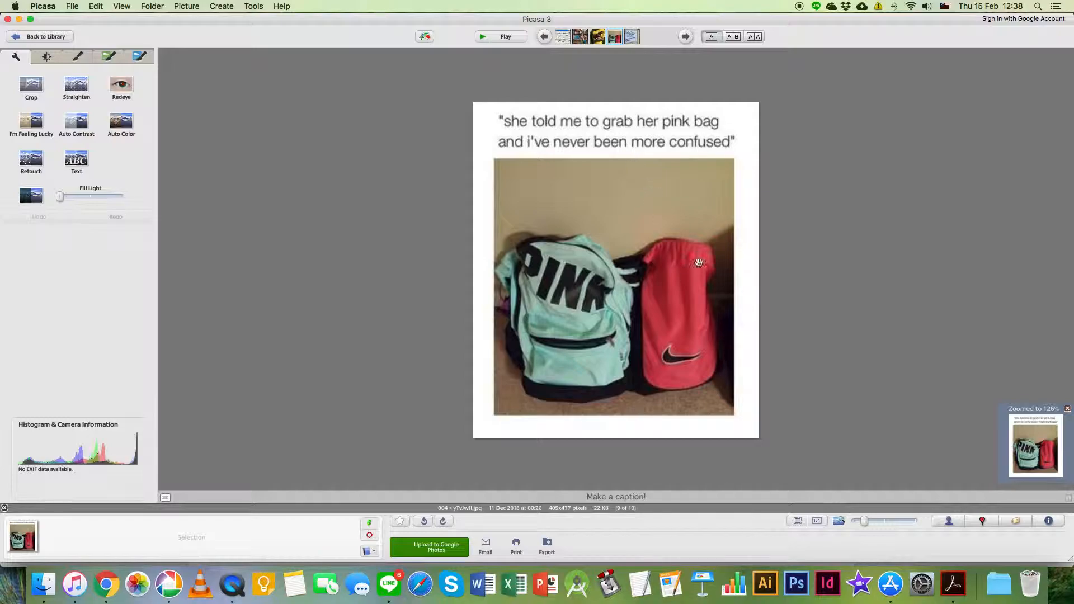
mouse_move(725, 124)
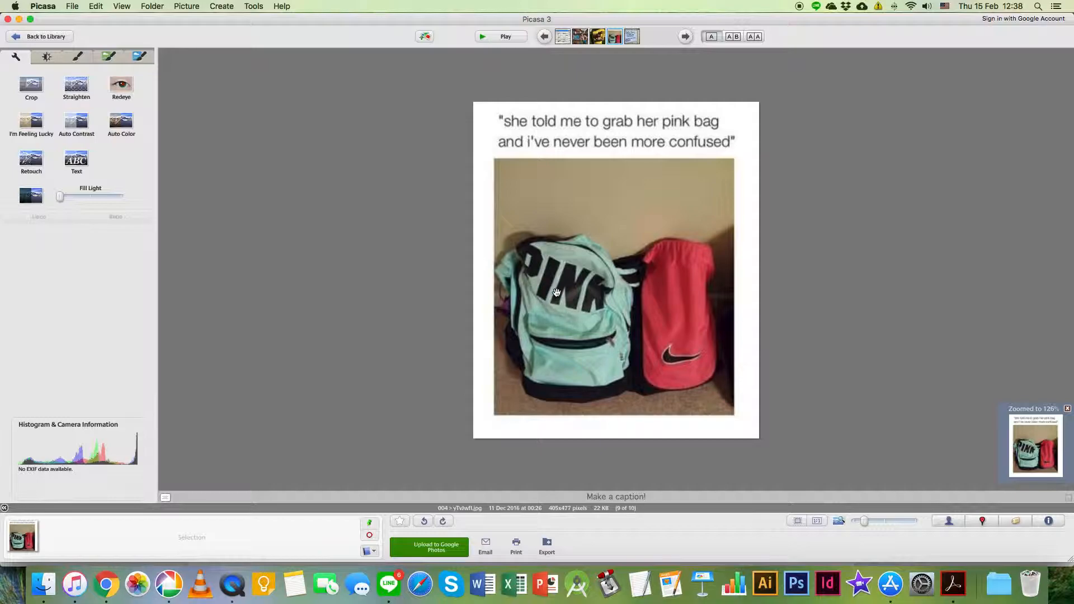
mouse_move(687, 326)
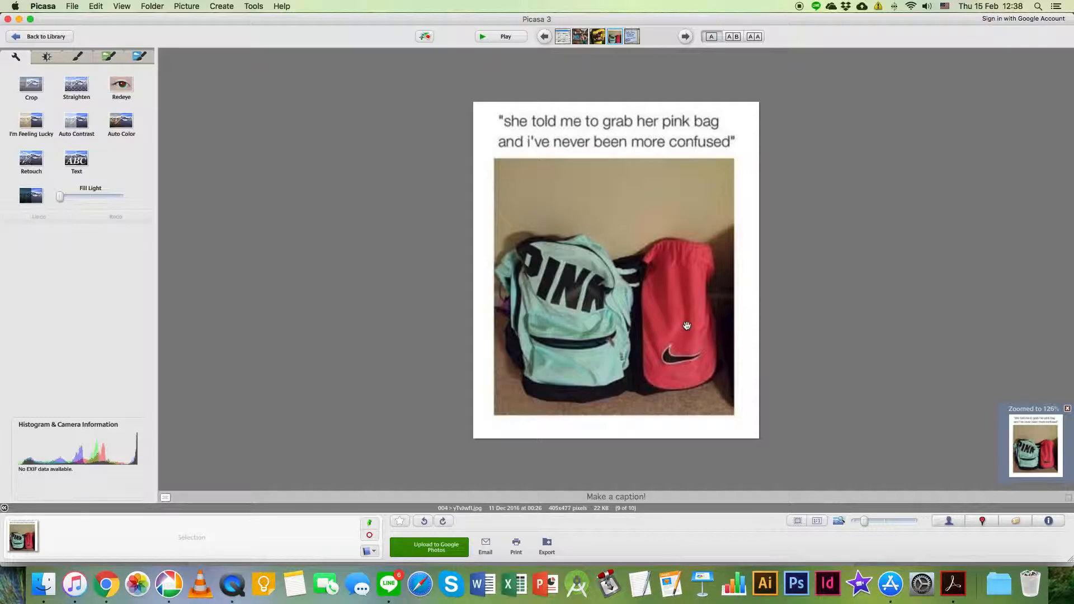
- Advance from the pink bag meme to the FedEx sign photo
click(683, 36)
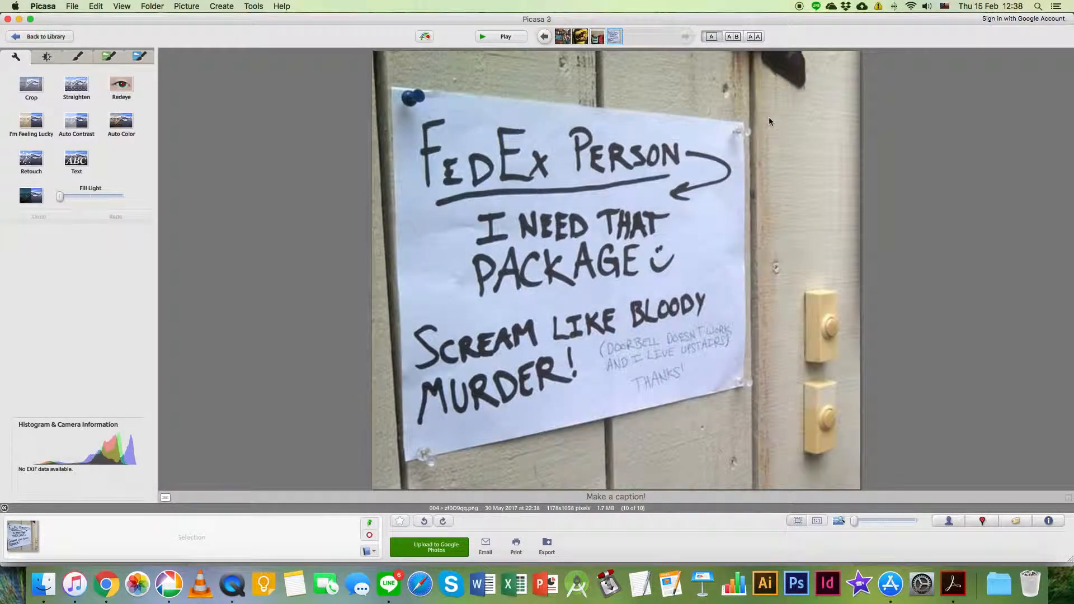
mouse_move(763, 128)
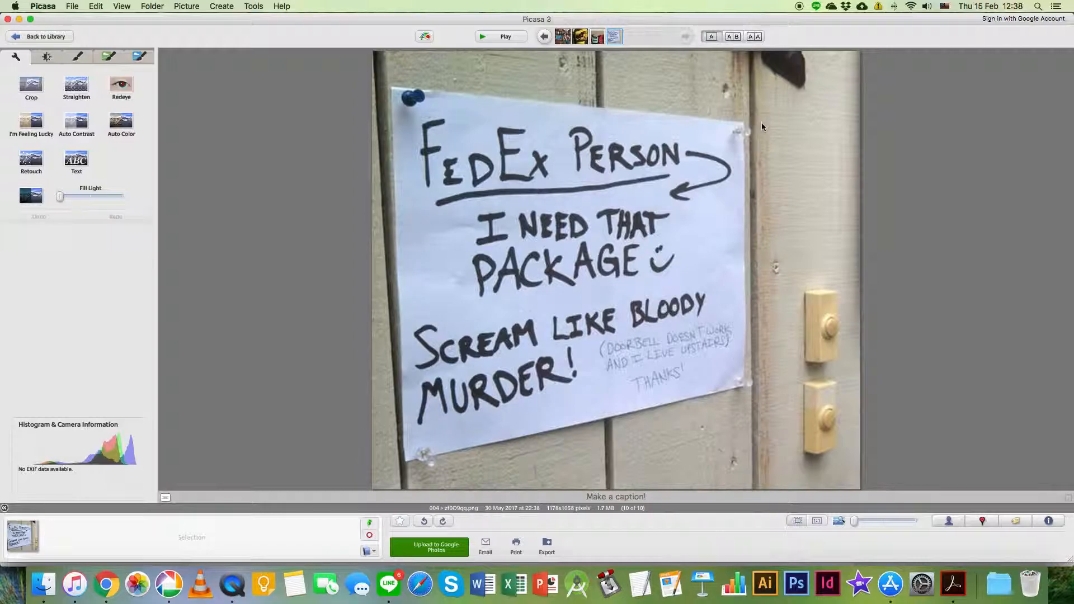
mouse_move(764, 134)
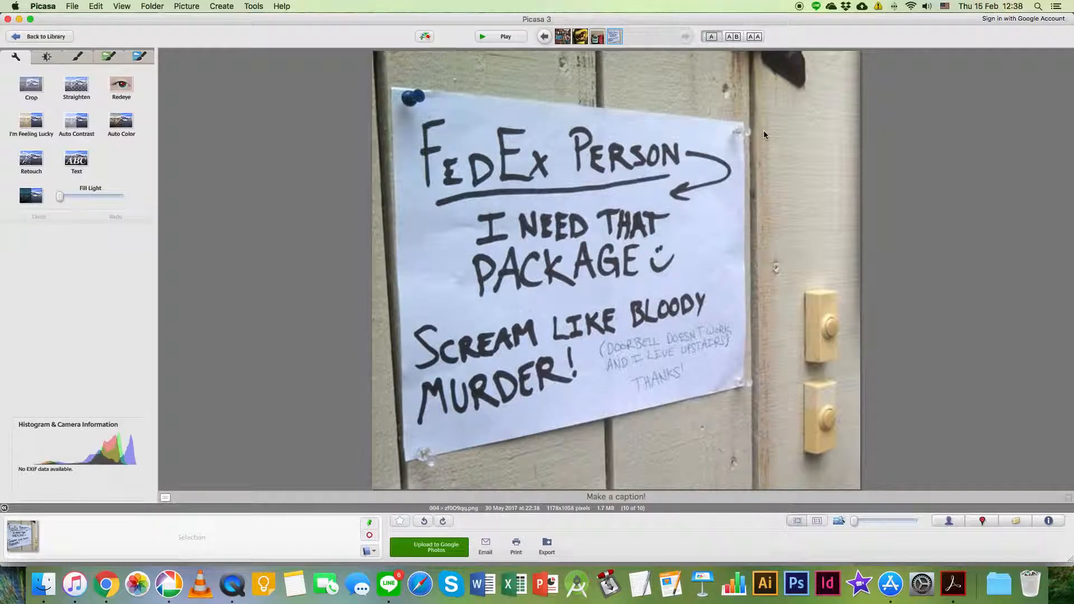
mouse_move(442, 190)
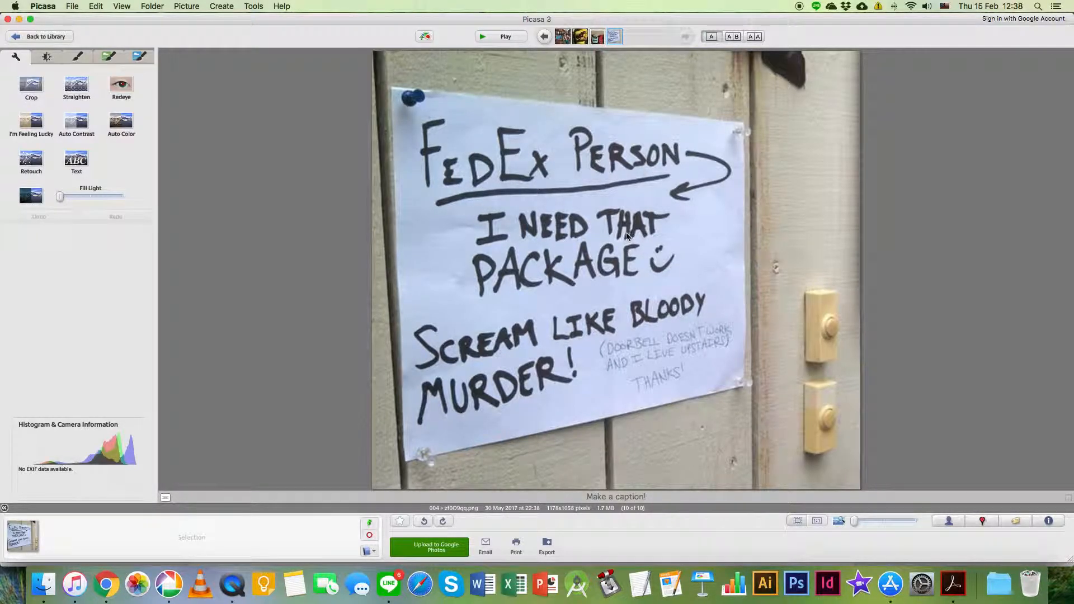
mouse_move(503, 406)
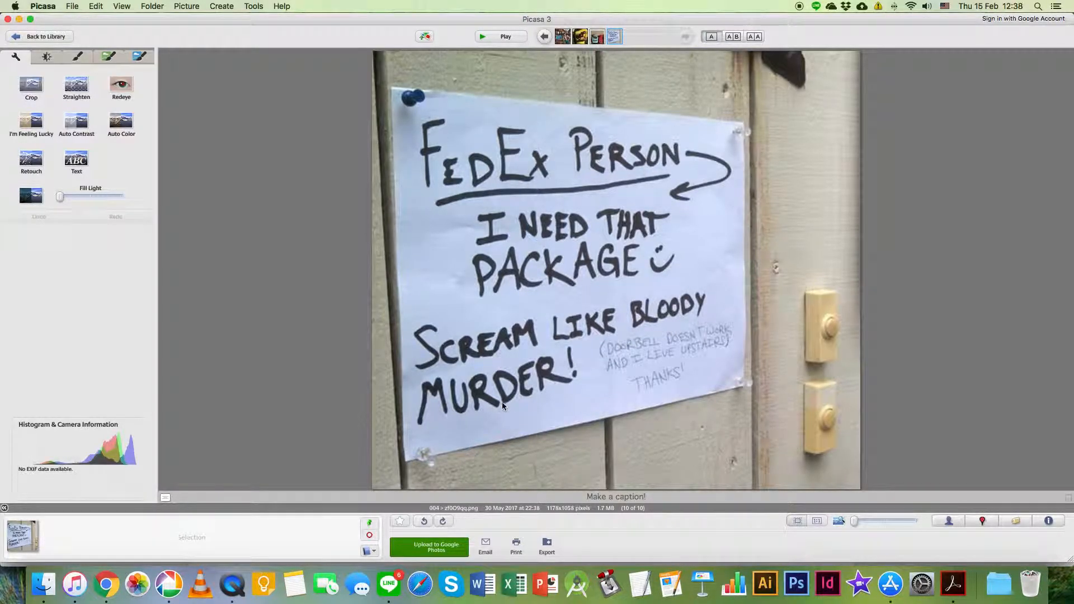
mouse_move(730, 344)
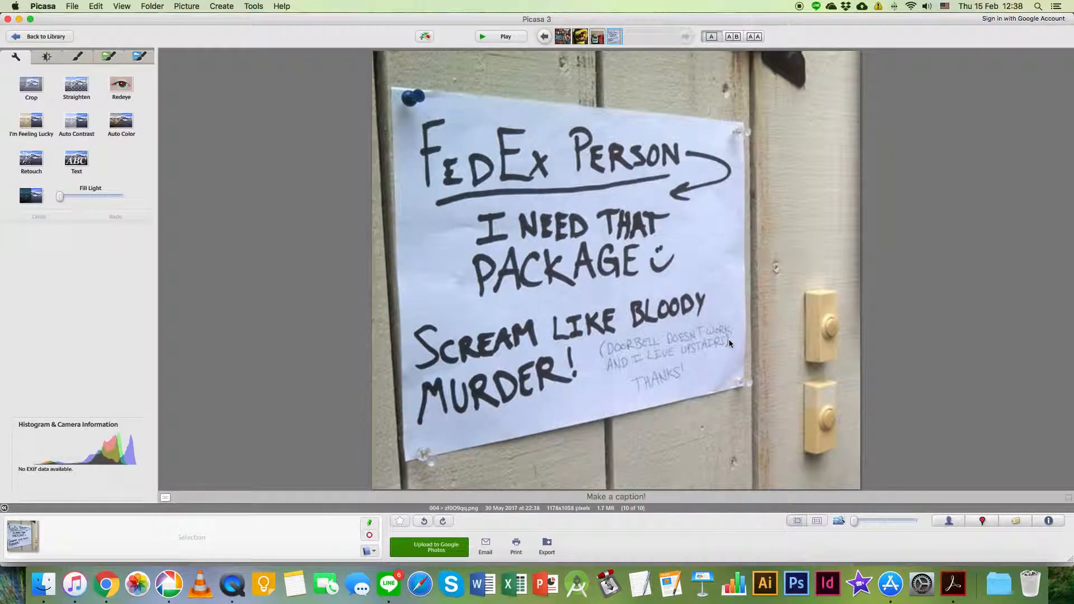
mouse_move(654, 363)
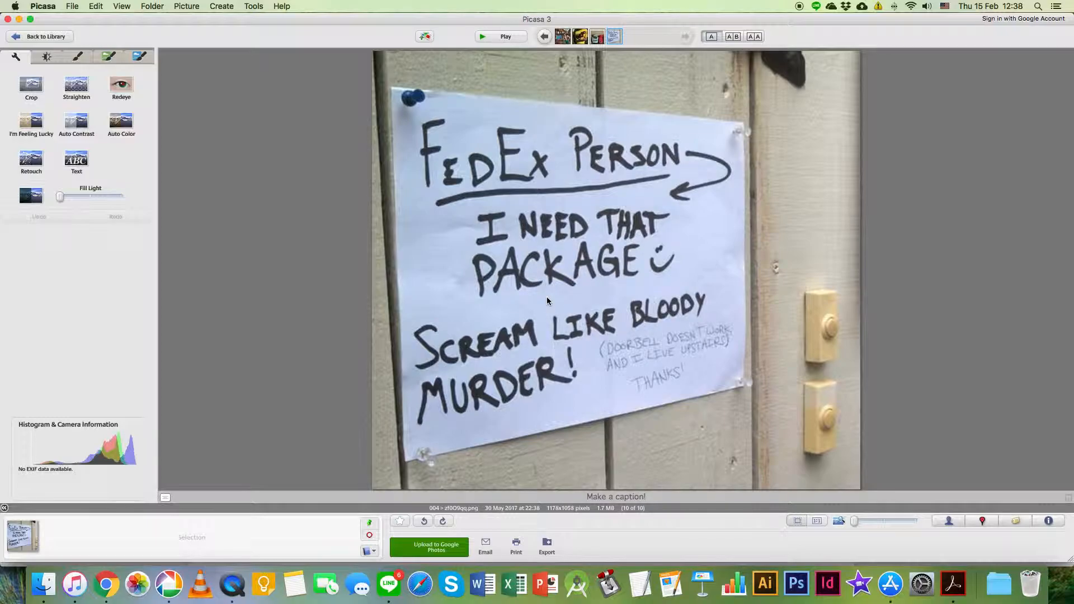
mouse_move(415, 356)
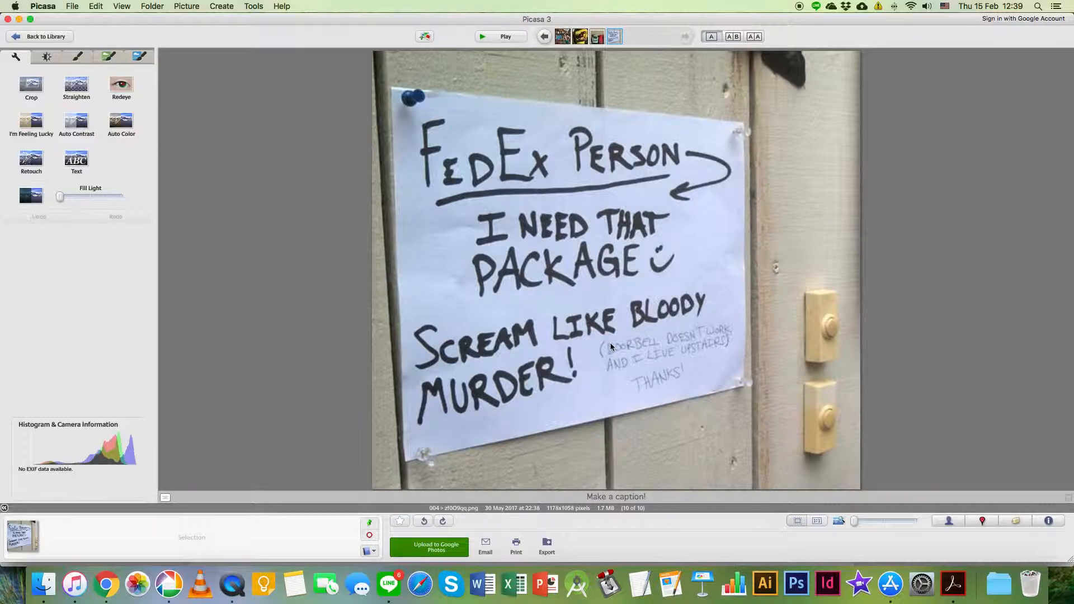
mouse_move(649, 355)
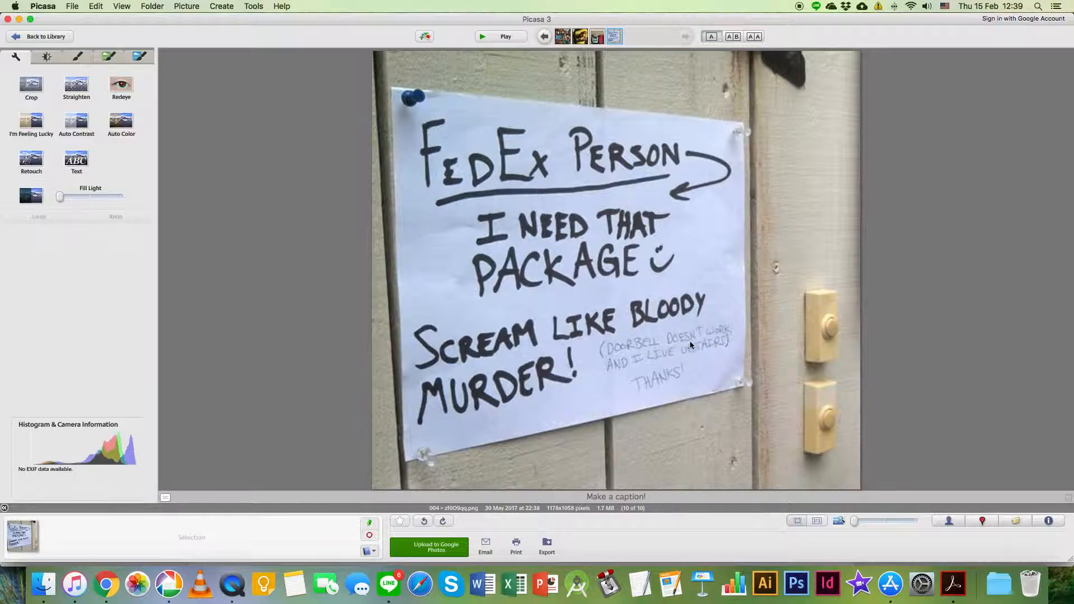
mouse_move(659, 379)
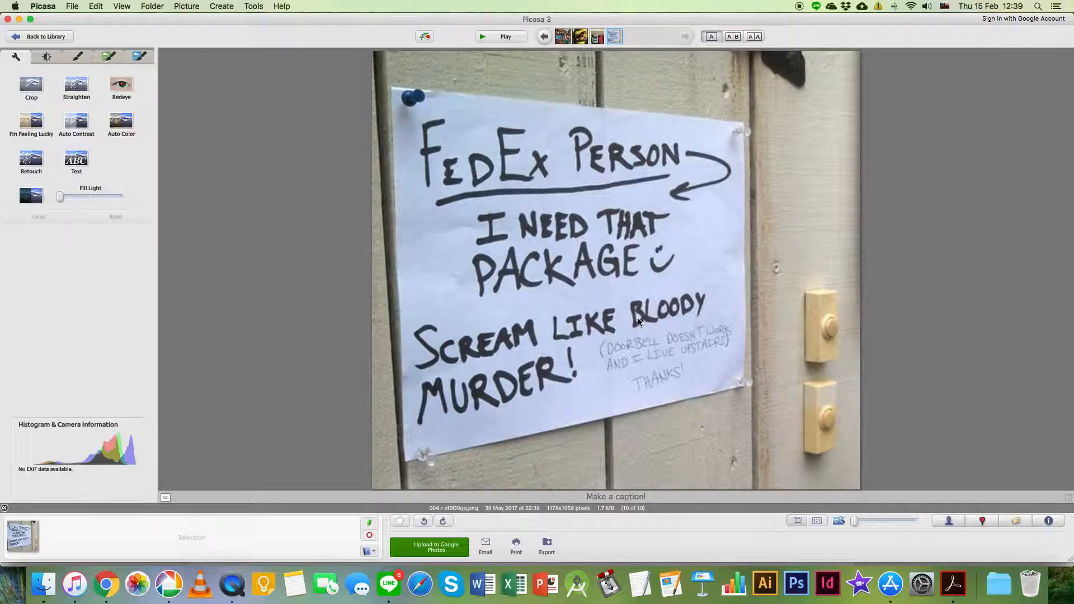
- Jump from the FedEx sign back to the rat-hotdog tweet via the filmstrip
click(543, 36)
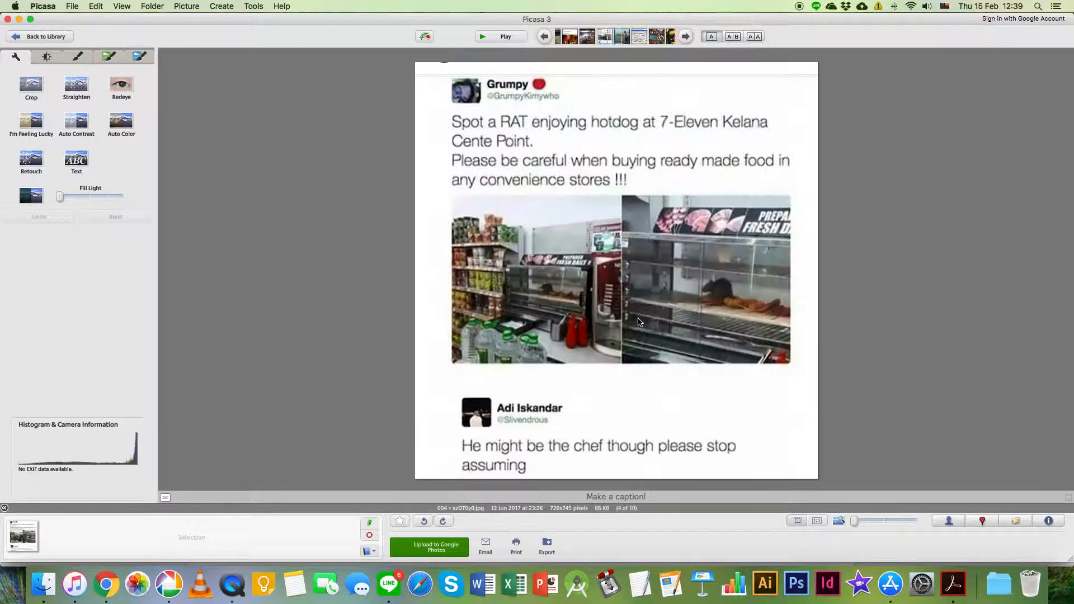
- Bring up the Dinosaur Detector cup photo from the filmstrip
click(544, 36)
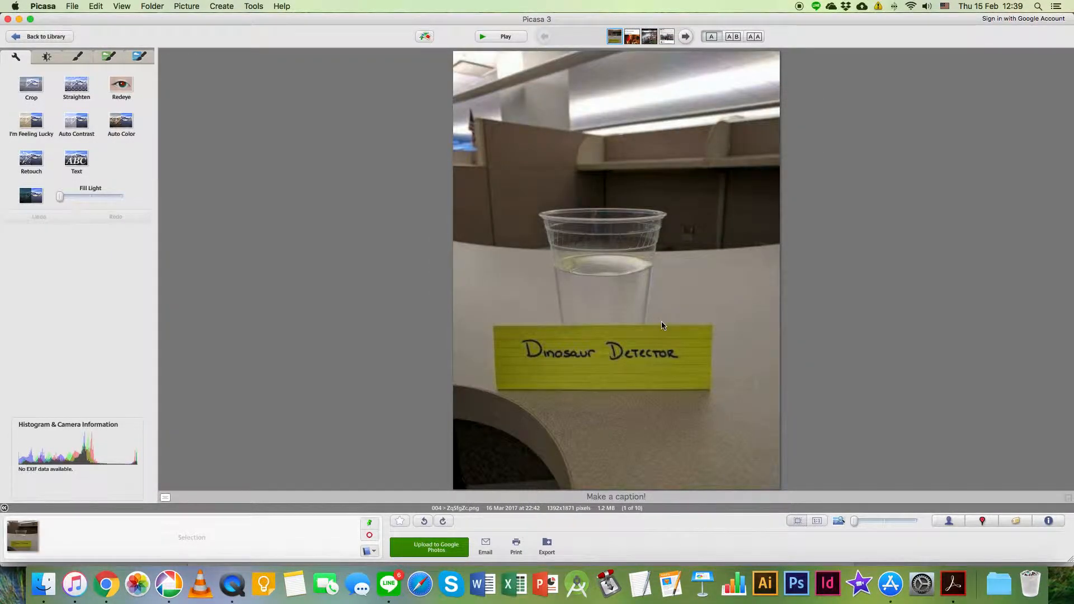
mouse_move(786, 98)
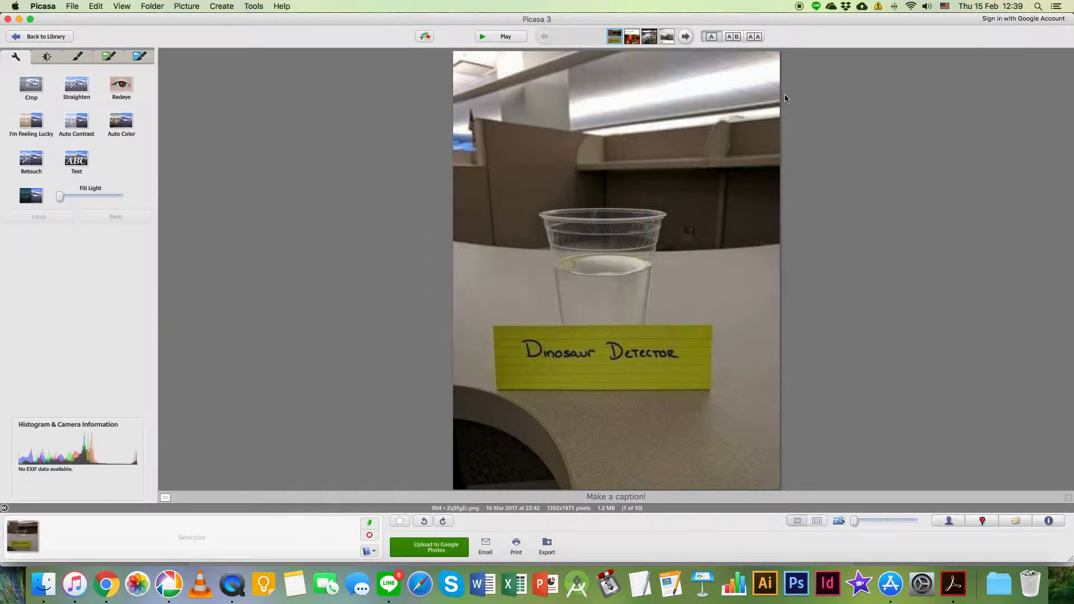
mouse_move(802, 12)
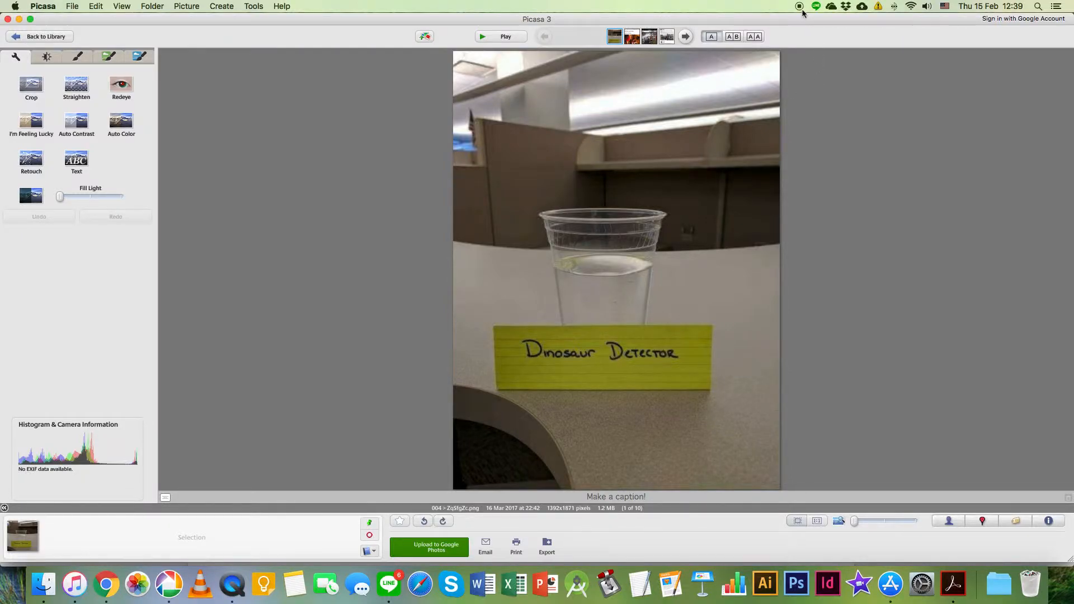